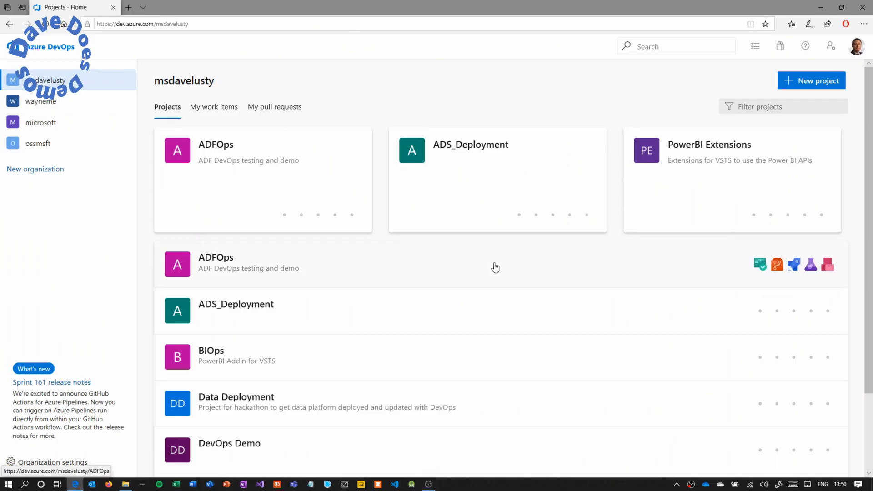
{"action": "mouse_move", "coordinate": [731, 137]}
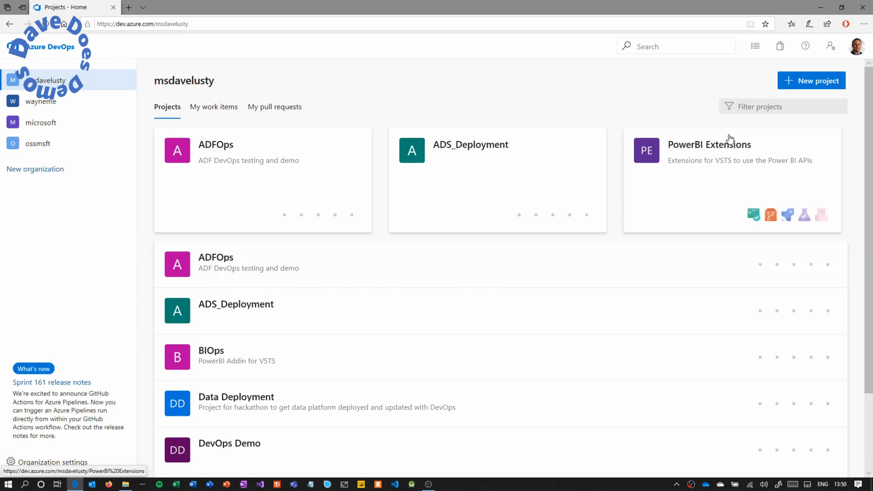
Create the private Azure DevOps project adfdevops20200102.
{"action": "left_click", "coordinate": [811, 80]}
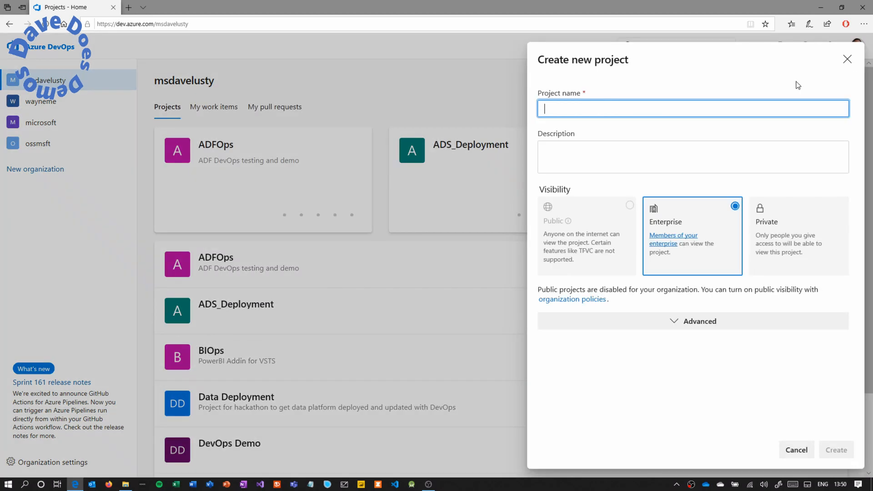
{"action": "type", "text": "adf"}
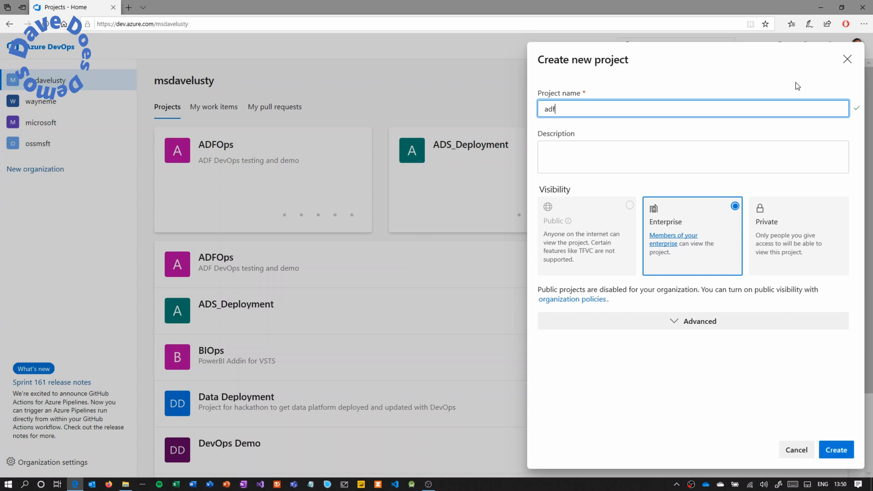
{"action": "type", "text": "devops"}
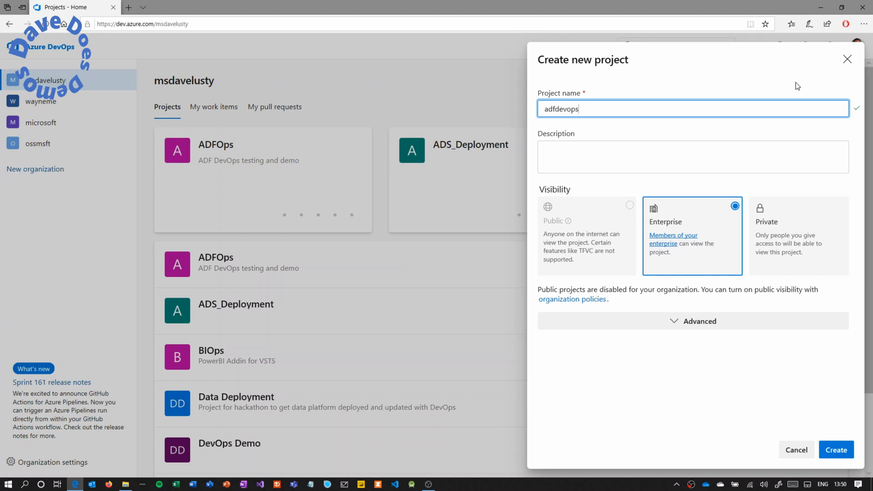
{"action": "type", "text": "20200102"}
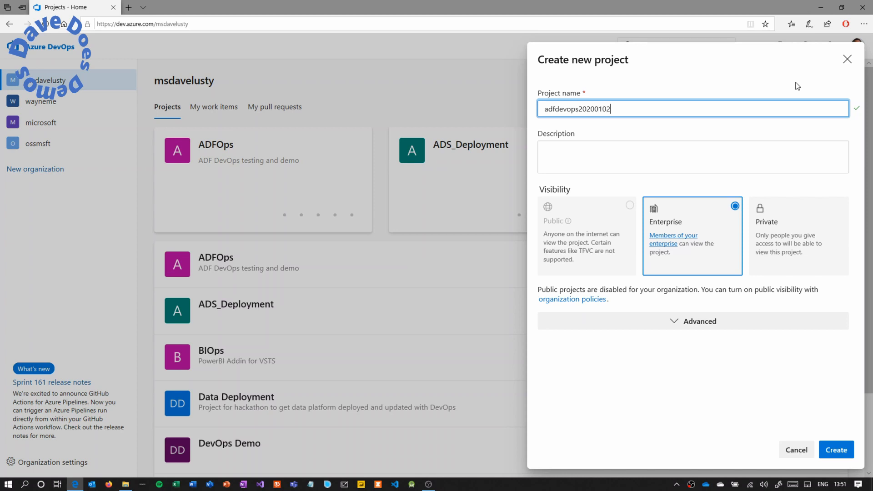
{"action": "left_click", "coordinate": [799, 234]}
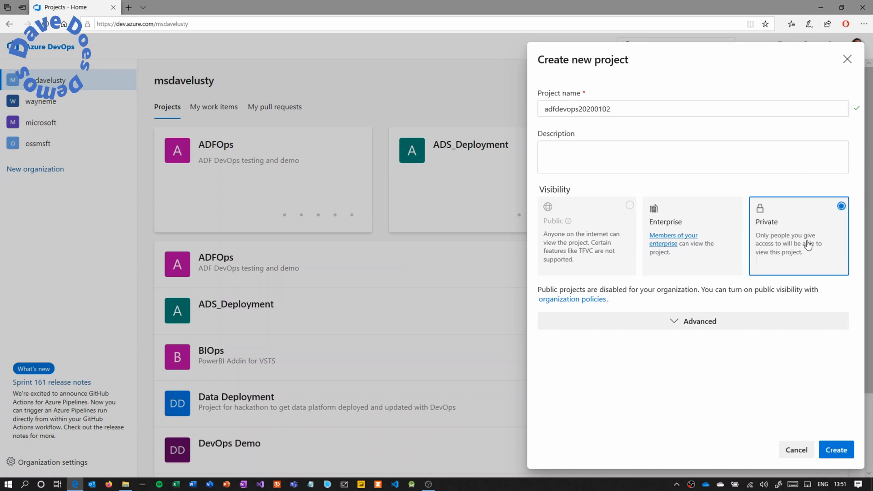
{"action": "left_click", "coordinate": [837, 450]}
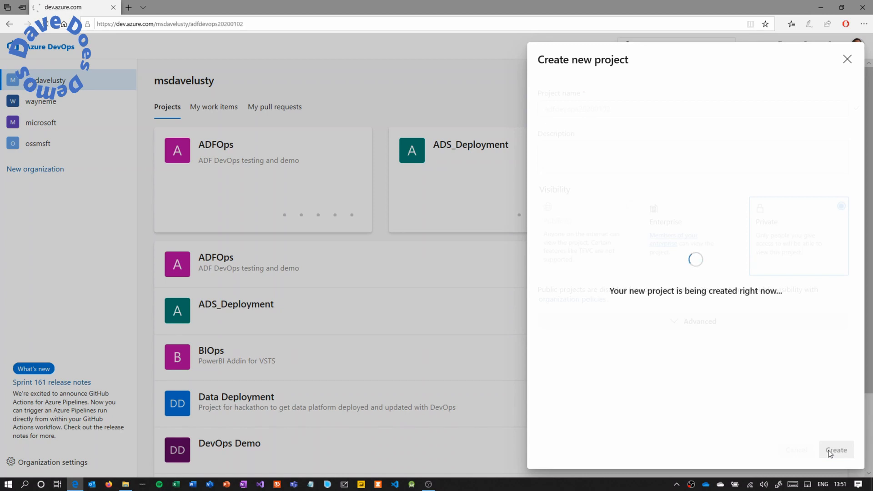
{"action": "left_click", "coordinate": [837, 450]}
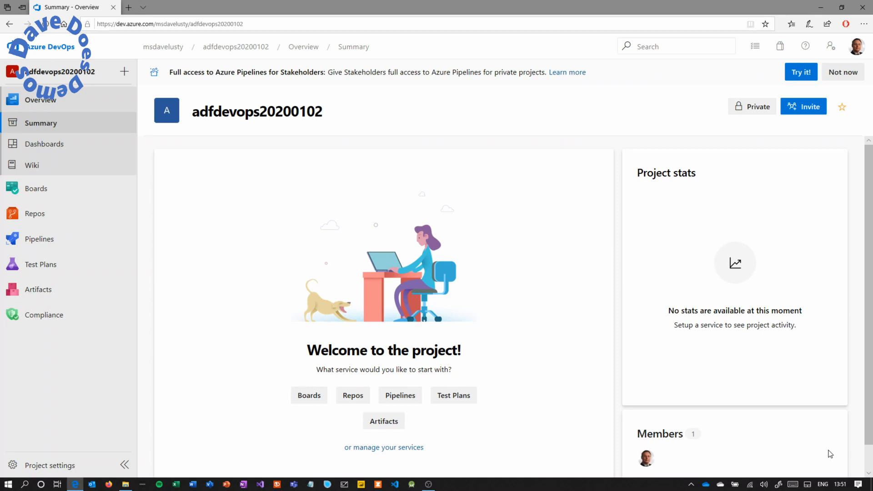
Initialize the adfdevops20200102 repository with a README from Repos > Files.
{"action": "left_click", "coordinate": [34, 213]}
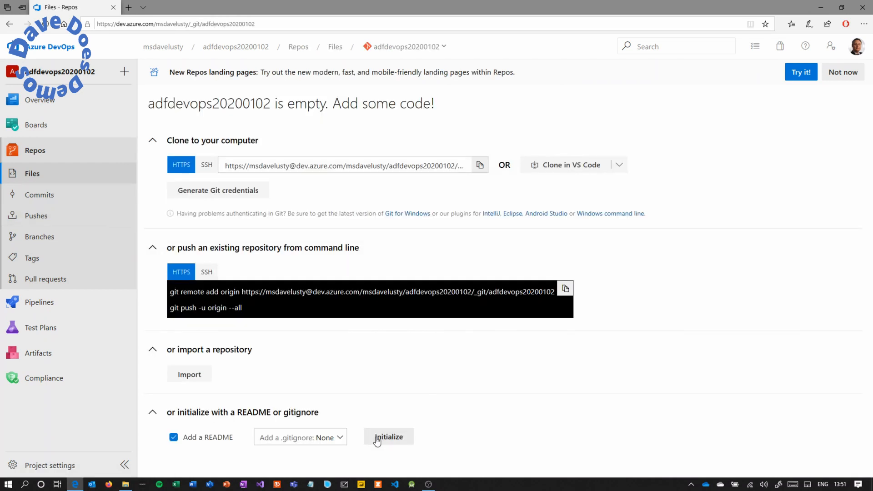
{"action": "left_click", "coordinate": [389, 436]}
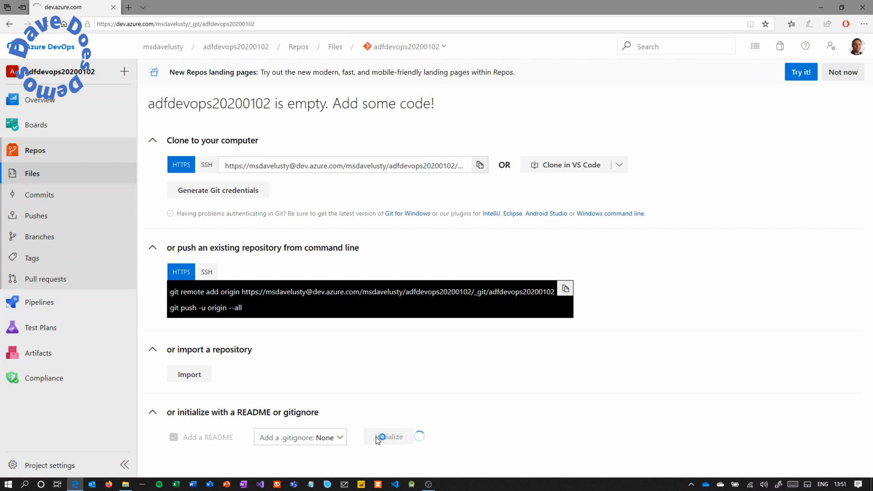
{"action": "left_click", "coordinate": [390, 436]}
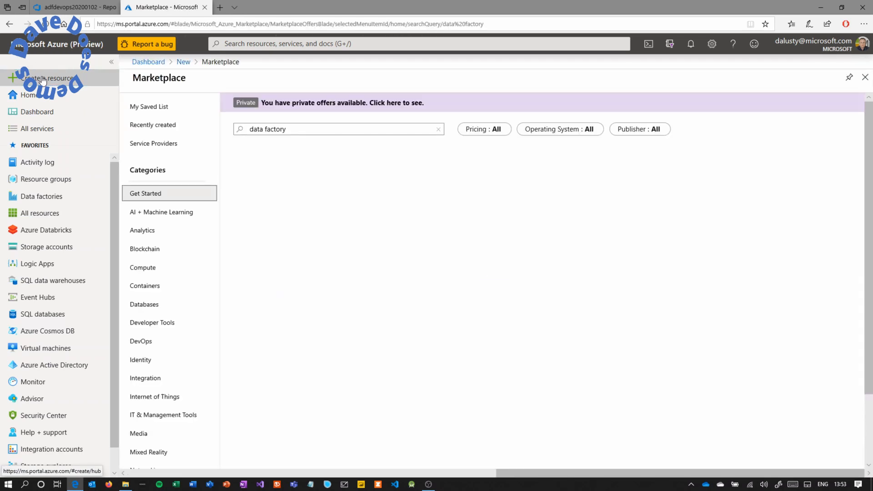
{"action": "mouse_move", "coordinate": [282, 198]}
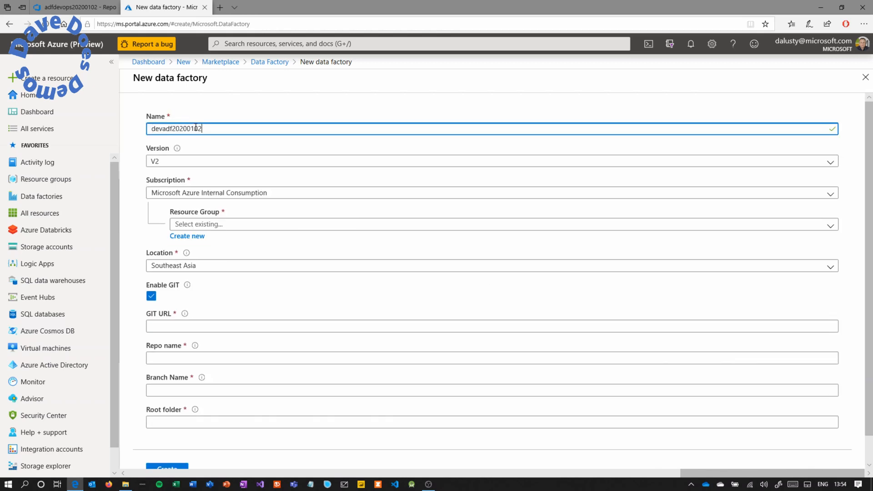
Create data factory devadf20200102 in West US in new resource group adf20200102, Git disabled.
{"action": "left_click", "coordinate": [187, 236]}
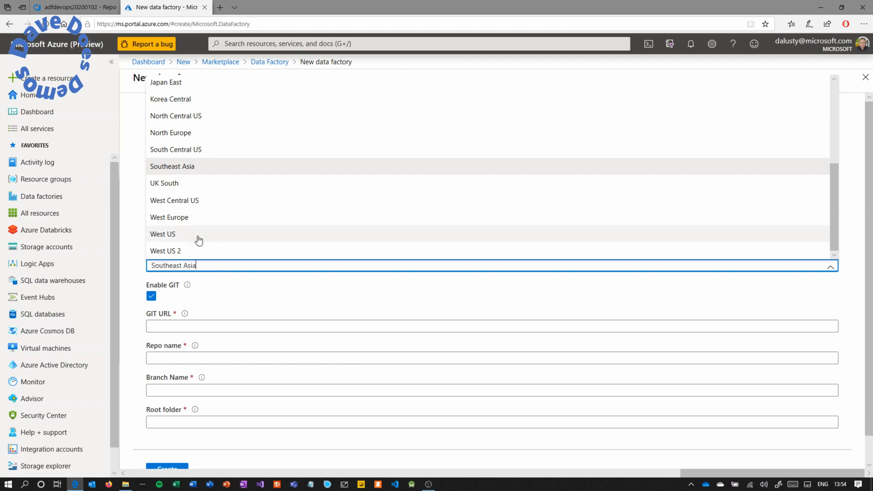
{"action": "left_click", "coordinate": [168, 327]}
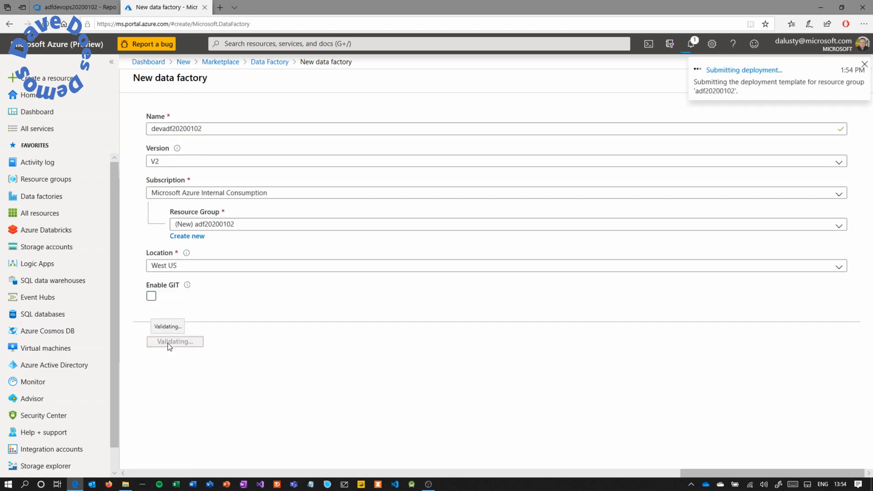
{"action": "left_click", "coordinate": [175, 341]}
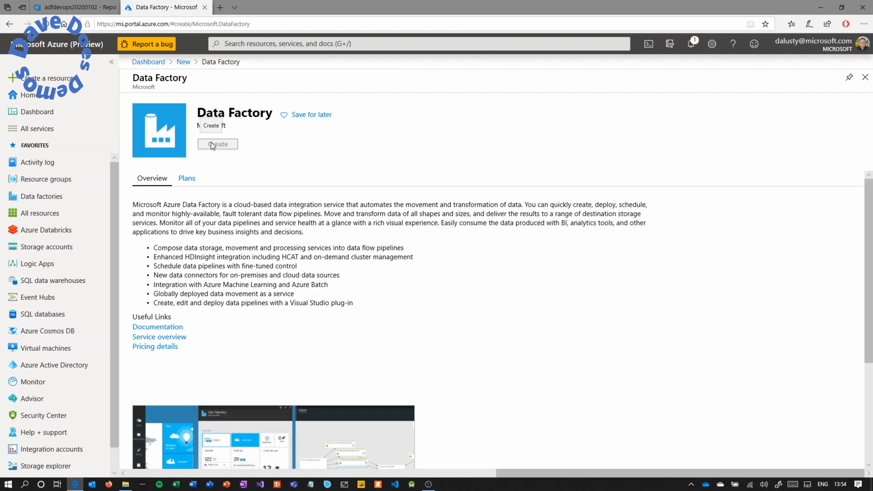
Create a second data factory depladf20200102 in West US without Git.
{"action": "left_click", "coordinate": [217, 144]}
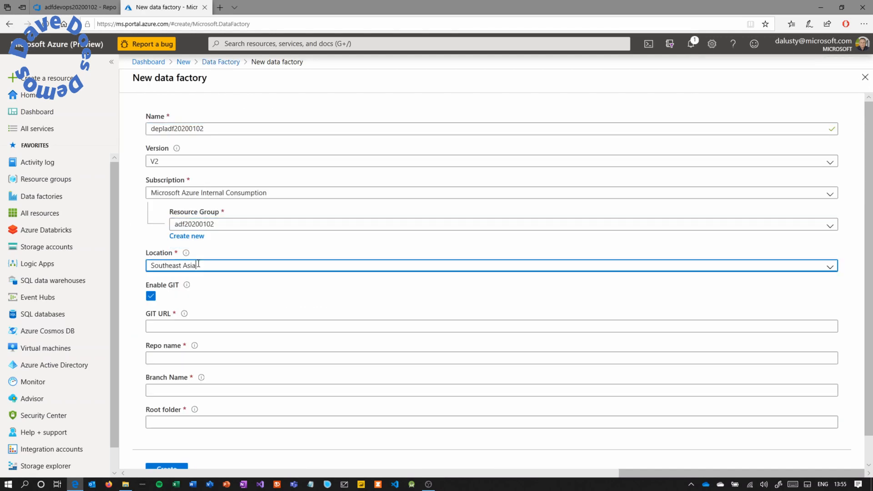
{"action": "left_click", "coordinate": [166, 468]}
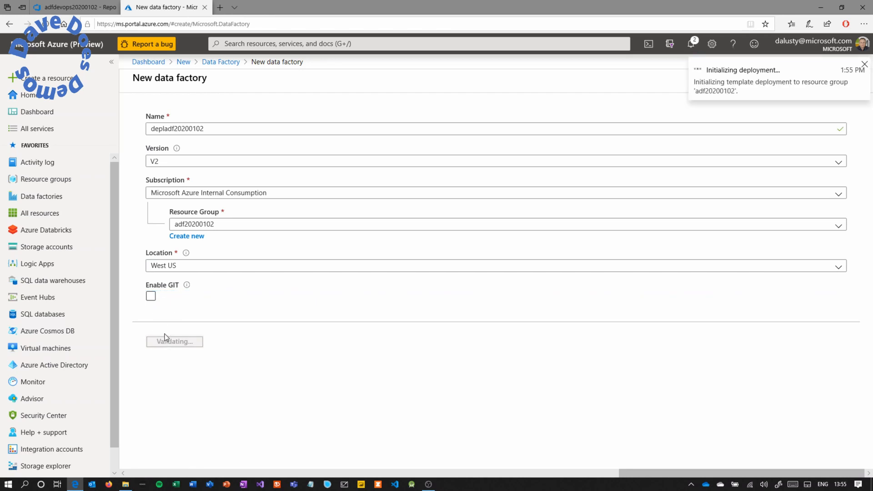
{"action": "left_click", "coordinate": [175, 341]}
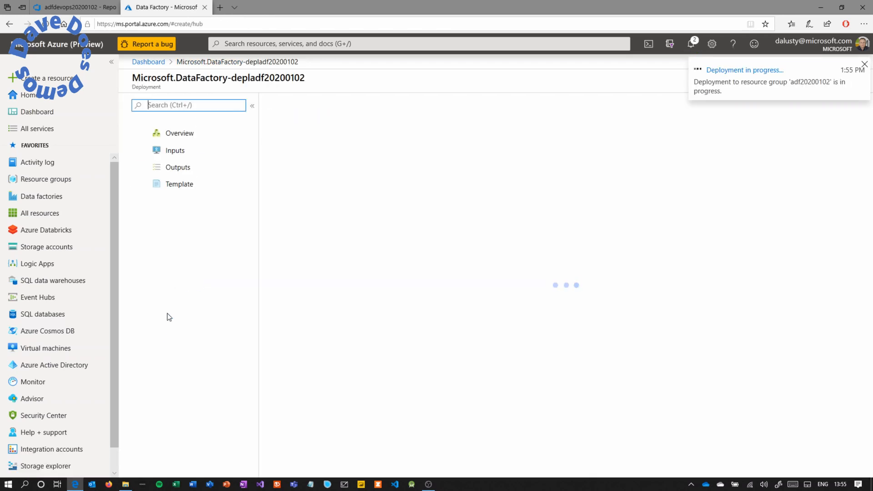
{"action": "left_click", "coordinate": [44, 77]}
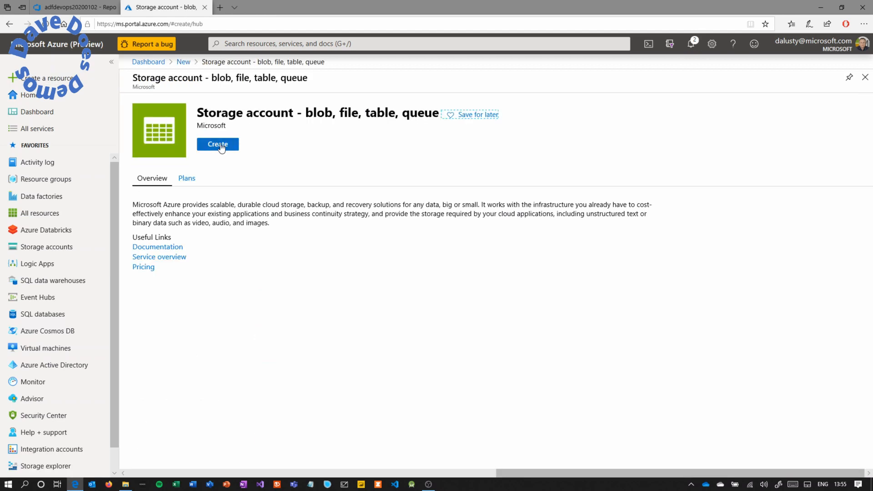
Create storage account adf20200102 in West US with locally-redundant replication in group adf20200102.
{"action": "left_click", "coordinate": [218, 144]}
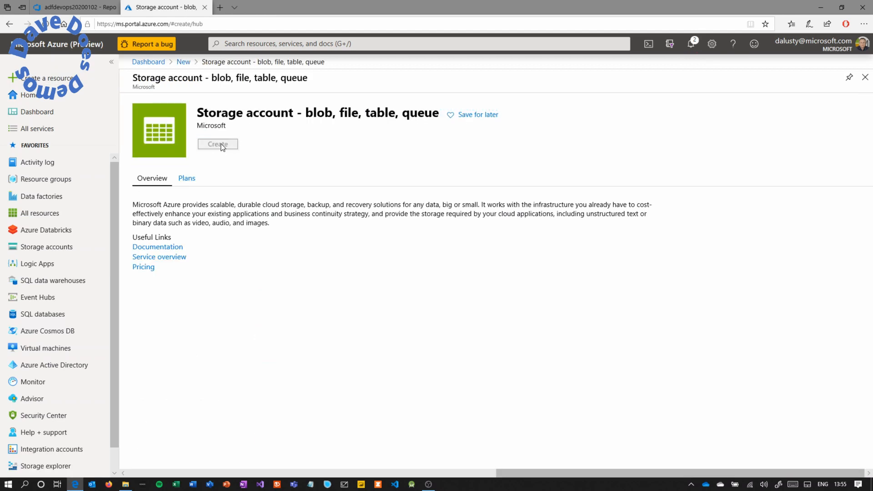
{"action": "left_click", "coordinate": [217, 143]}
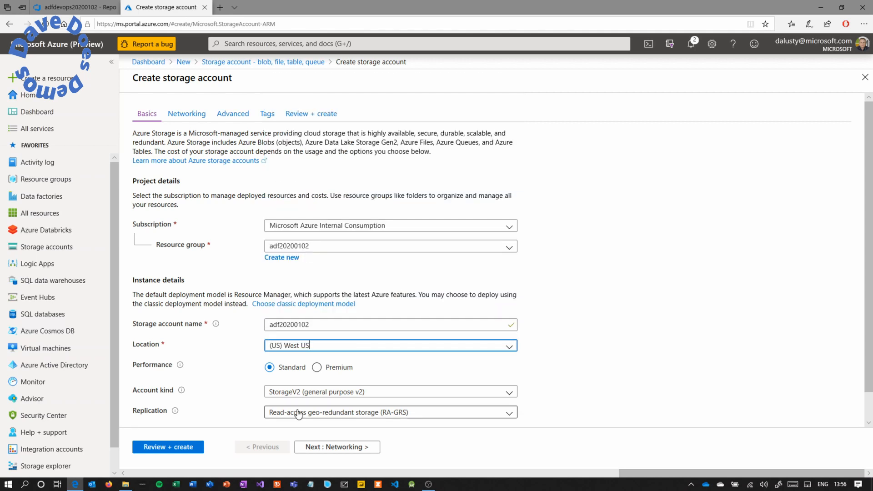
{"action": "left_click", "coordinate": [312, 114]}
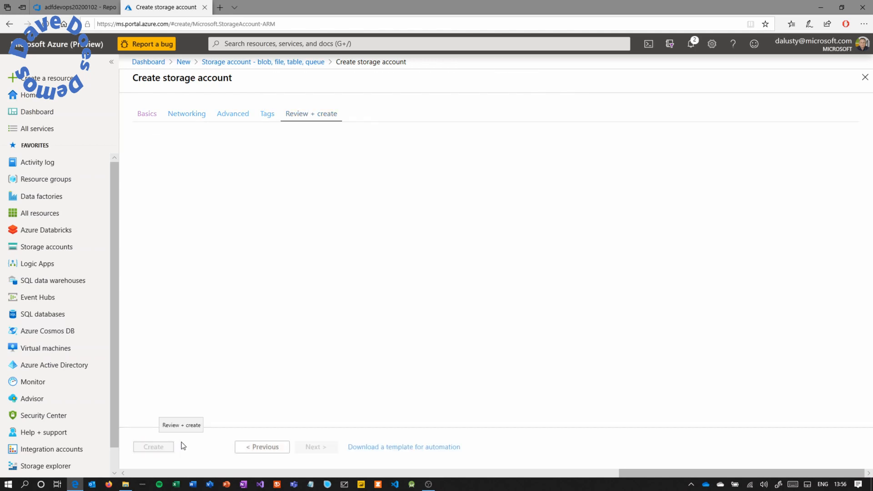
{"action": "left_click", "coordinate": [312, 113]}
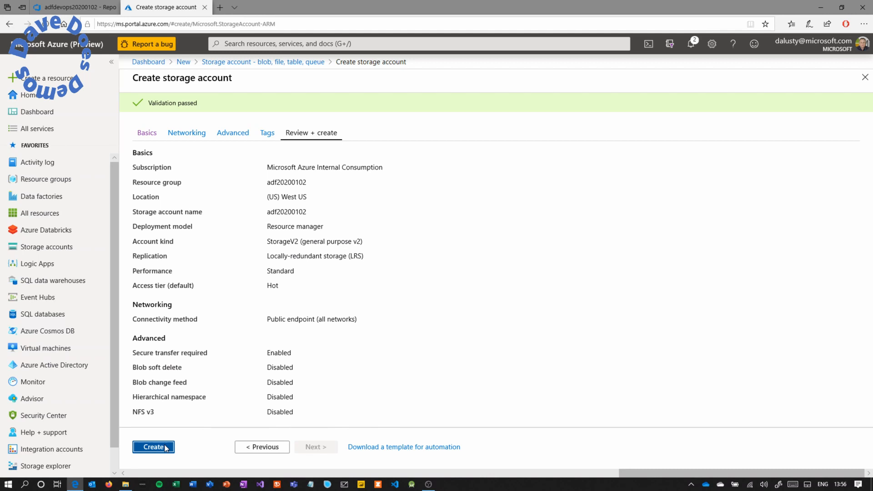
{"action": "left_click", "coordinate": [153, 447]}
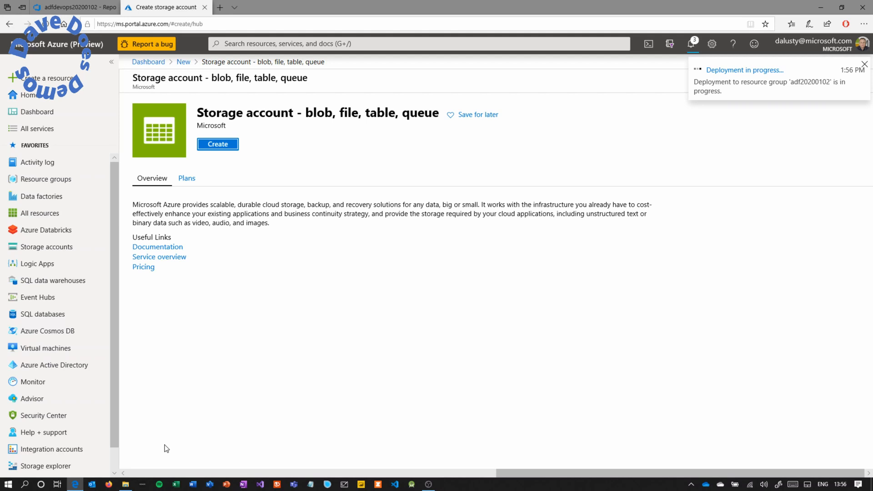
Follow the deployment and view resource group adf20200102 with its three resources.
{"action": "left_click", "coordinate": [744, 69]}
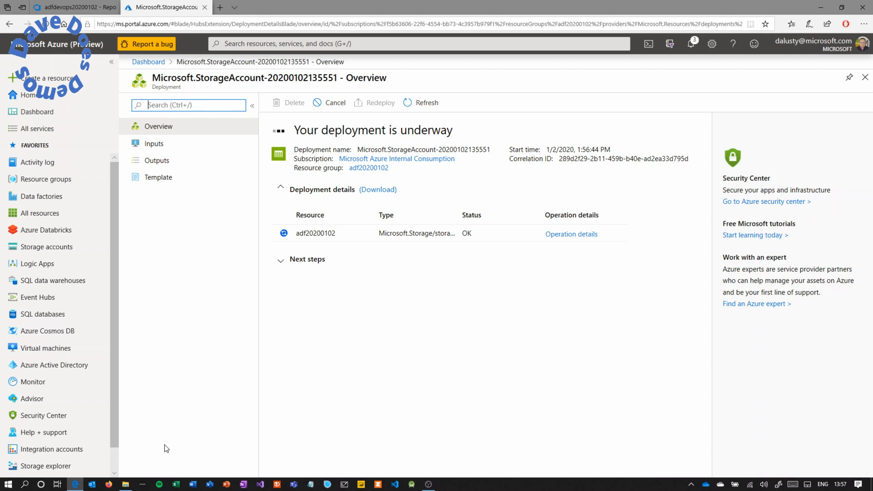
{"action": "left_click", "coordinate": [315, 233]}
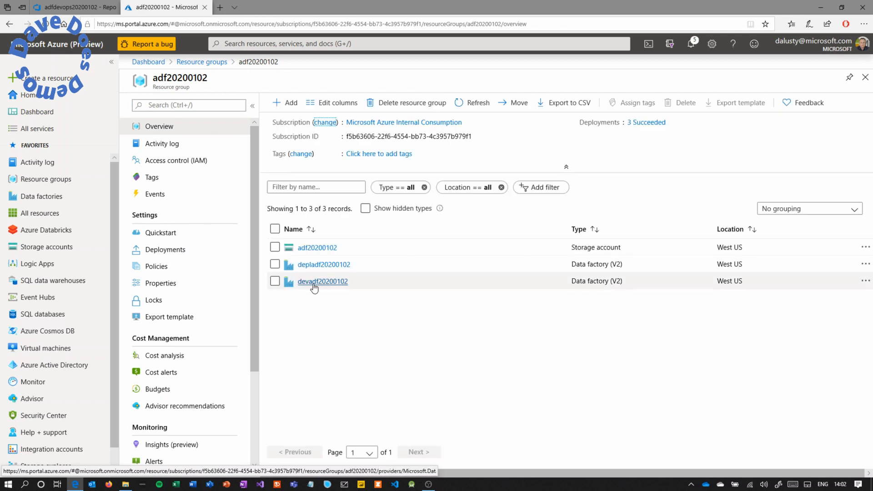
Open the devadf20200102 data factory from the resource group.
{"action": "left_click", "coordinate": [322, 282]}
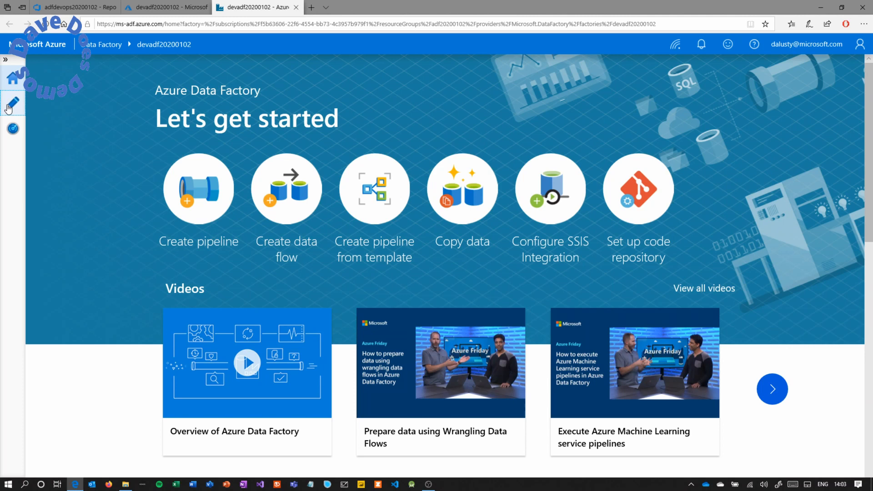
Link the factory to Azure DevOps Git repo adfdevops20200102, collaboration branch master, root folder /.
{"action": "left_click", "coordinate": [638, 189]}
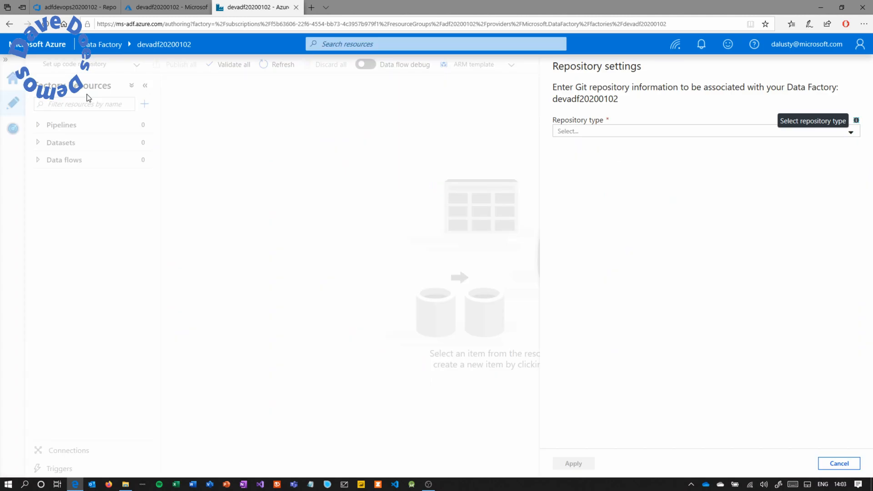
{"action": "left_click", "coordinate": [702, 131]}
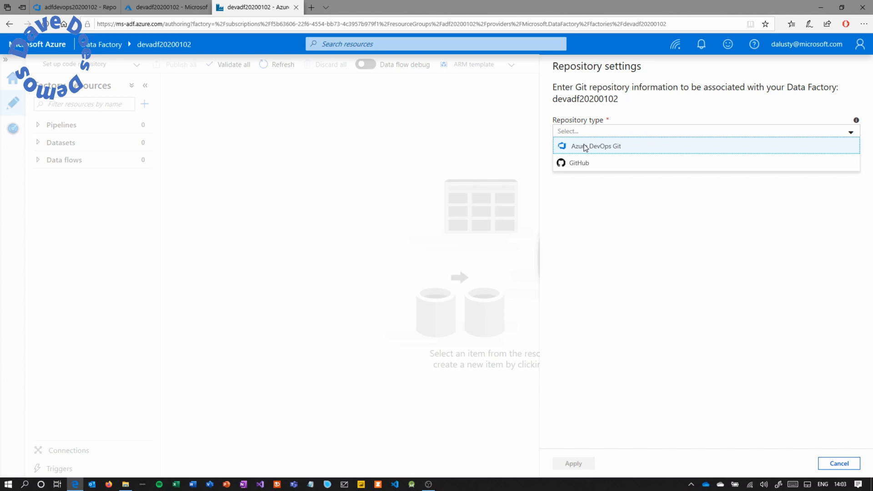
{"action": "left_click", "coordinate": [597, 146]}
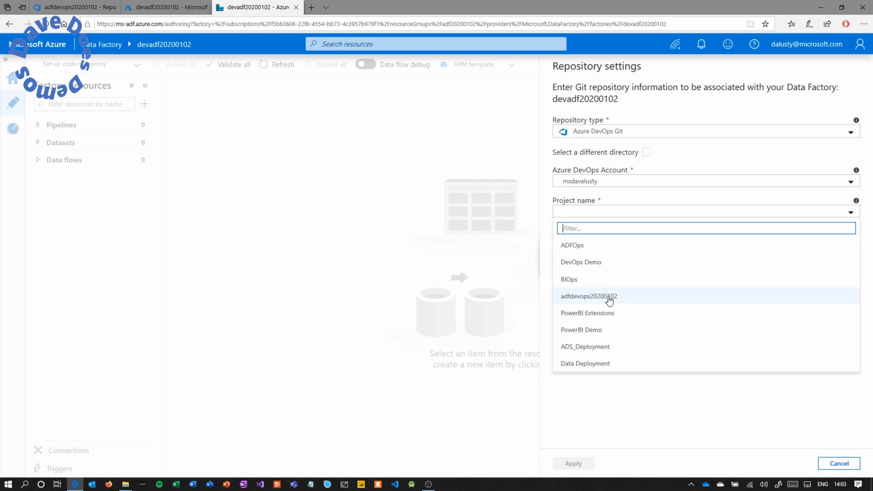
{"action": "left_click", "coordinate": [588, 296]}
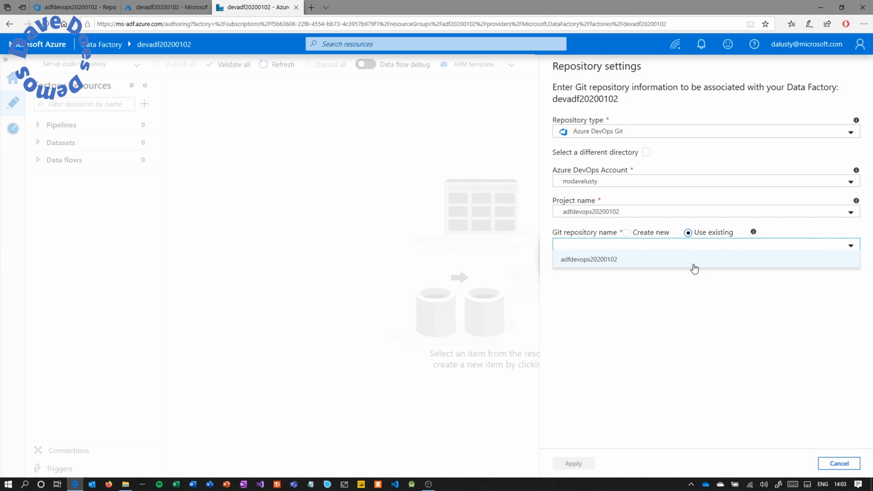
{"action": "left_click", "coordinate": [589, 260]}
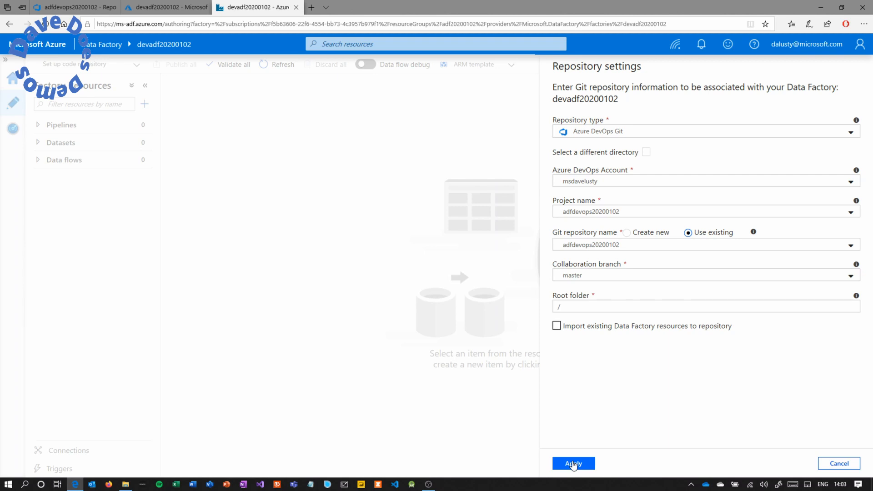
{"action": "left_click", "coordinate": [573, 463]}
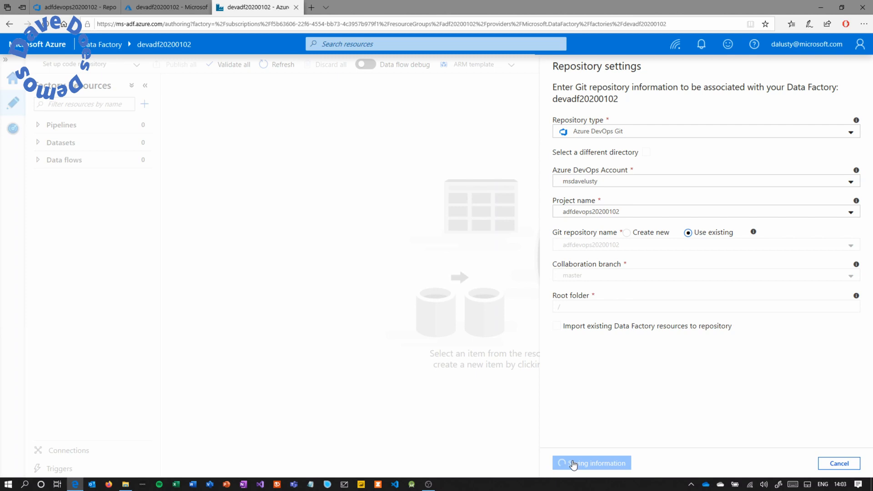
{"action": "left_click", "coordinate": [591, 463]}
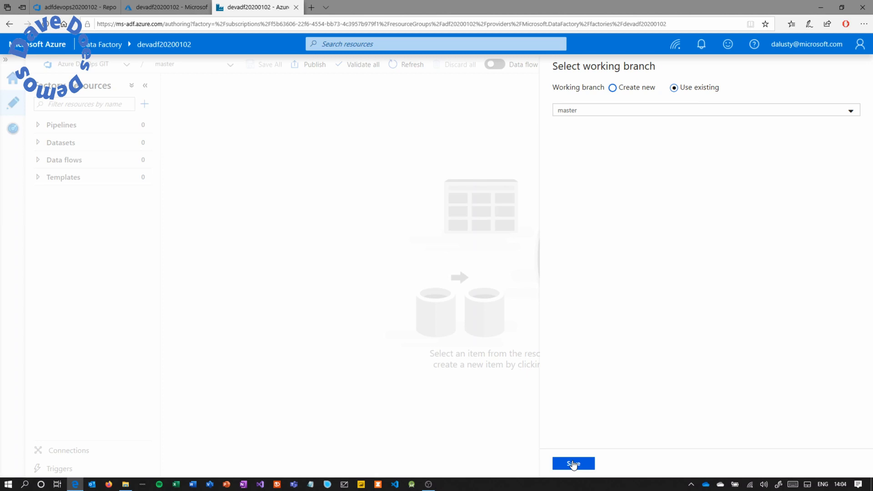
Create and switch to the new working branch featurebranch20200102.
{"action": "type", "text": "featurebranch20200102"}
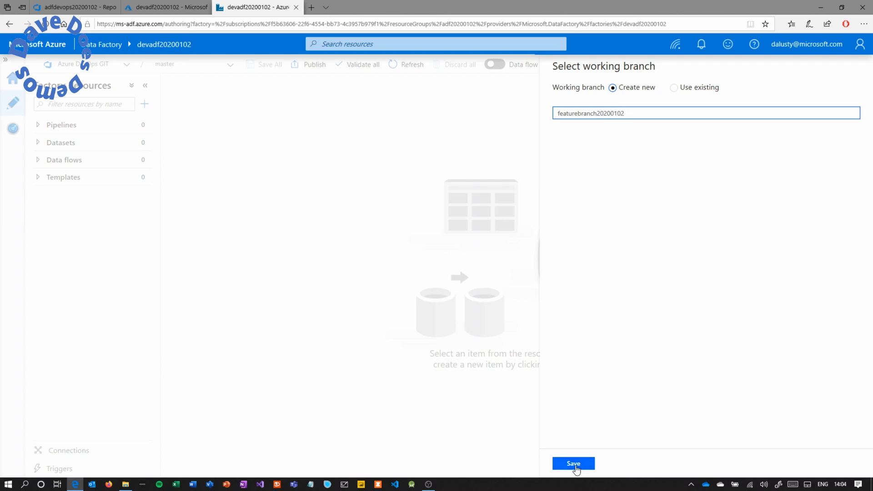
{"action": "left_click", "coordinate": [573, 463]}
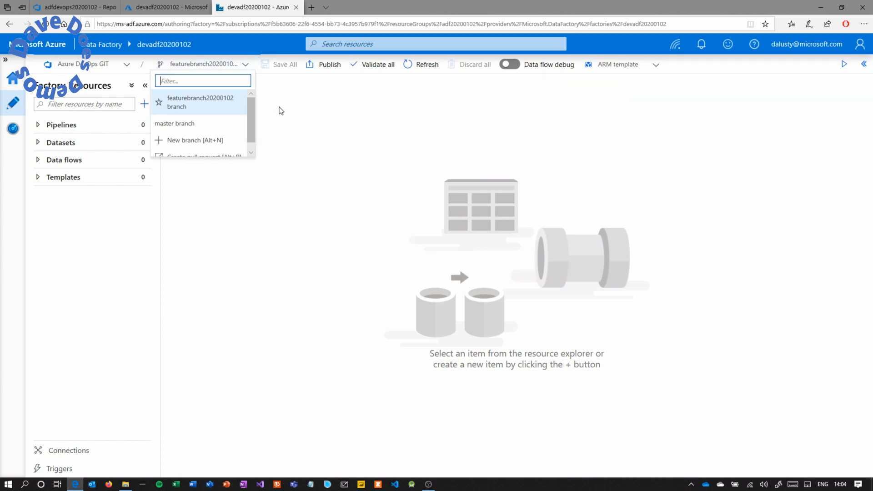
{"action": "left_click", "coordinate": [389, 382]}
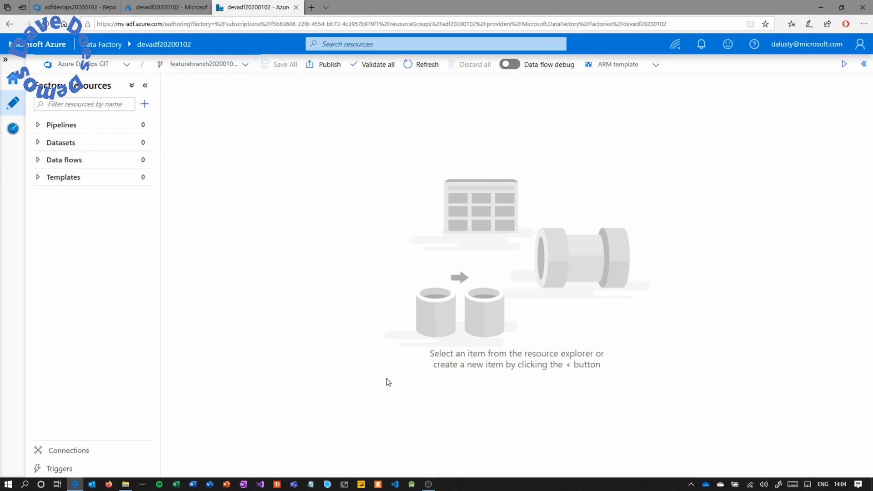
Add Azure Blob Storage linked service AzureBlobStorage1 for account adf20200102, connection tested successfully.
{"action": "left_click", "coordinate": [69, 451]}
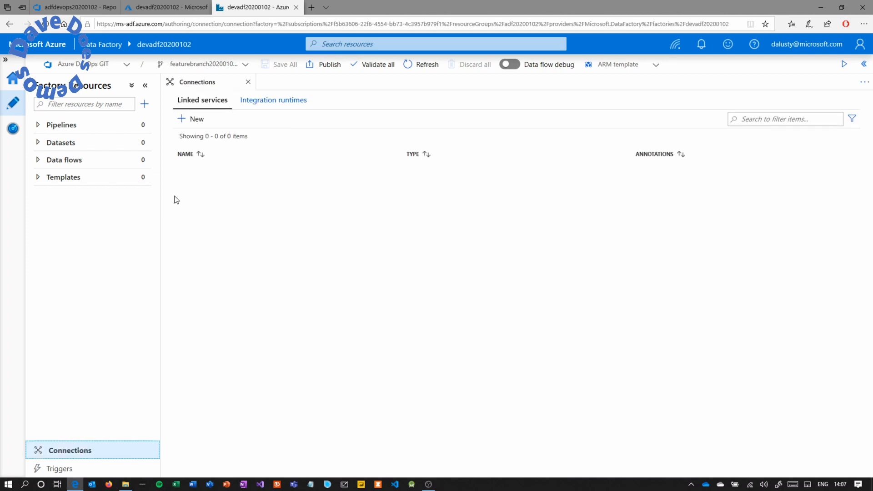
{"action": "left_click", "coordinate": [190, 118]}
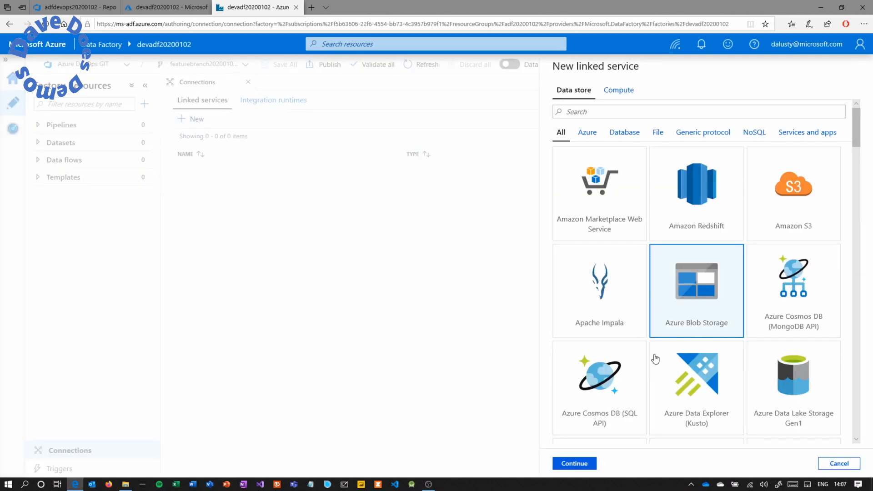
{"action": "left_click", "coordinate": [575, 463]}
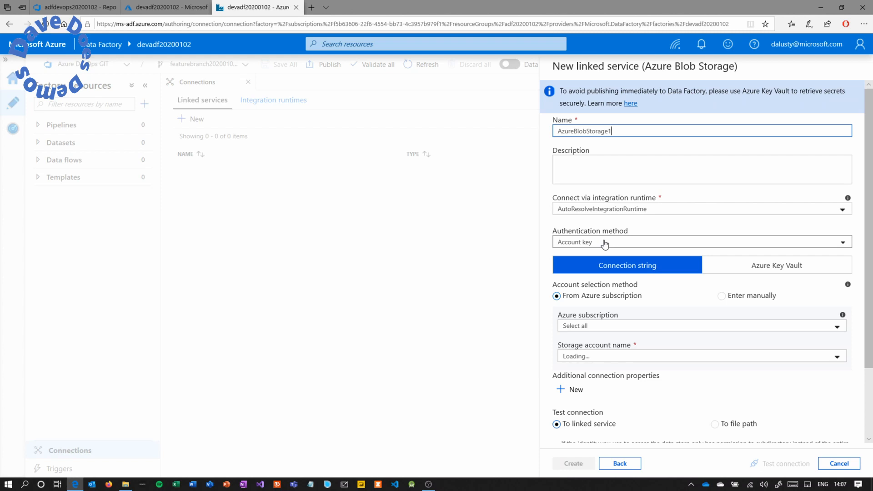
{"action": "left_click", "coordinate": [702, 357]}
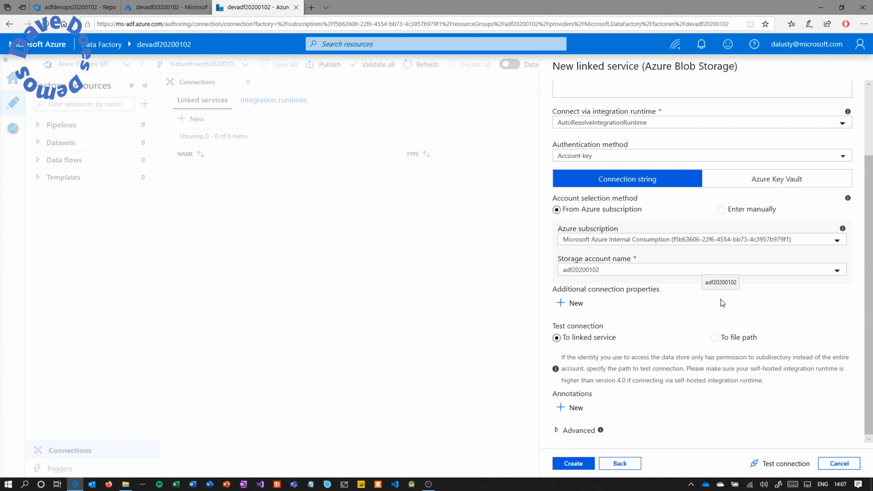
{"action": "left_click", "coordinate": [786, 463]}
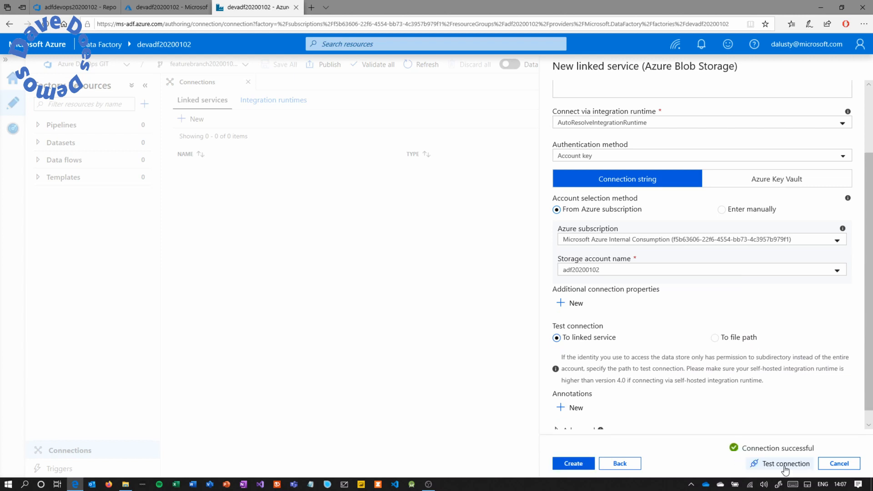
{"action": "left_click", "coordinate": [573, 463]}
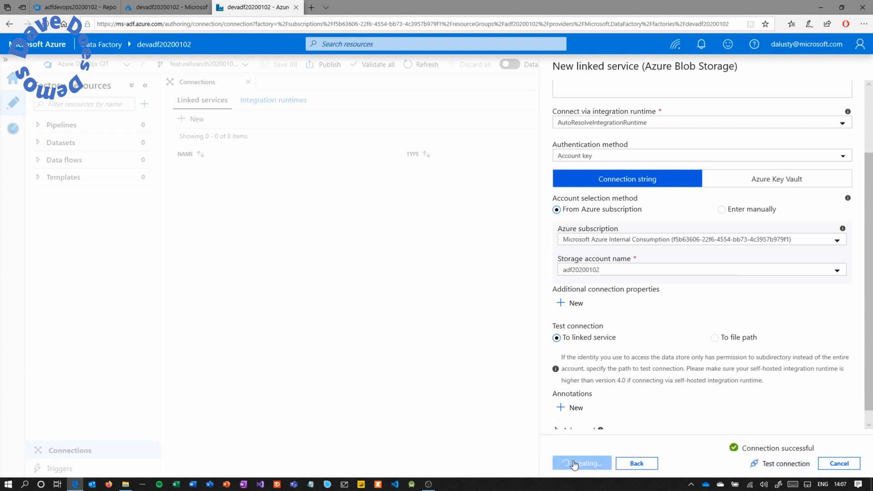
{"action": "left_click", "coordinate": [582, 463]}
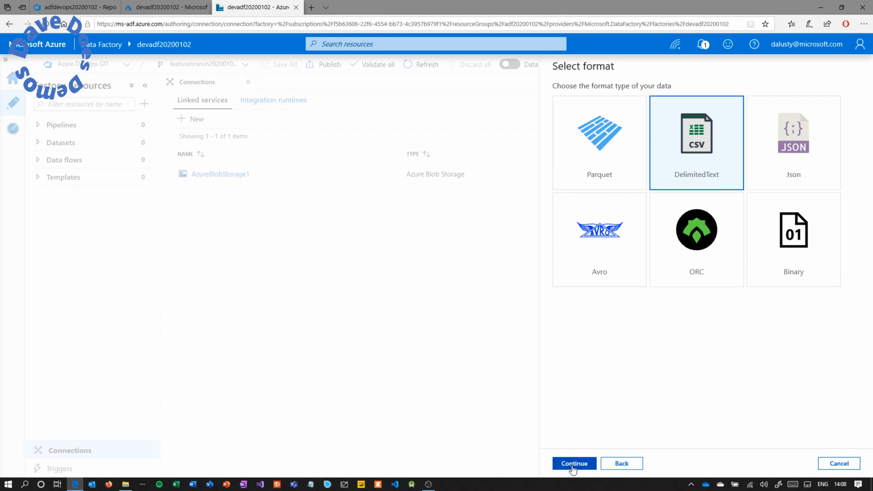
Create DelimitedText dataset sourcedata on the source folder of AzureBlobStorage1.
{"action": "left_click", "coordinate": [574, 463]}
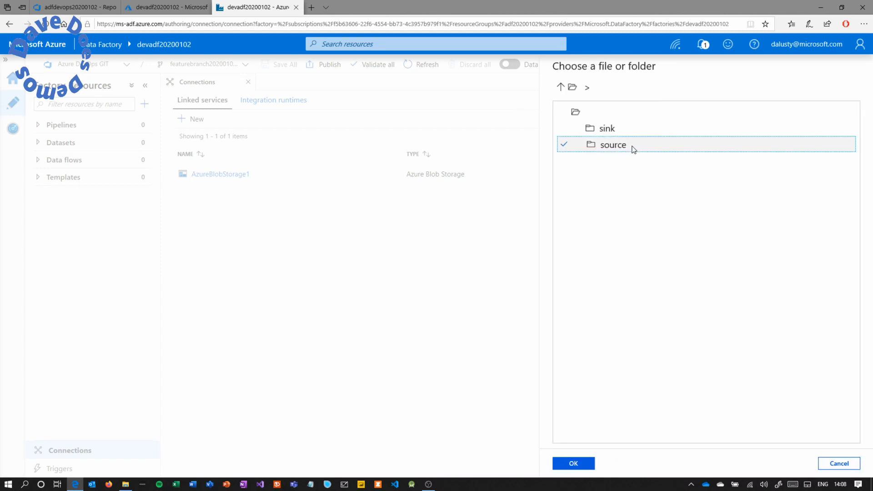
{"action": "left_click", "coordinate": [573, 463]}
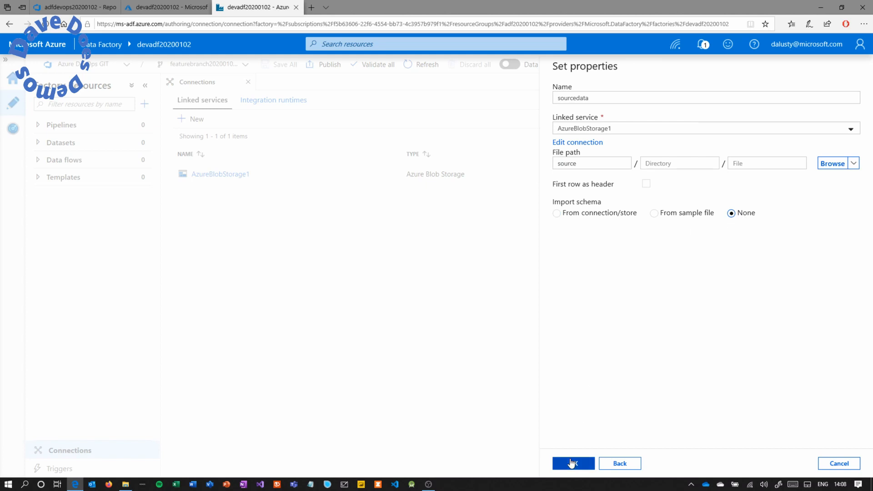
{"action": "left_click", "coordinate": [574, 463]}
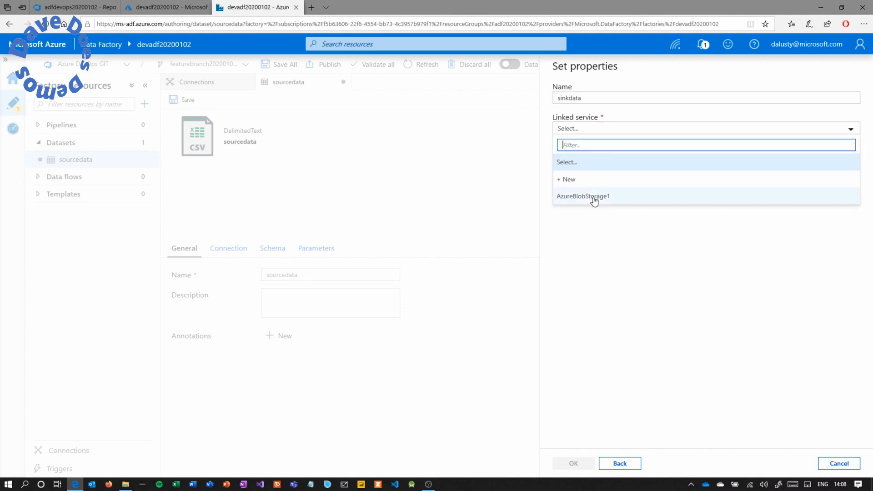
Create DelimitedText dataset sinkdata on the sink folder of AzureBlobStorage1.
{"action": "left_click", "coordinate": [584, 197]}
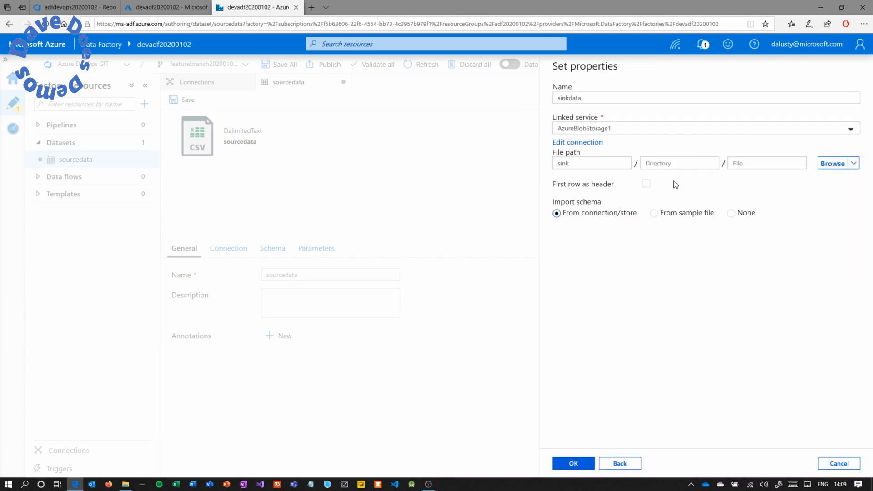
{"action": "left_click", "coordinate": [573, 463]}
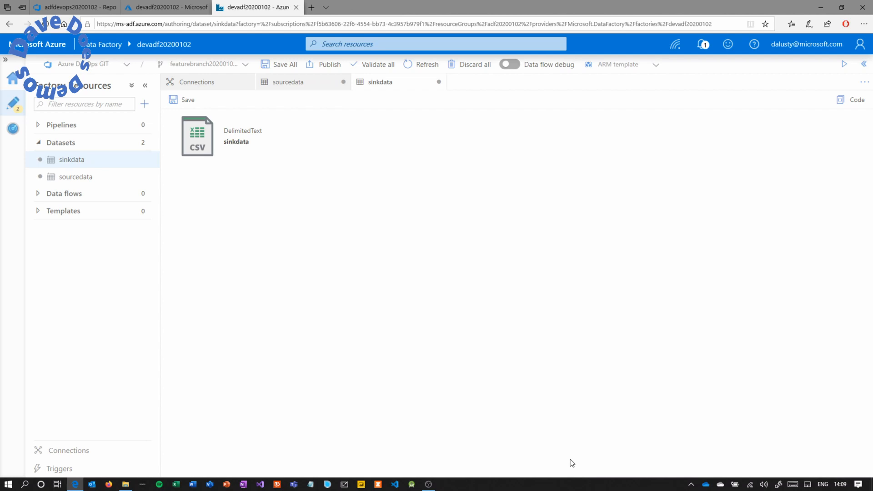
{"action": "left_click", "coordinate": [145, 103]}
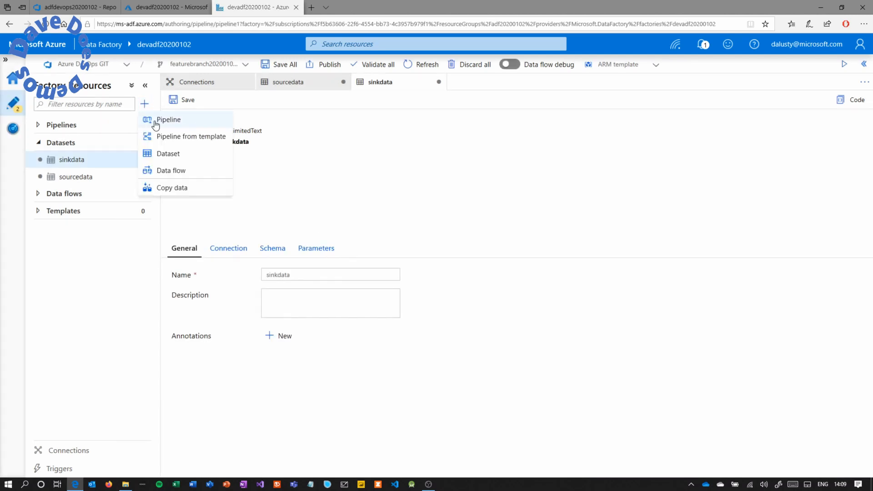
Build pipeline1 with a Copy data activity from sourcedata to sinkdata and save all to featurebranch20200102.
{"action": "left_click", "coordinate": [168, 120]}
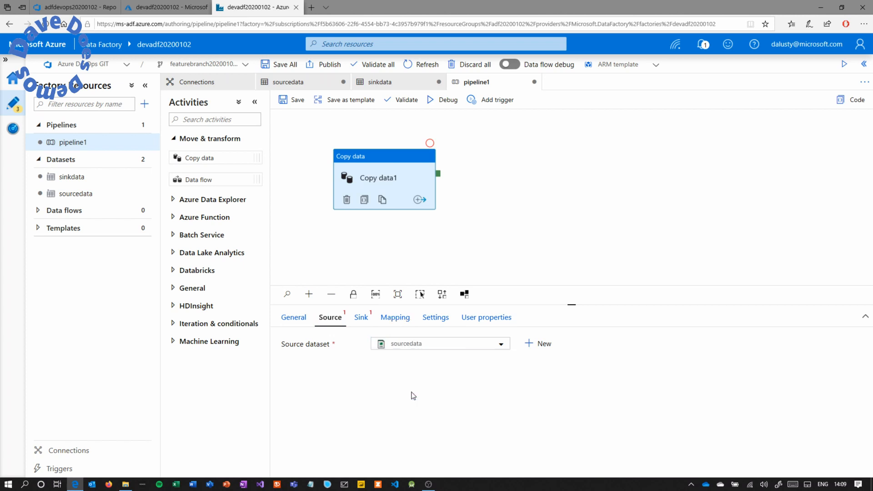
{"action": "left_click", "coordinate": [360, 316]}
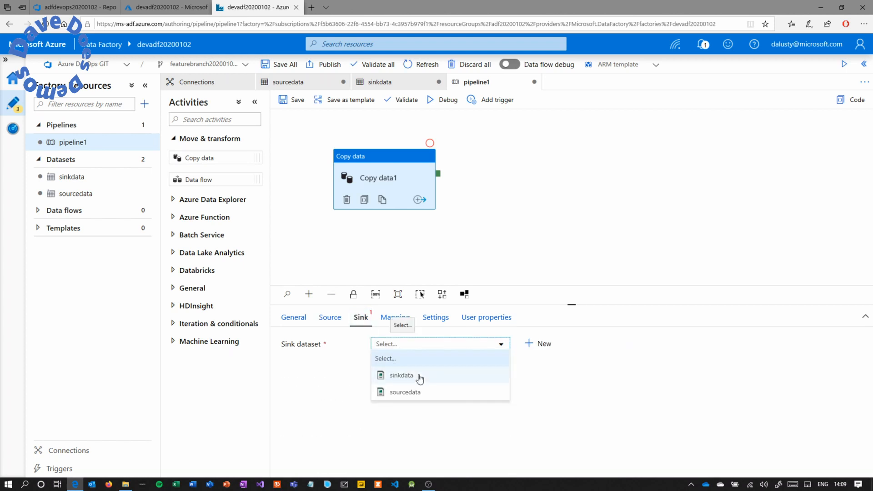
{"action": "left_click", "coordinate": [401, 375]}
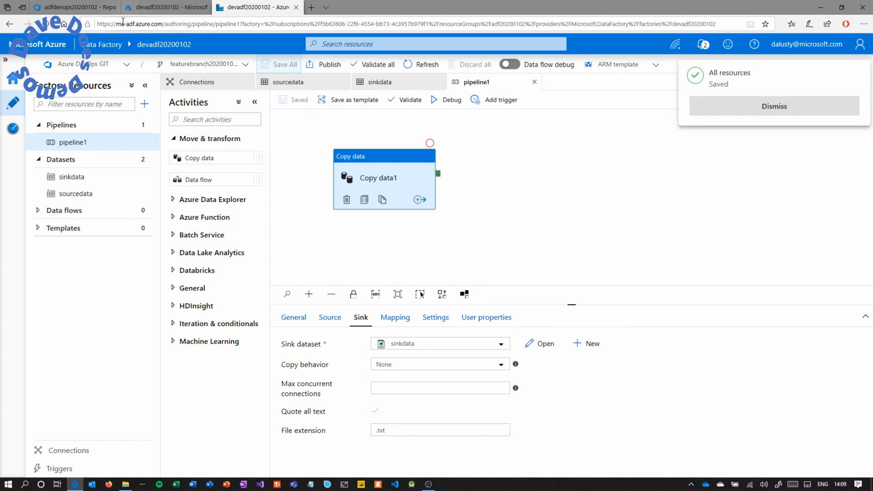
{"action": "left_click", "coordinate": [64, 7]}
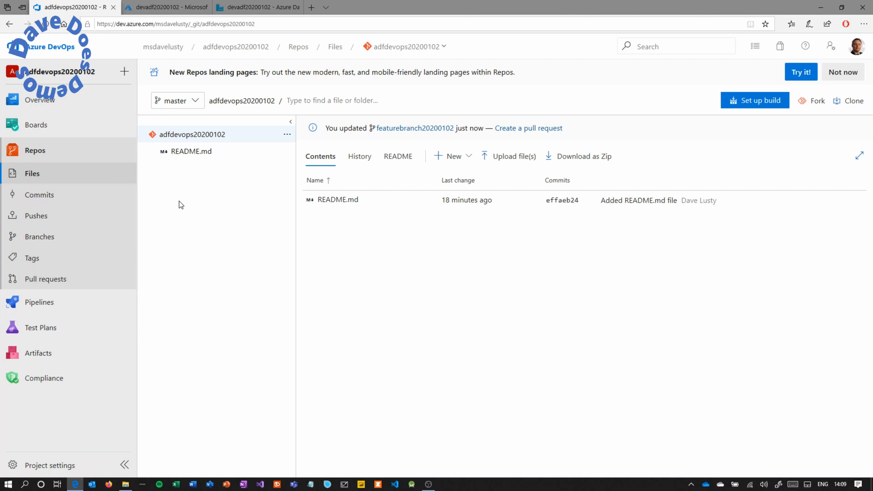
Browse featurebranch20200102's dataset folder to sourcedata.json and start a pull request from it.
{"action": "left_click", "coordinate": [40, 237]}
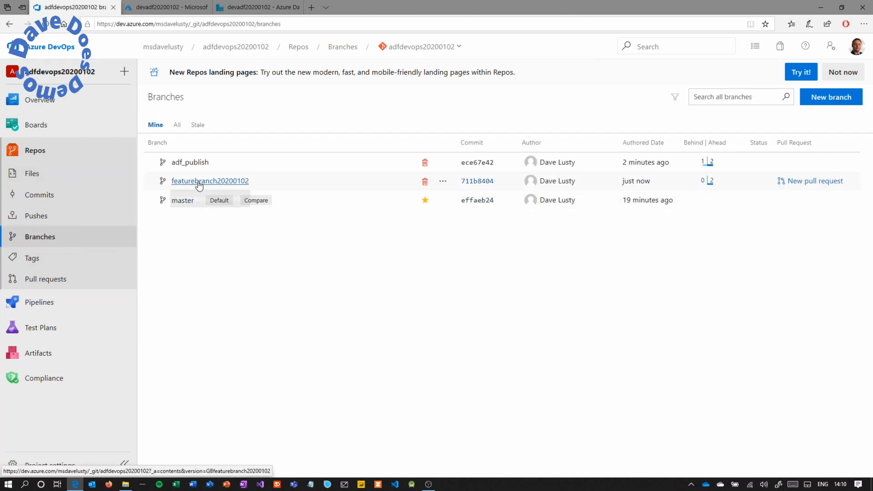
{"action": "left_click", "coordinate": [210, 181]}
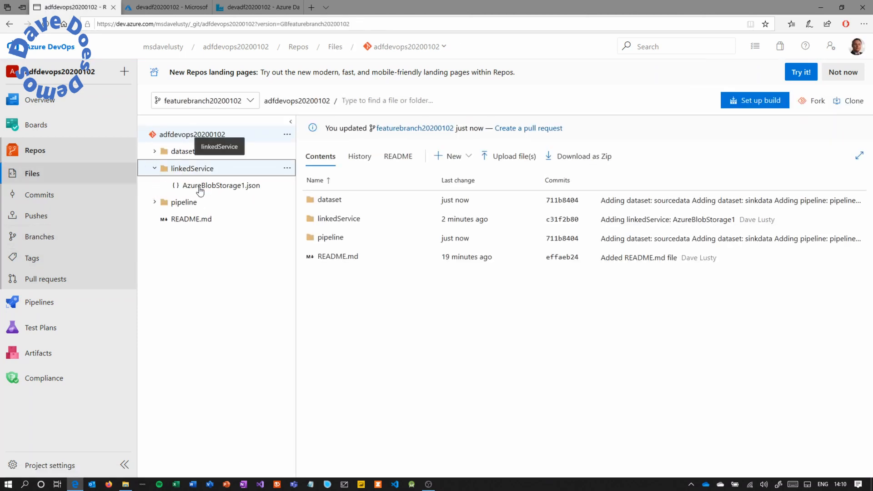
{"action": "left_click", "coordinate": [221, 186]}
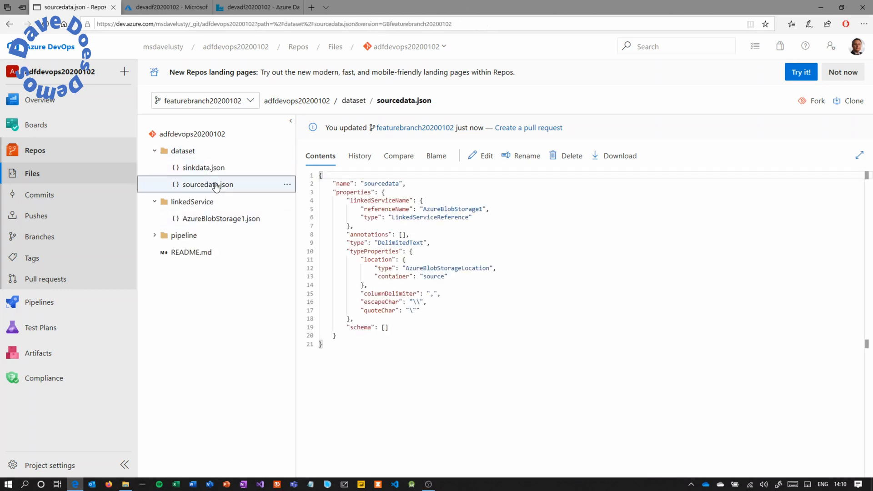
{"action": "left_click", "coordinate": [258, 7]}
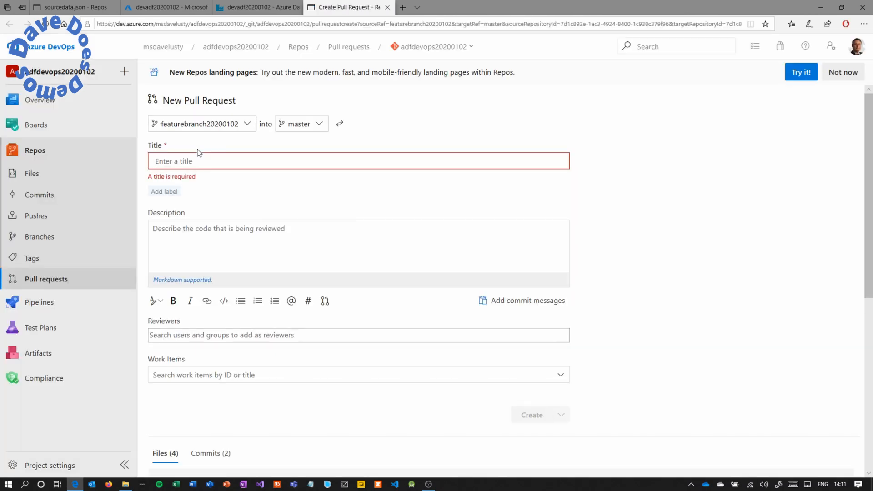
Create pull request 15 titled 'work items completed' from featurebranch20200102 into master.
{"action": "type", "text": "work item"}
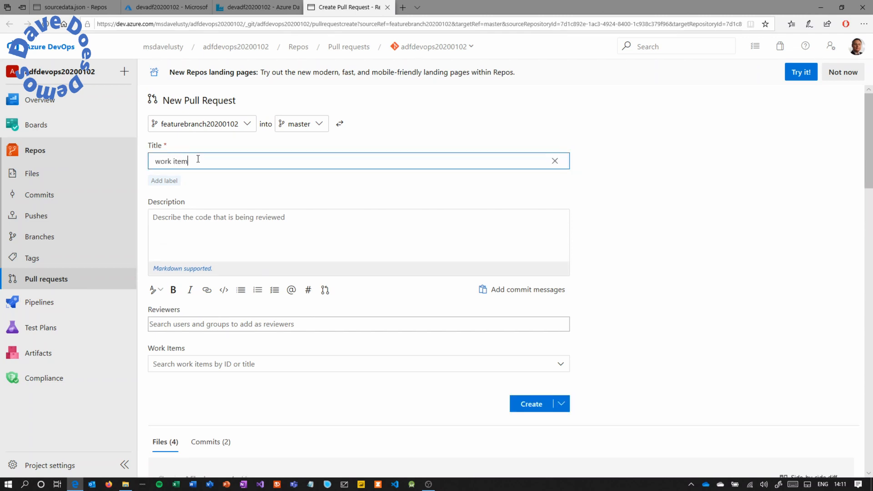
{"action": "type", "text": "s completed"}
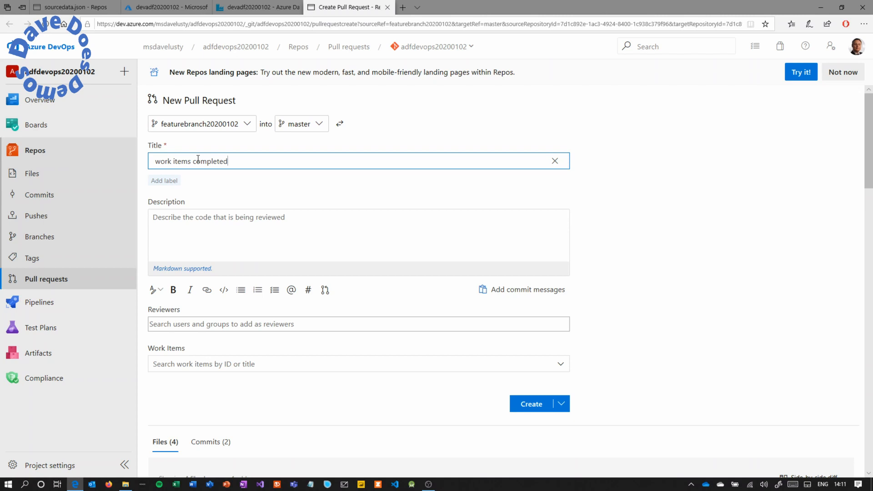
{"action": "left_click", "coordinate": [532, 404]}
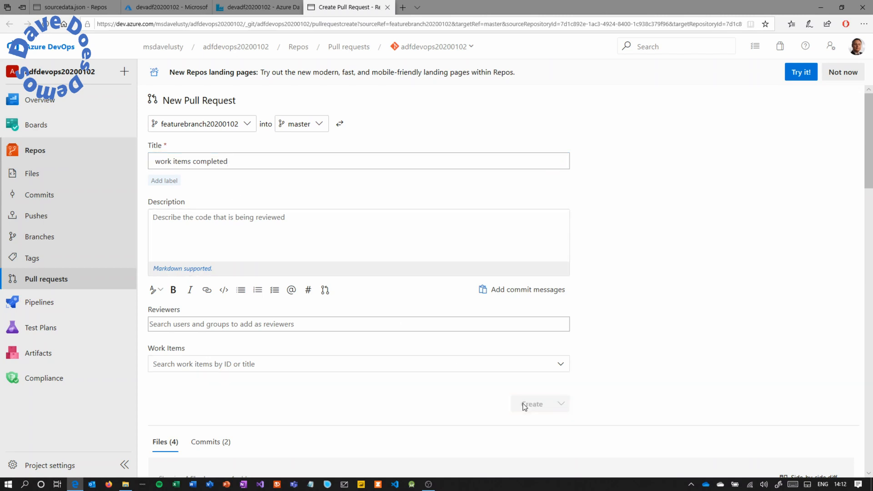
{"action": "left_click", "coordinate": [533, 404]}
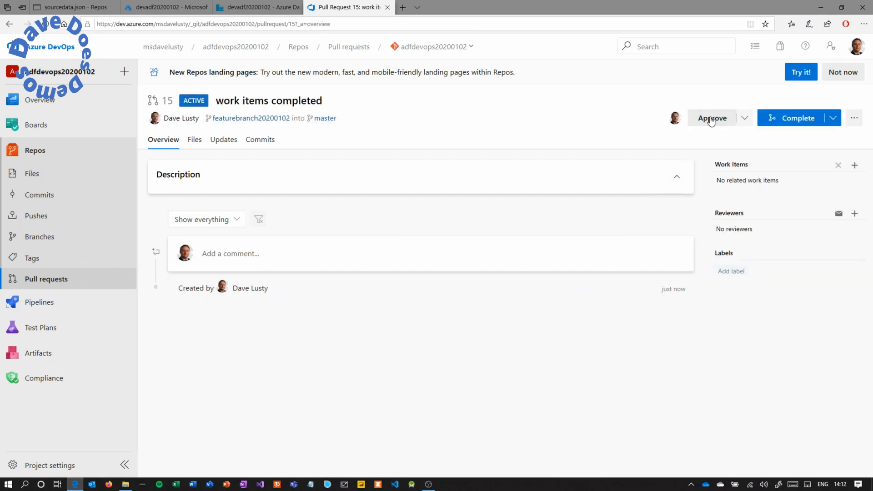
Approve the pull request and complete the merge into master, deleting the source branch.
{"action": "left_click", "coordinate": [713, 117]}
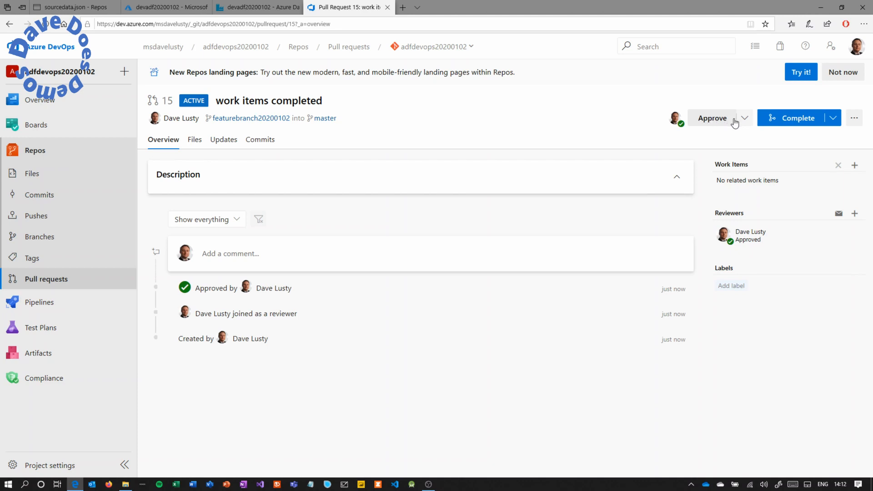
{"action": "left_click", "coordinate": [799, 117]}
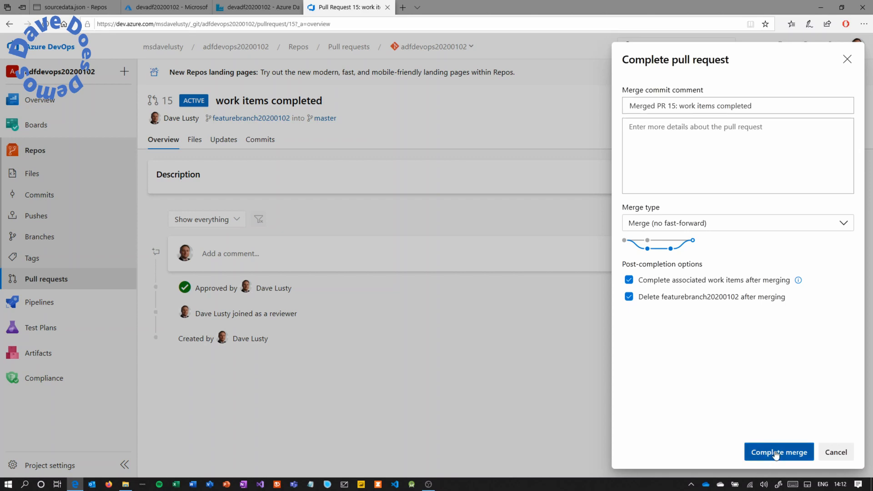
{"action": "left_click", "coordinate": [779, 451]}
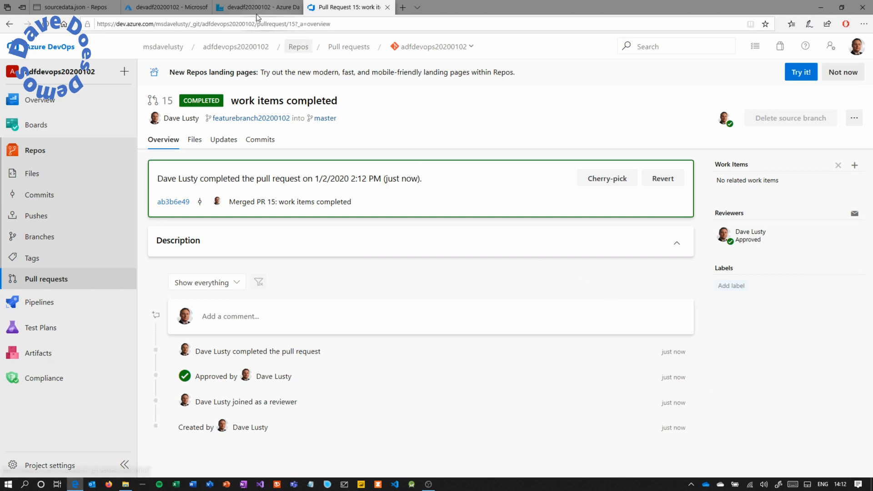
{"action": "left_click", "coordinate": [261, 7]}
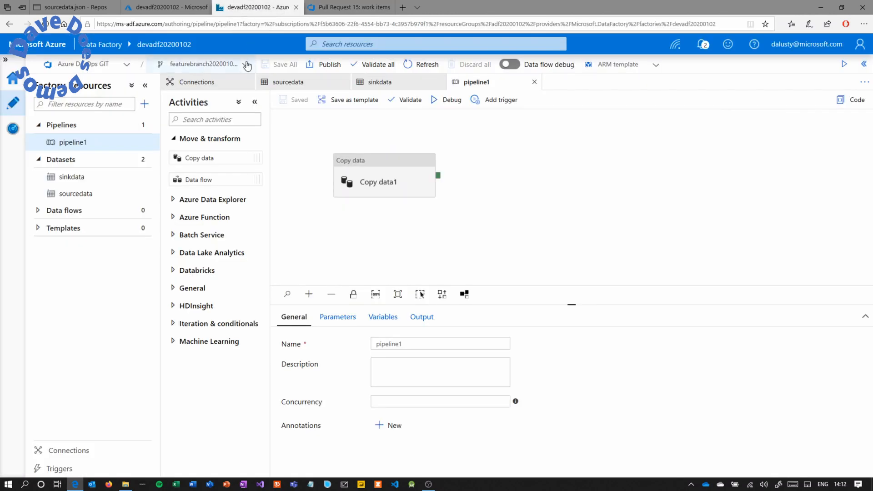
Create and save newfeaturebranch as the Data Factory working branch.
{"action": "left_click", "coordinate": [247, 64]}
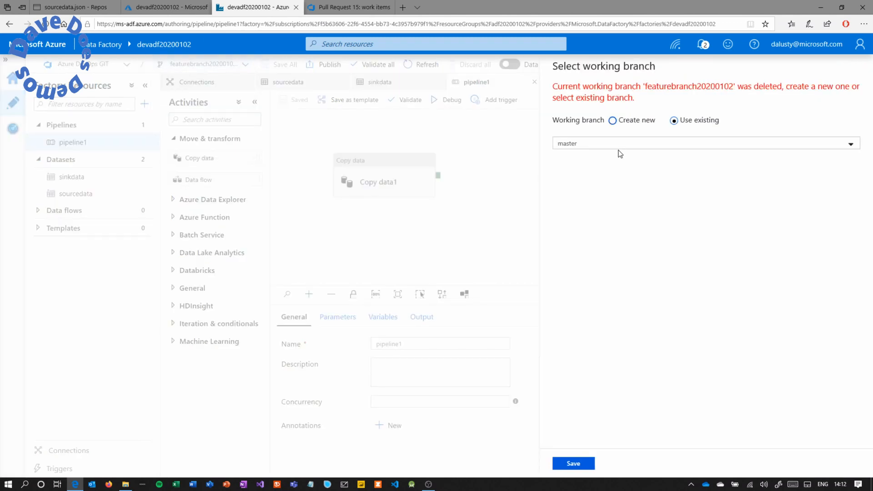
{"action": "left_click", "coordinate": [612, 120]}
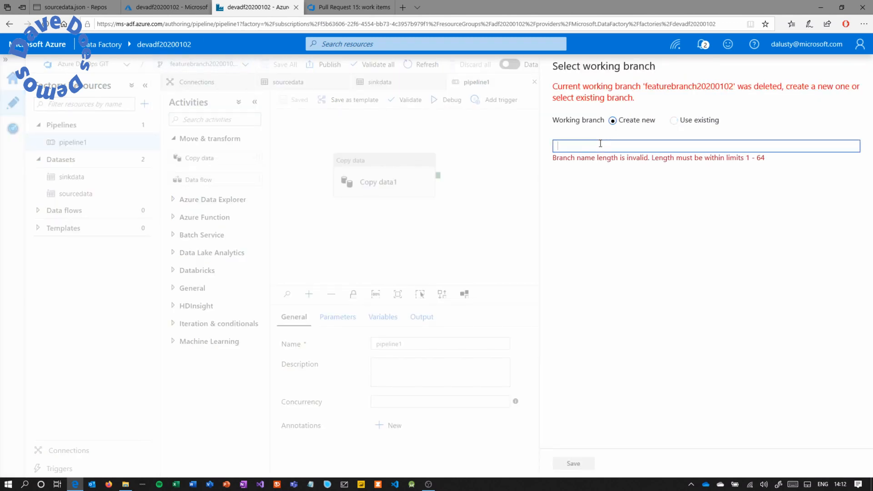
{"action": "type", "text": "newfeaturebranch"}
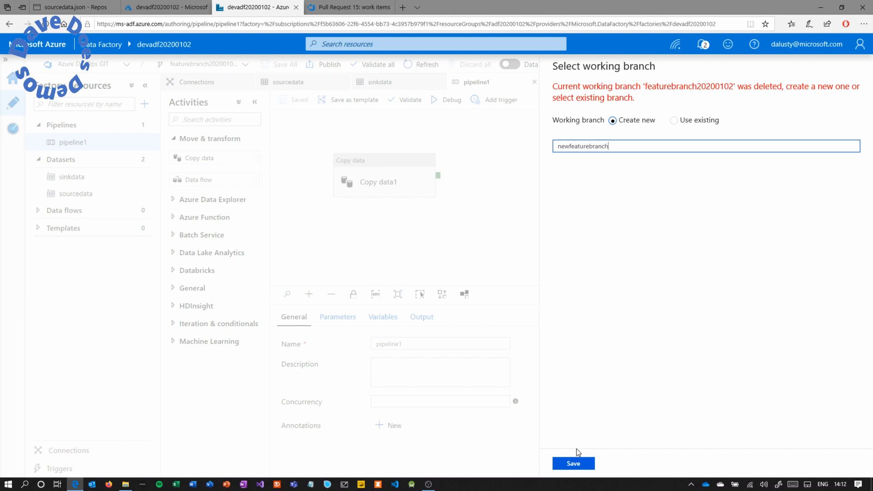
{"action": "left_click", "coordinate": [573, 463]}
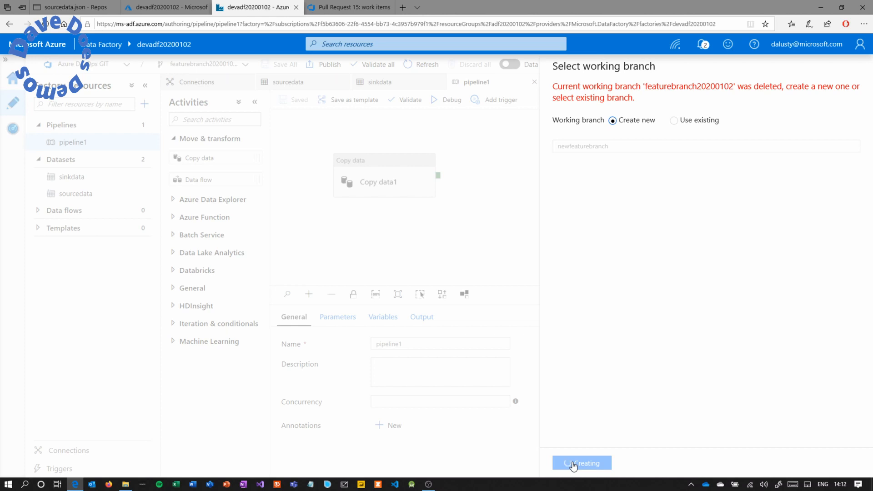
{"action": "left_click", "coordinate": [582, 463]}
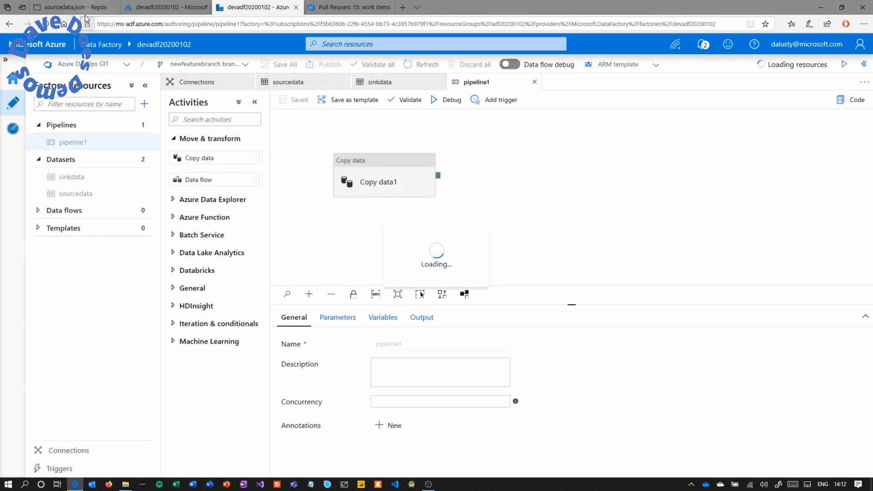
{"action": "left_click", "coordinate": [69, 7]}
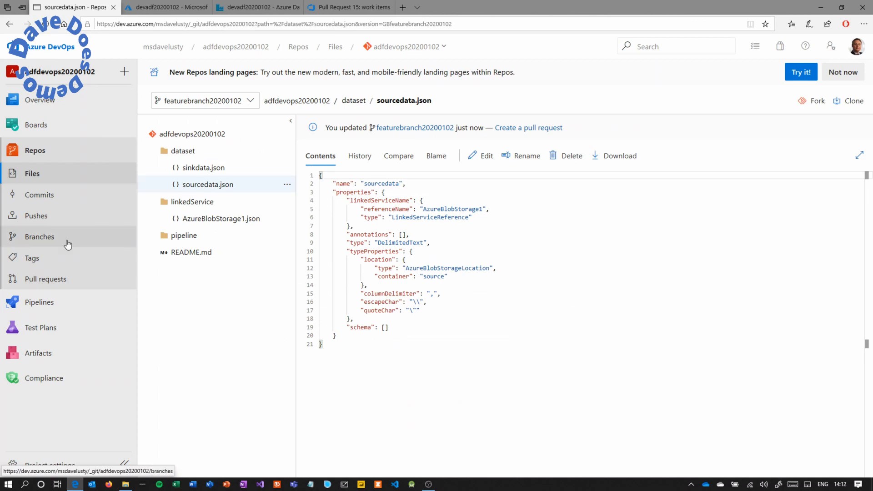
View the master branch files, expanding the linkedService and dataset folders.
{"action": "left_click", "coordinate": [40, 236]}
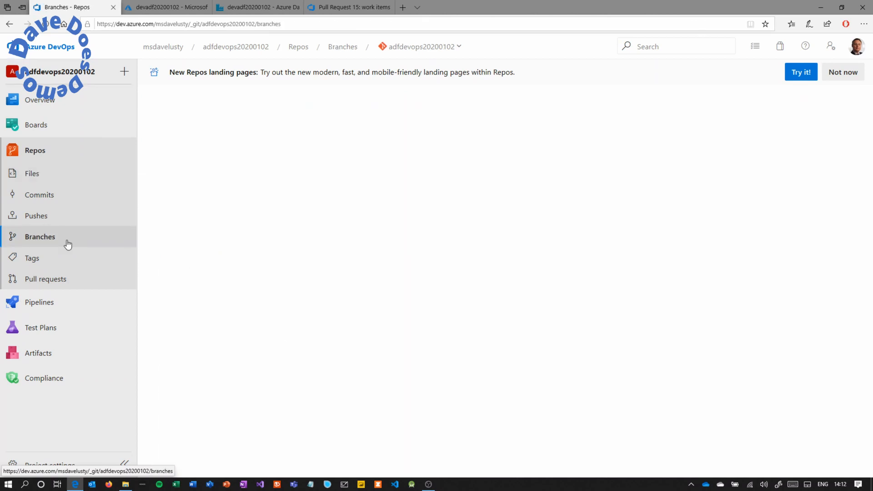
{"action": "left_click", "coordinate": [40, 236]}
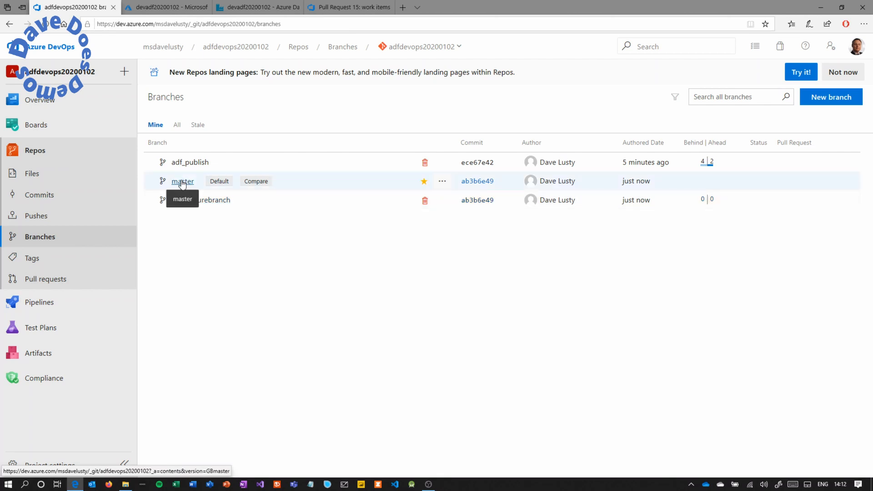
{"action": "left_click", "coordinate": [182, 181]}
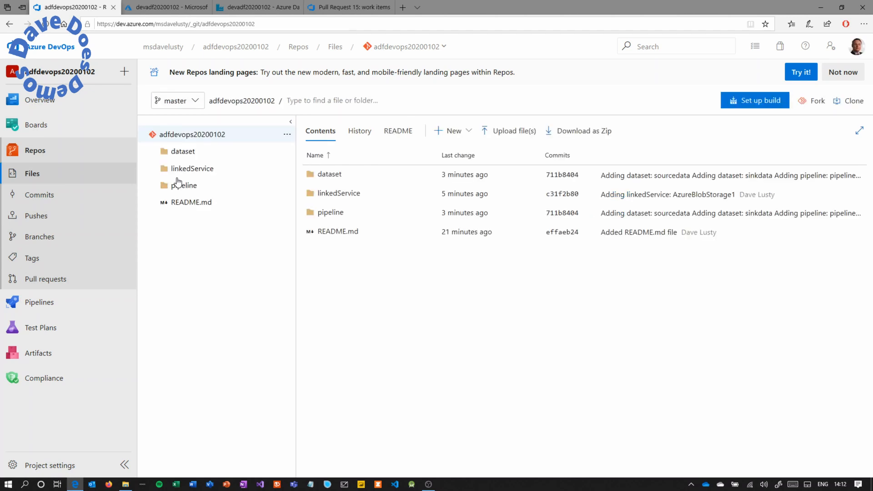
{"action": "left_click", "coordinate": [192, 168]}
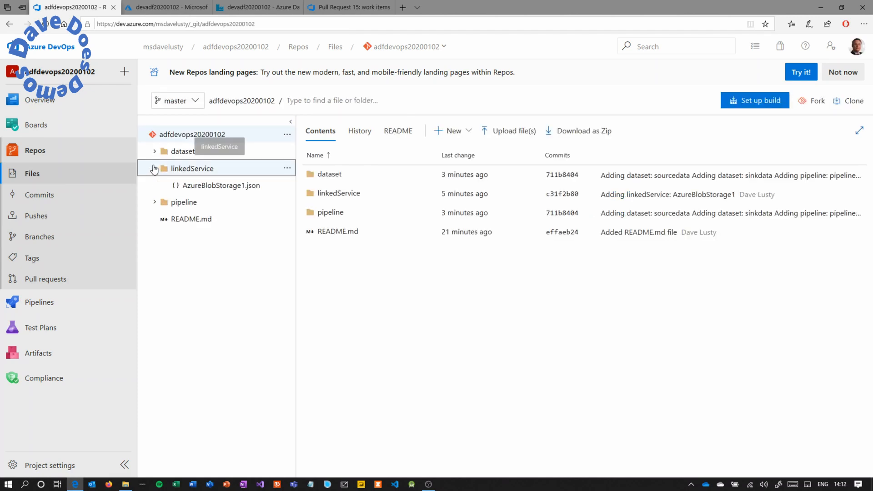
{"action": "left_click", "coordinate": [159, 151]}
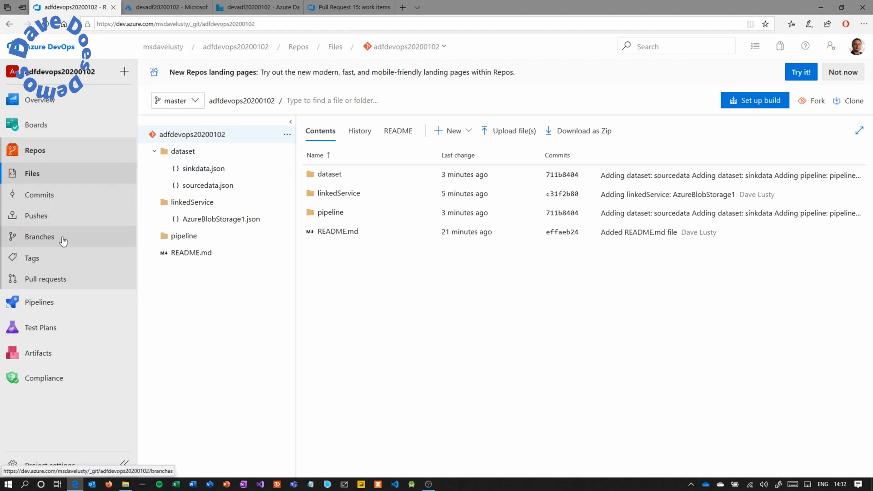
View the adf_publish branch files and expand its ARM templates folder.
{"action": "left_click", "coordinate": [40, 237]}
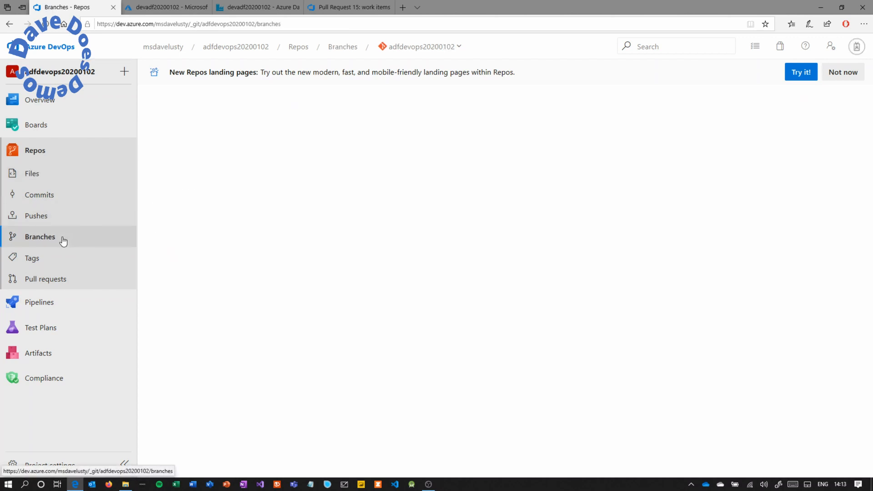
{"action": "left_click", "coordinate": [40, 237]}
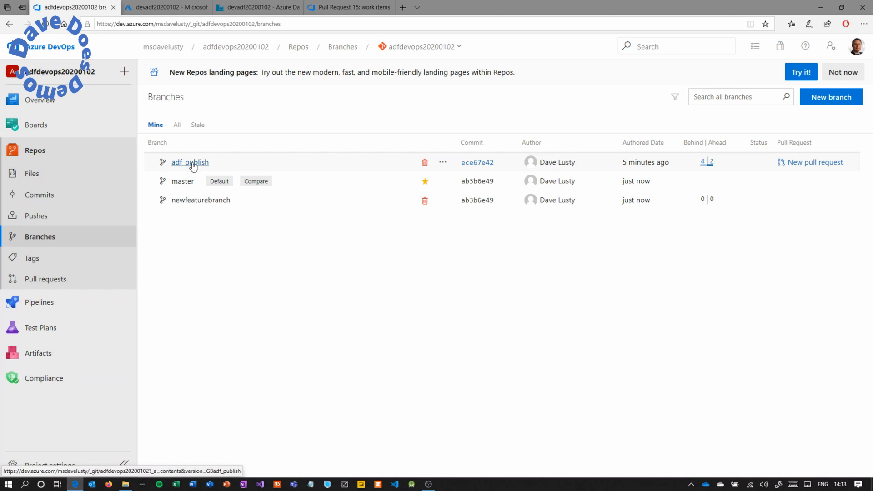
{"action": "left_click", "coordinate": [189, 162]}
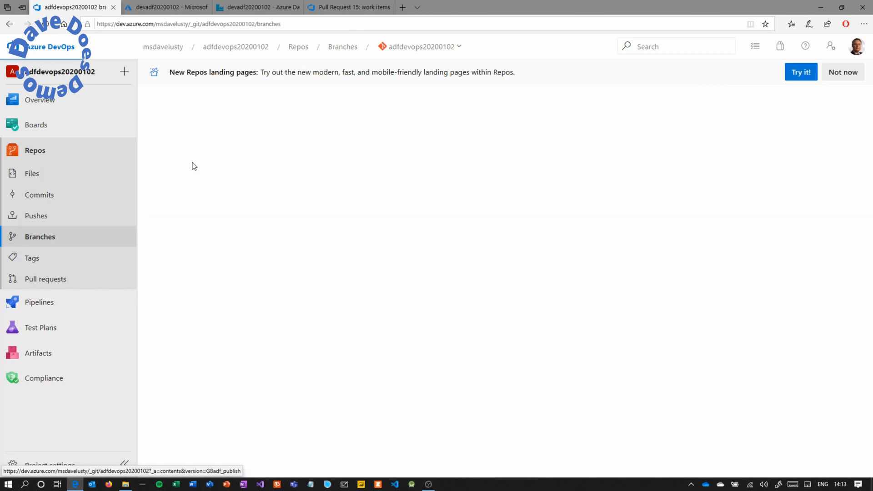
{"action": "left_click", "coordinate": [31, 172]}
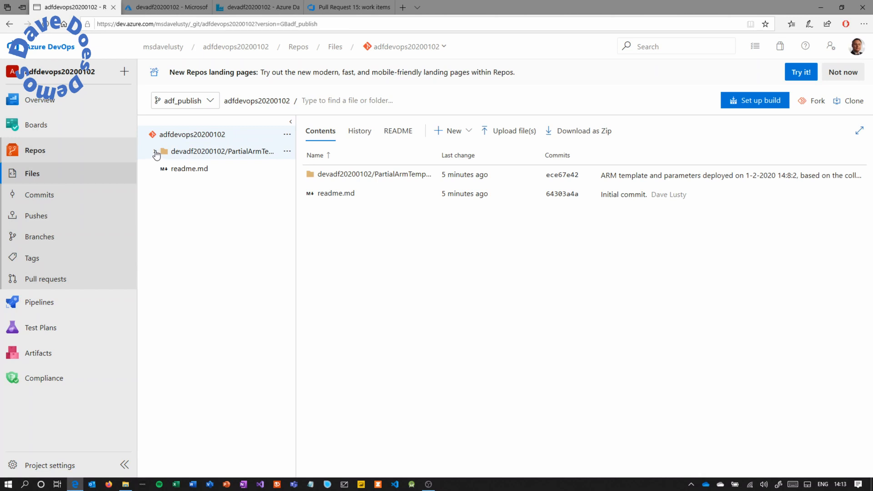
{"action": "left_click", "coordinate": [156, 151]}
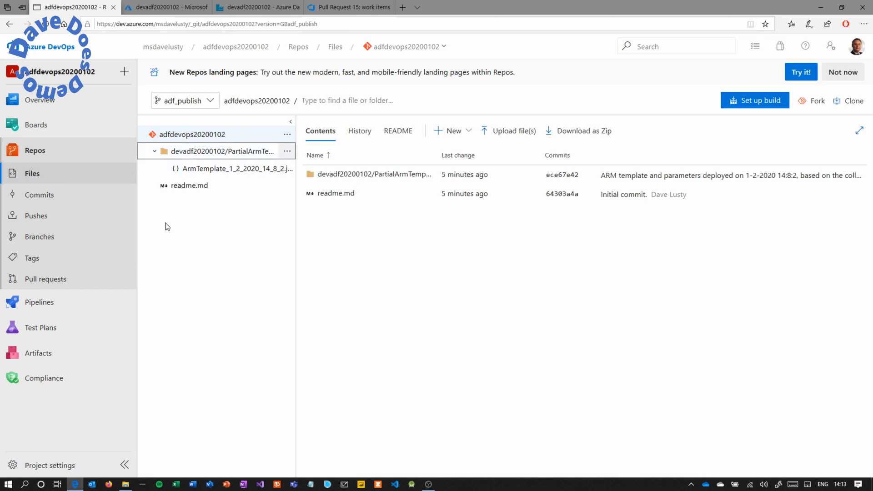
{"action": "left_click", "coordinate": [262, 8]}
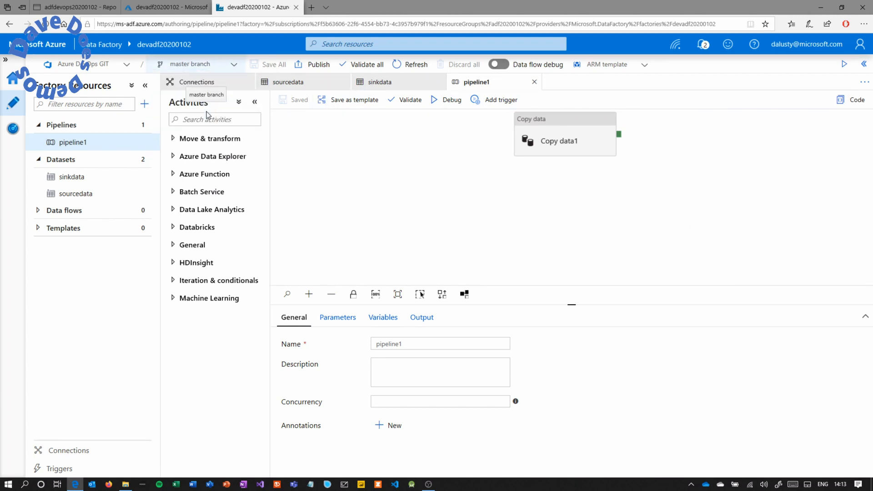
Publish the pending changes — pipeline1, sinkdata and sourcedata — from master to adf_publish.
{"action": "left_click", "coordinate": [409, 64]}
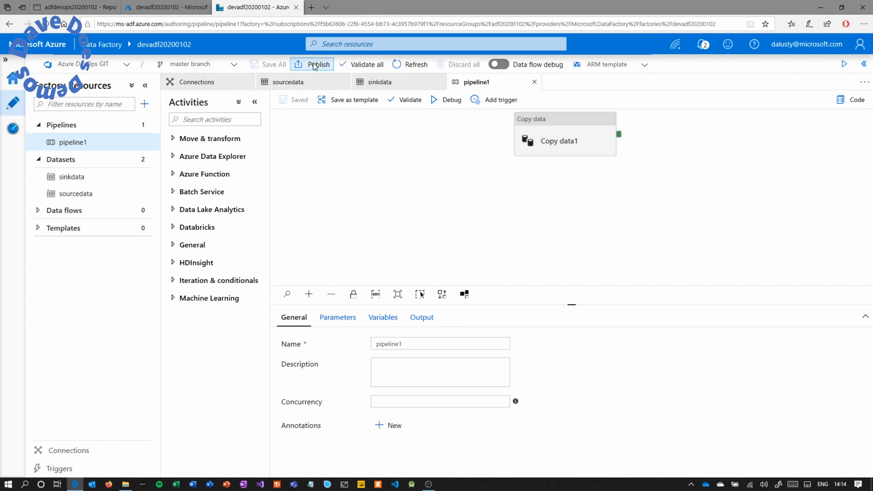
{"action": "left_click", "coordinate": [319, 64]}
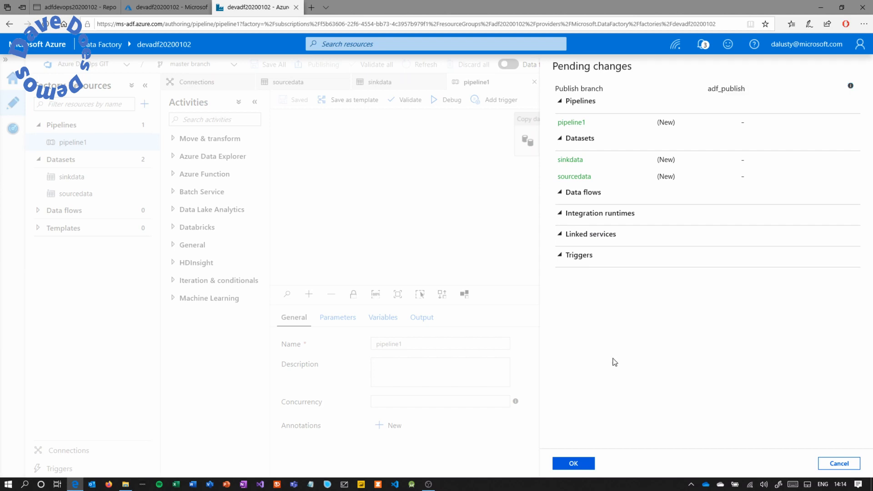
{"action": "left_click", "coordinate": [573, 463]}
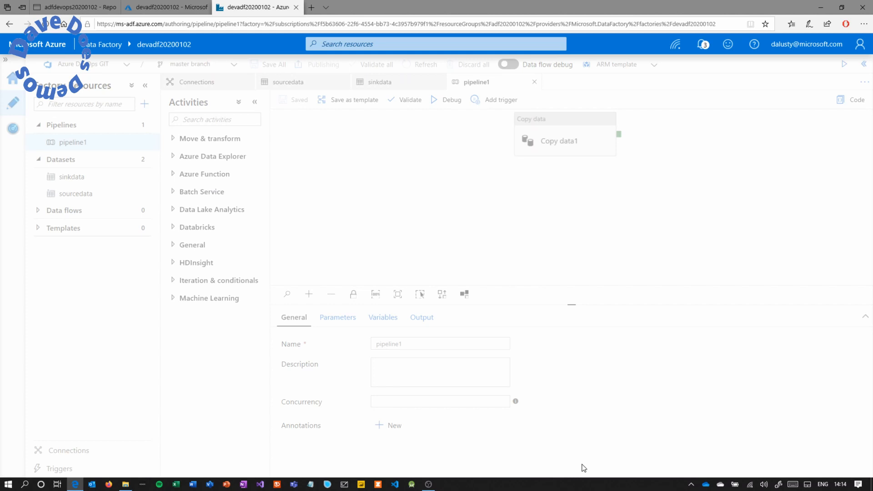
{"action": "left_click", "coordinate": [323, 63]}
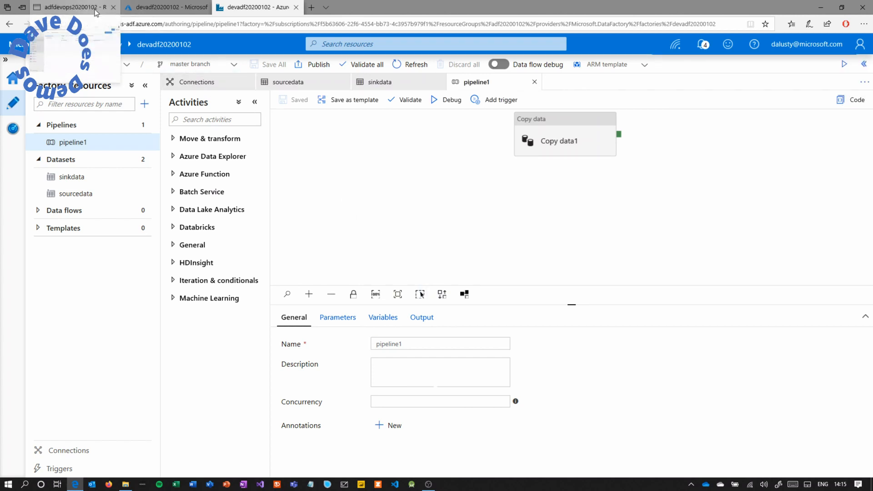
{"action": "left_click", "coordinate": [77, 7]}
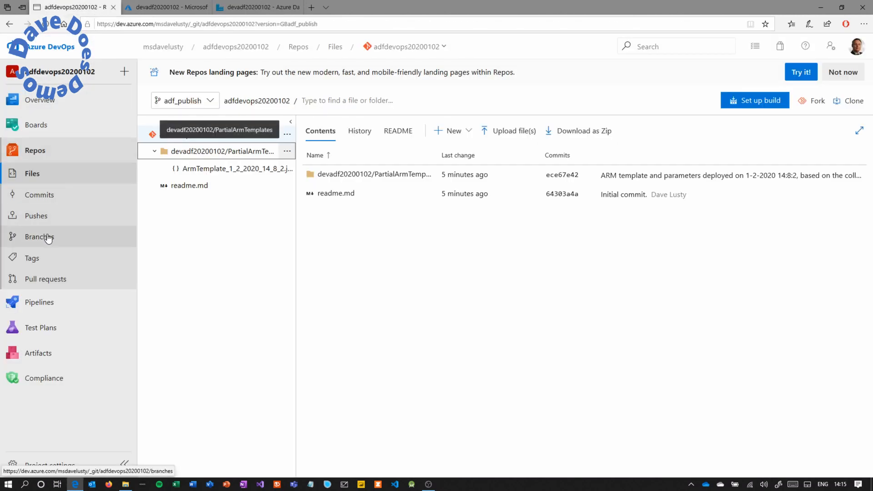
Review ARMTemplateForFactory.json in the devadf20200102 folder on adf_publish.
{"action": "left_click", "coordinate": [40, 237]}
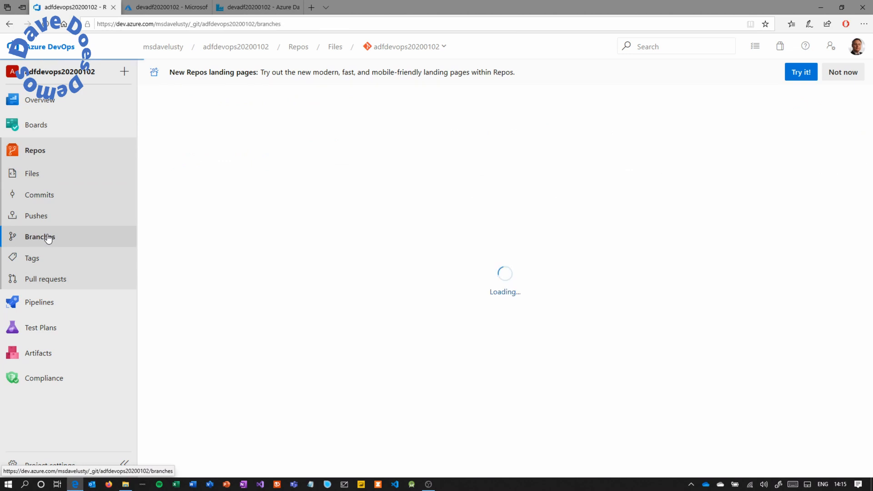
{"action": "left_click", "coordinate": [40, 236]}
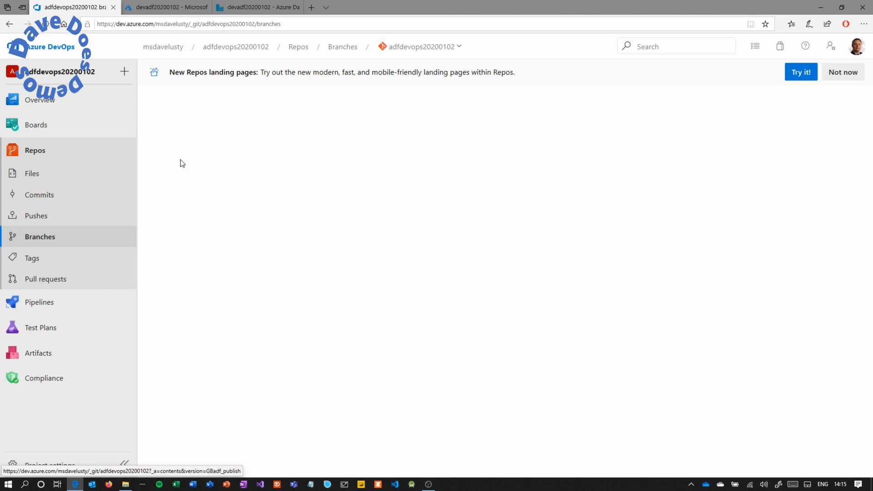
{"action": "left_click", "coordinate": [32, 172]}
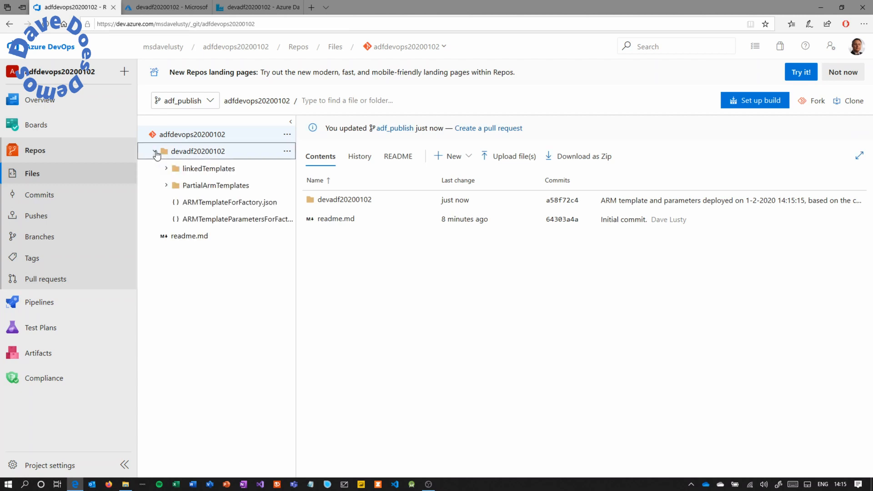
{"action": "left_click", "coordinate": [230, 202]}
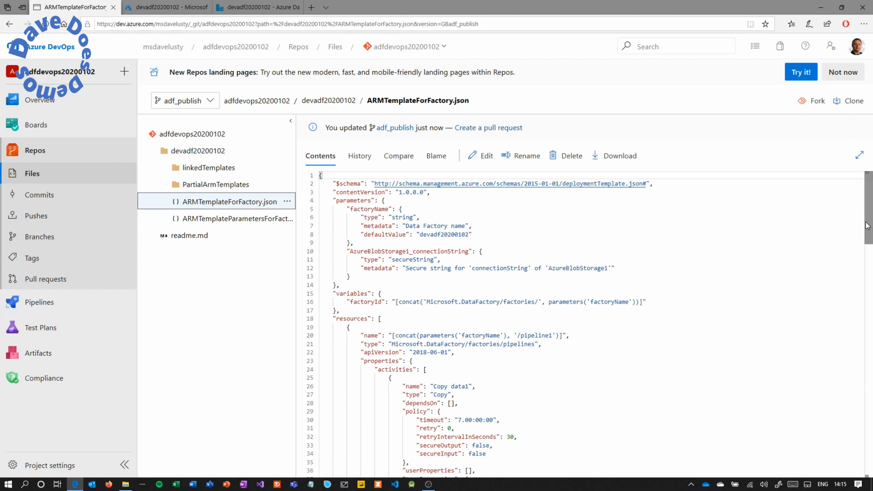
{"action": "scroll", "scroll_direction": "down", "scroll_amount": 3}
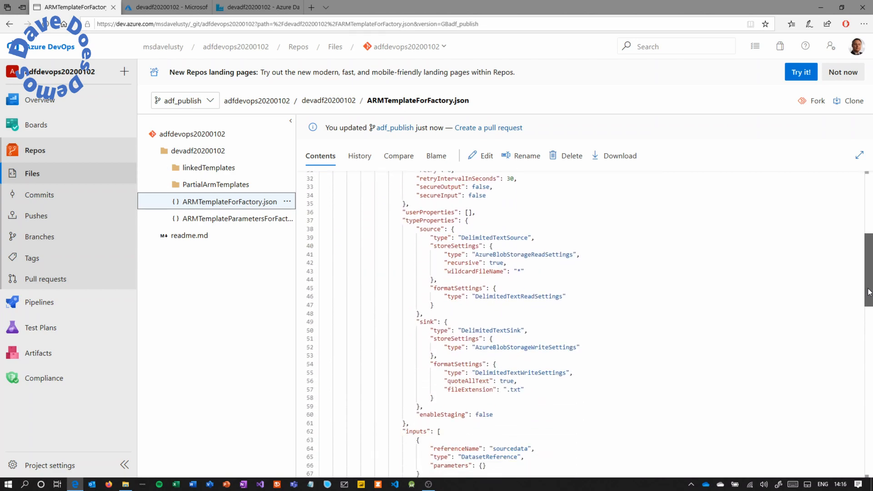
{"action": "scroll", "scroll_direction": "down", "scroll_amount": 3}
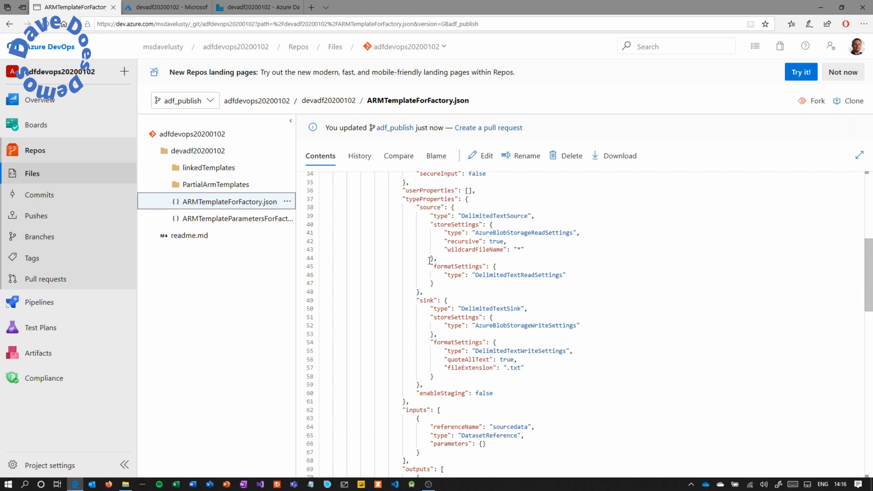
Review ARMTemplateParametersForFactory.json with factoryName and AzureBlobStorage1_connectionString parameters.
{"action": "left_click", "coordinate": [232, 219]}
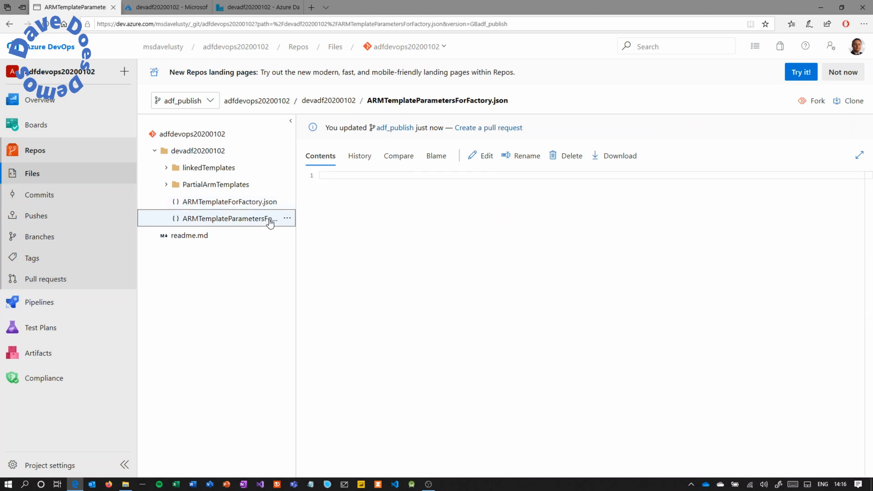
{"action": "left_click", "coordinate": [228, 218]}
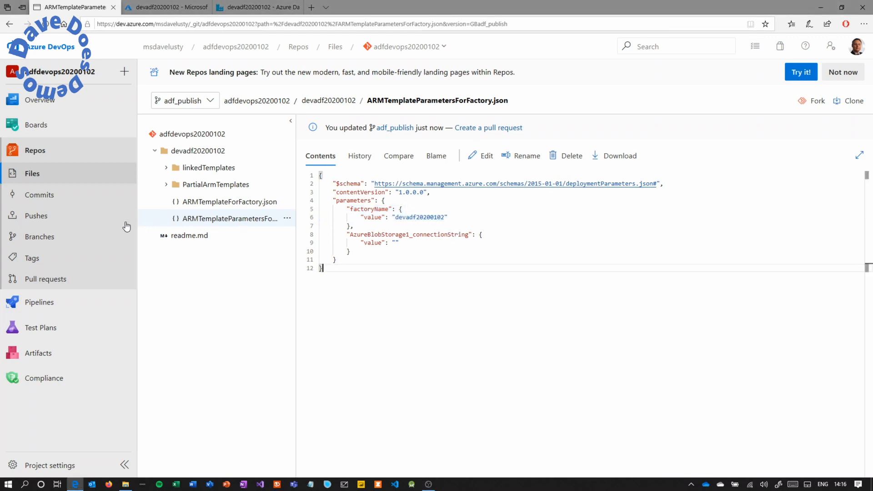
{"action": "left_click", "coordinate": [39, 302]}
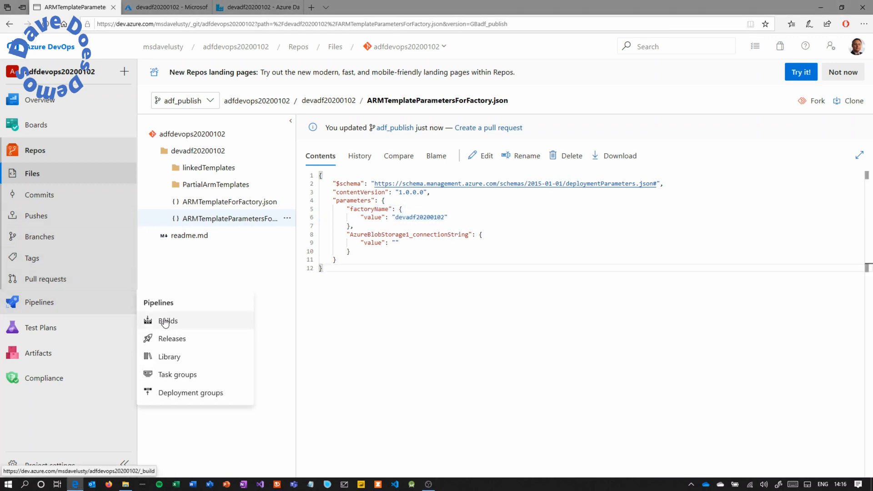
Start a new build pipeline using the classic editor instead of YAML.
{"action": "left_click", "coordinate": [167, 321]}
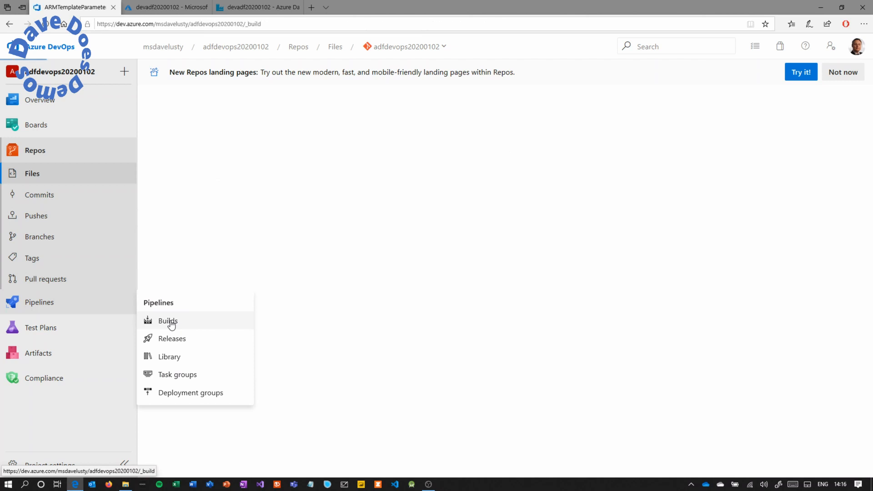
{"action": "left_click", "coordinate": [167, 320]}
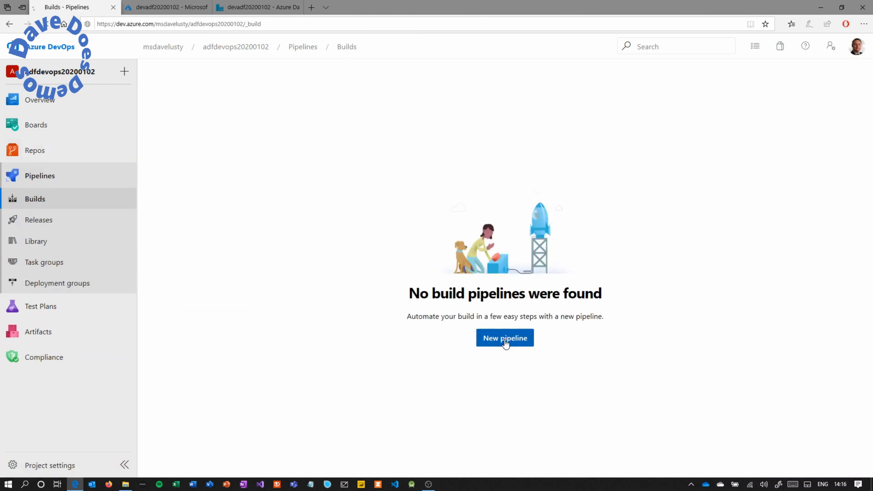
{"action": "left_click", "coordinate": [505, 337]}
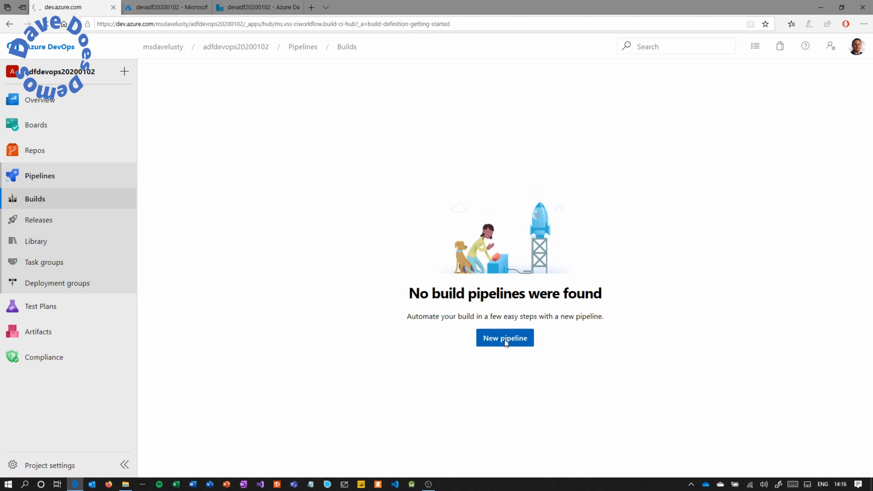
{"action": "left_click", "coordinate": [505, 338]}
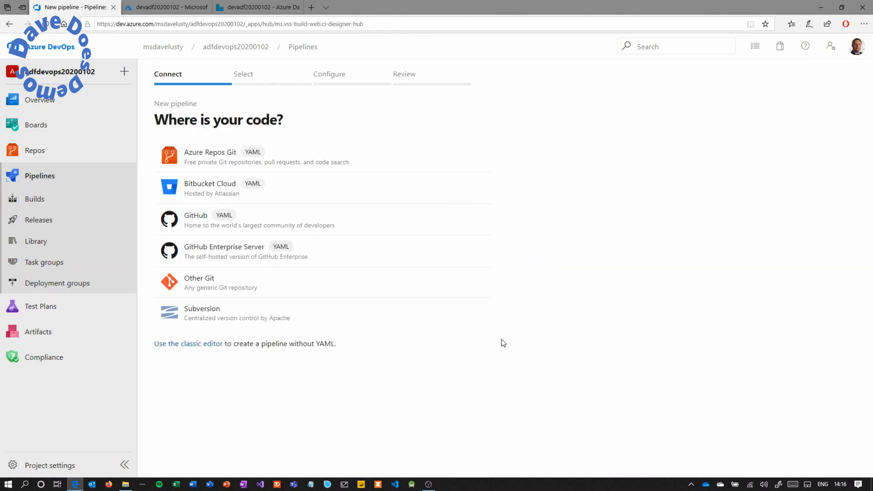
{"action": "mouse_move", "coordinate": [198, 349]}
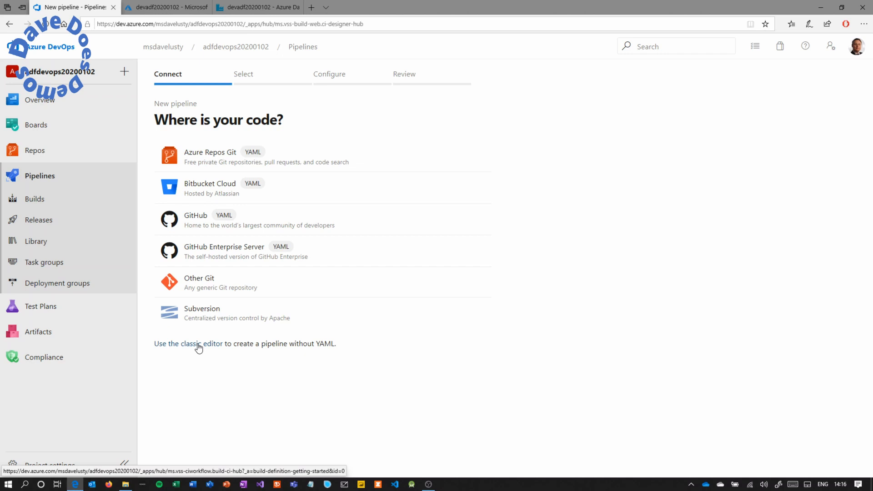
{"action": "left_click", "coordinate": [187, 344]}
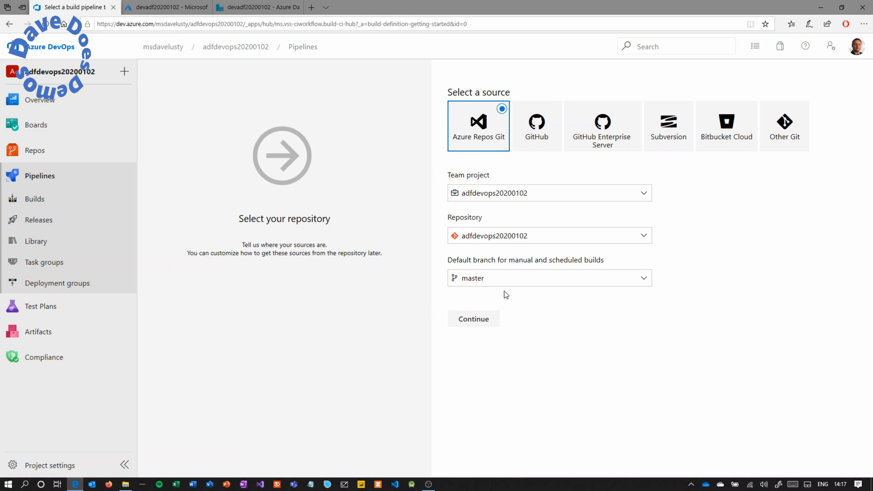
Source the build from Azure Repos Git adfdevops20200102 with default branch adf_publish and continue.
{"action": "left_click", "coordinate": [550, 278]}
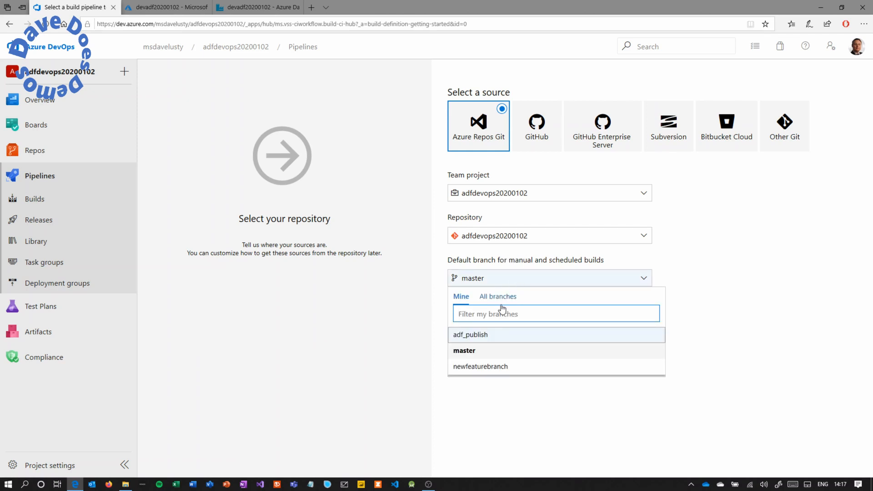
{"action": "left_click", "coordinate": [470, 334]}
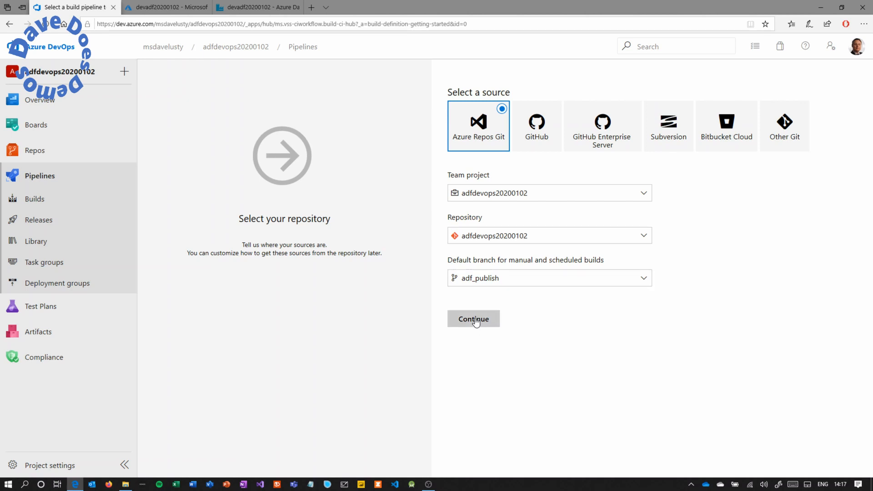
{"action": "left_click", "coordinate": [473, 320]}
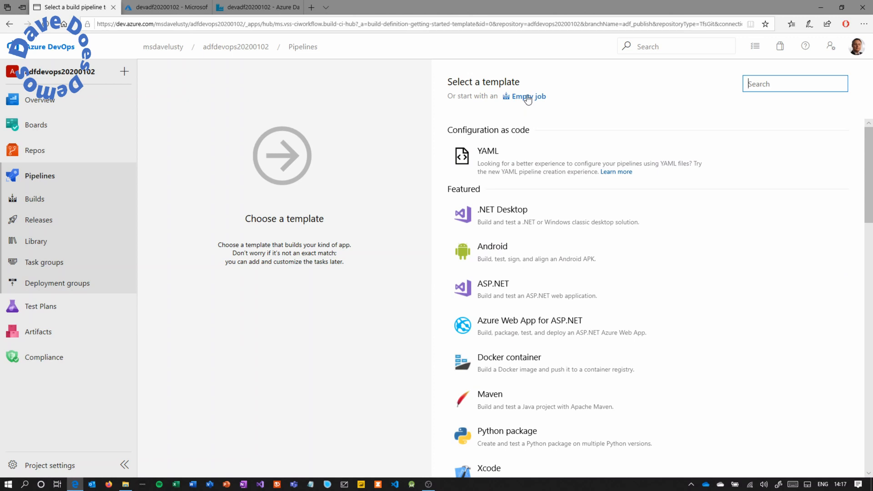
Start from an Empty job and rename the pipeline 'ADF Build Pipeline'.
{"action": "left_click", "coordinate": [532, 96]}
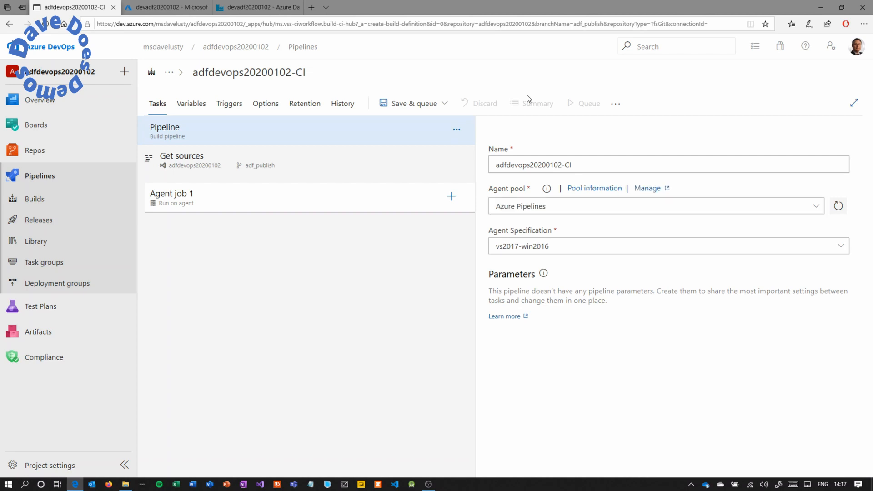
{"action": "double_click", "coordinate": [540, 164]}
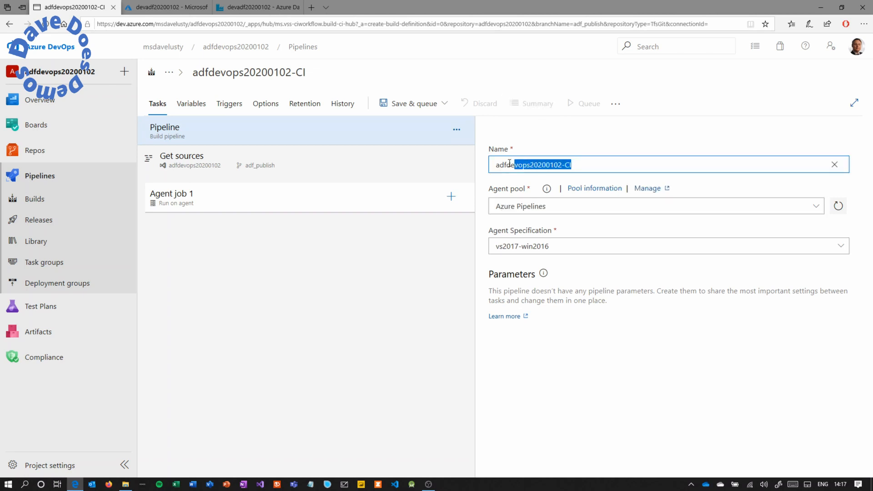
{"action": "type", "text": "ADF"}
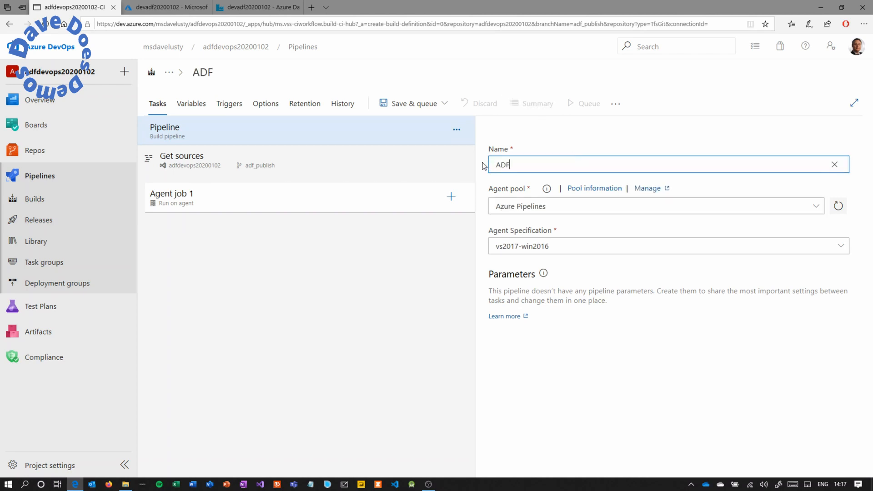
{"action": "type", "text": "Build"}
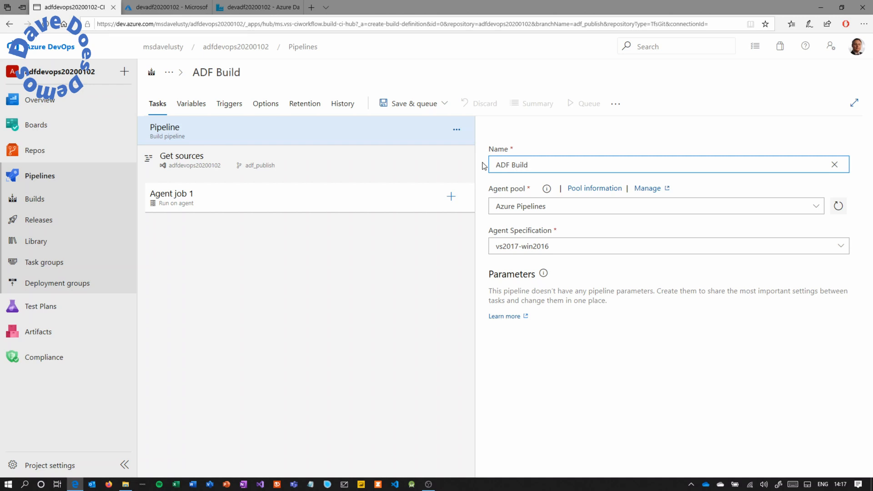
{"action": "type", "text": "Pipeli"}
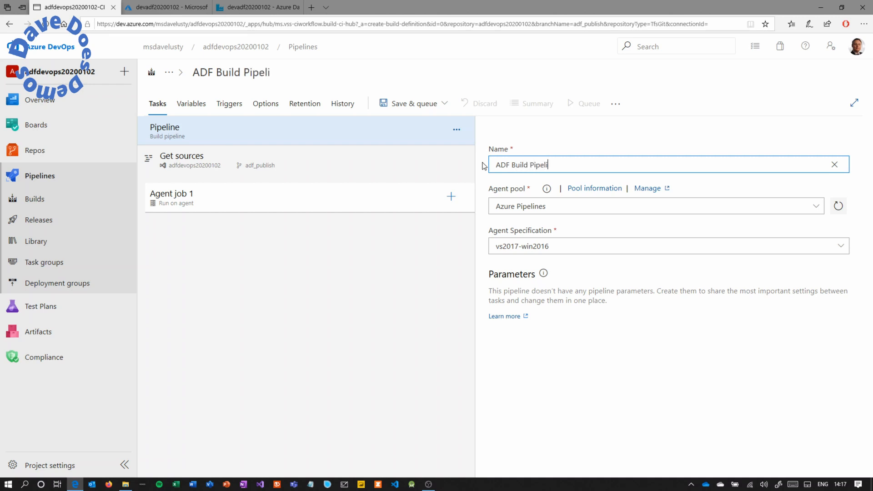
{"action": "type", "text": "ne"}
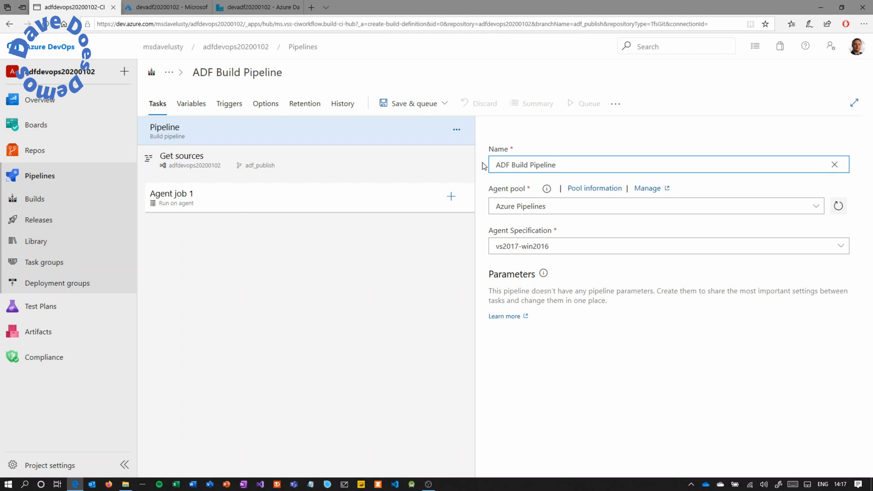
{"action": "mouse_move", "coordinate": [242, 110]}
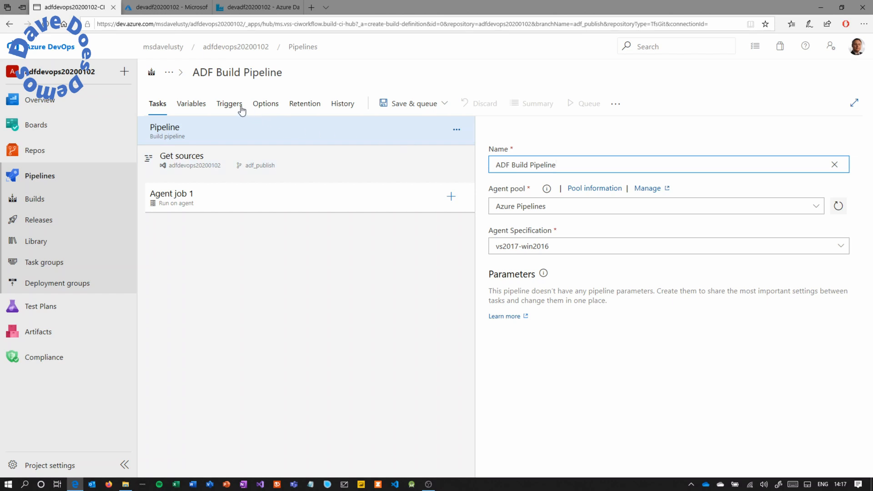
Enable continuous integration with the branch filter on adf_publish.
{"action": "left_click", "coordinate": [229, 104]}
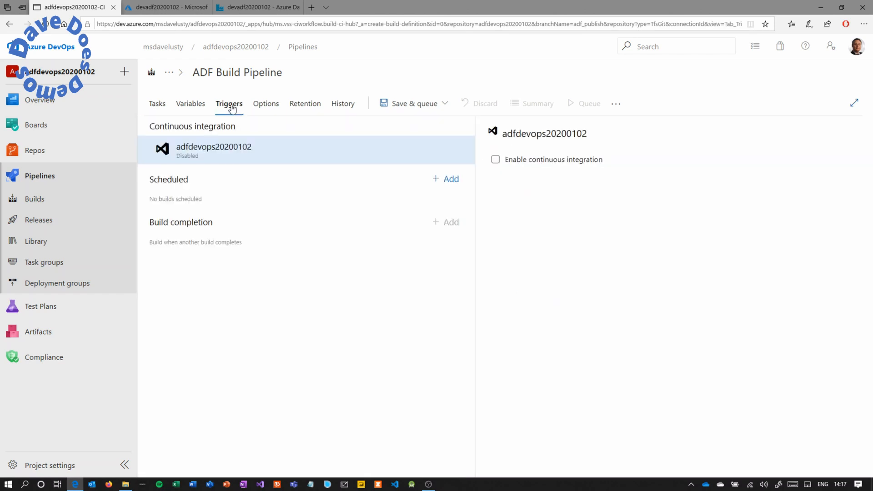
{"action": "left_click", "coordinate": [496, 160]}
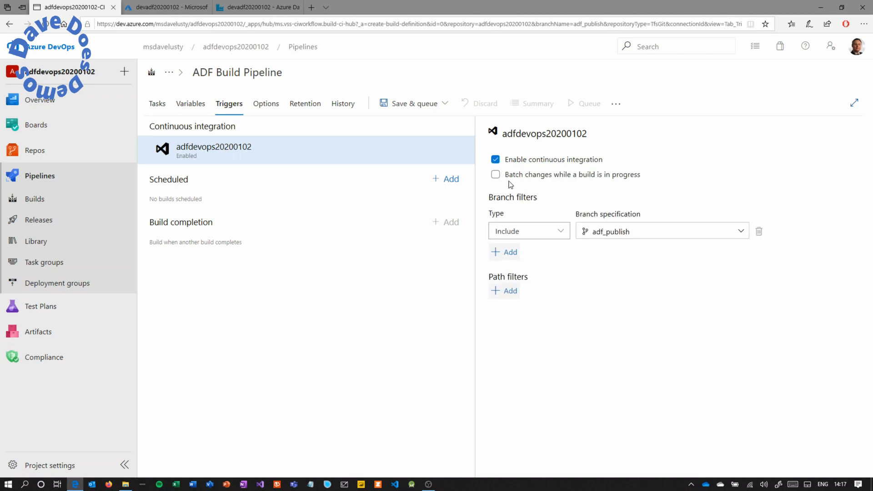
{"action": "left_click", "coordinate": [662, 231]}
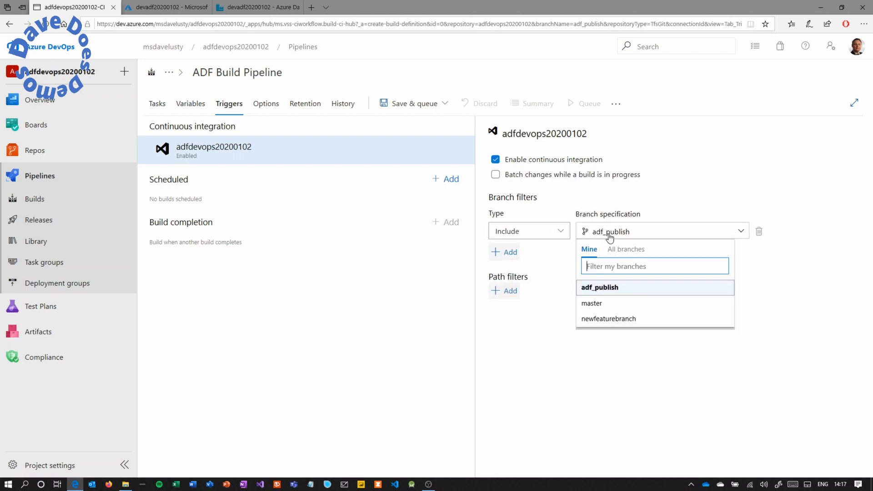
{"action": "left_click", "coordinate": [601, 287]}
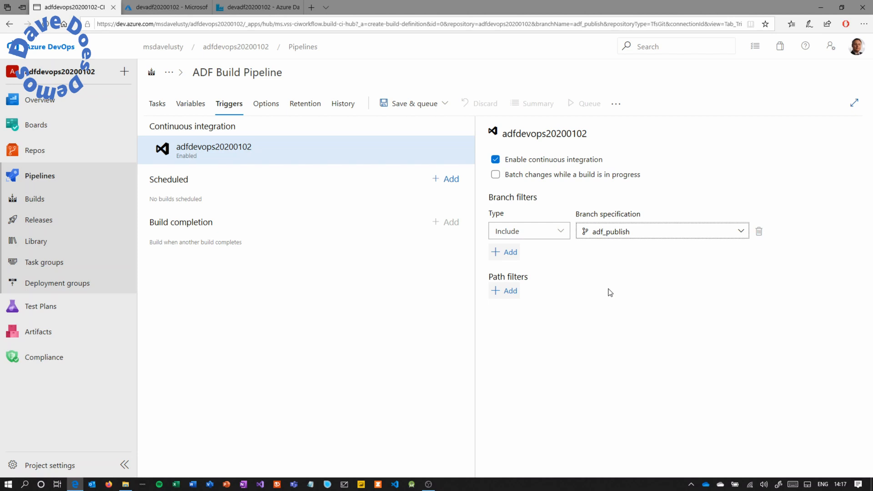
{"action": "mouse_move", "coordinate": [156, 105]}
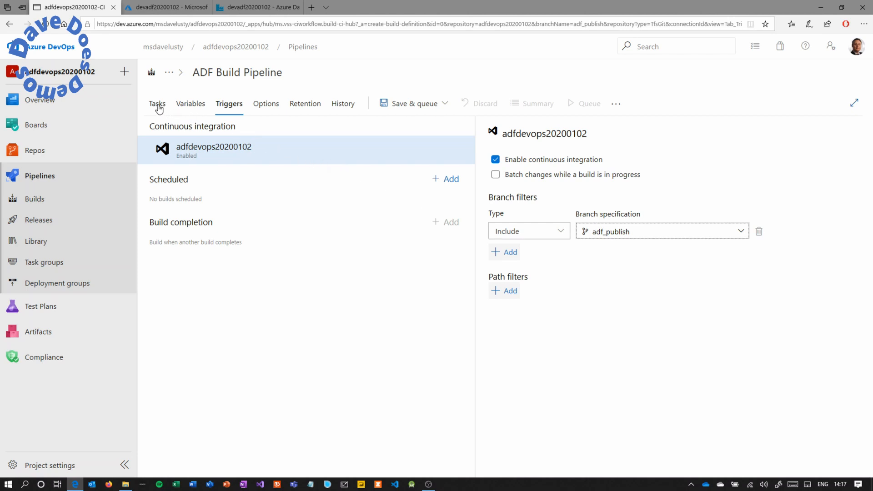
Add a Publish build artifacts task to Agent job 1, searching 'publish'.
{"action": "left_click", "coordinate": [156, 103]}
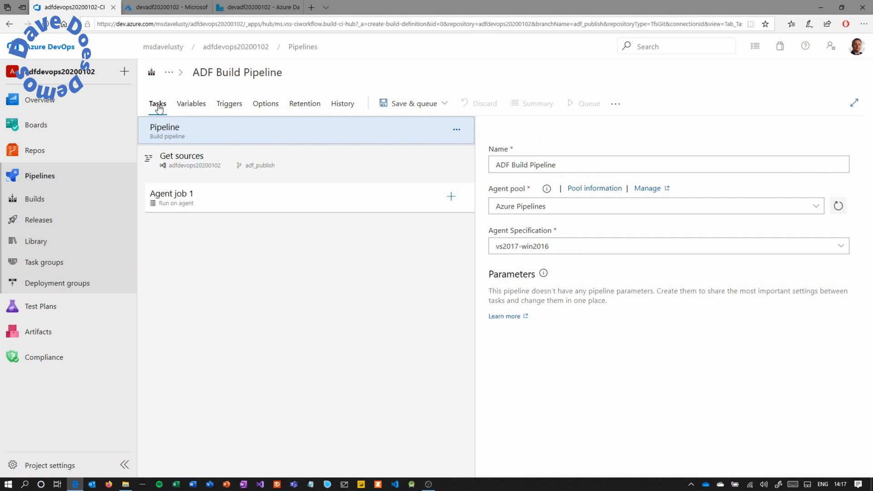
{"action": "mouse_move", "coordinate": [455, 200]}
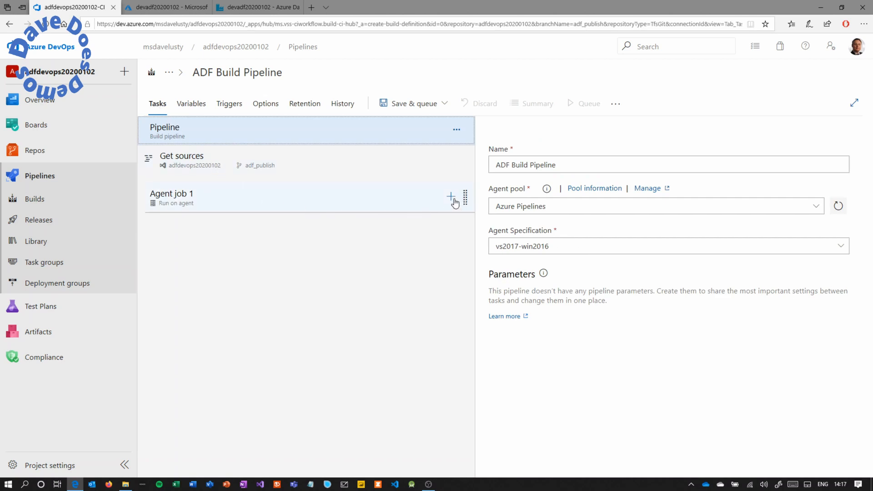
{"action": "left_click", "coordinate": [451, 196]}
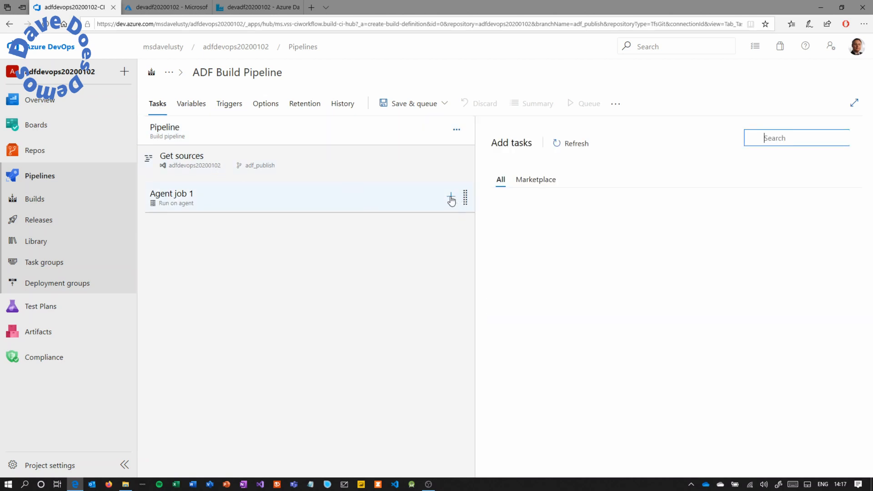
{"action": "left_click", "coordinate": [450, 197]}
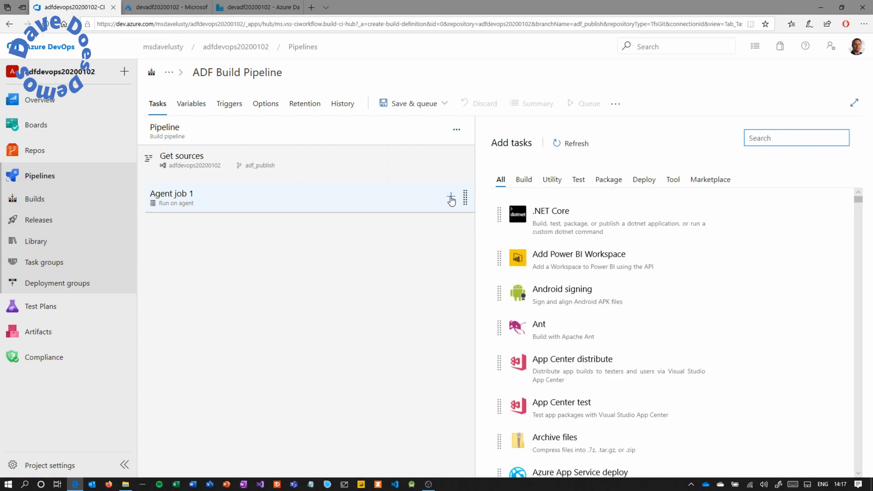
{"action": "type", "text": "publish"}
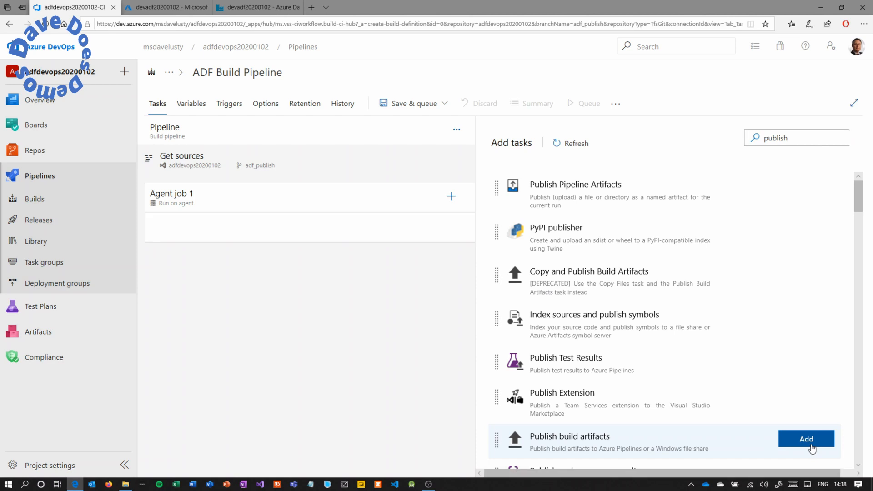
{"action": "left_click", "coordinate": [807, 438]}
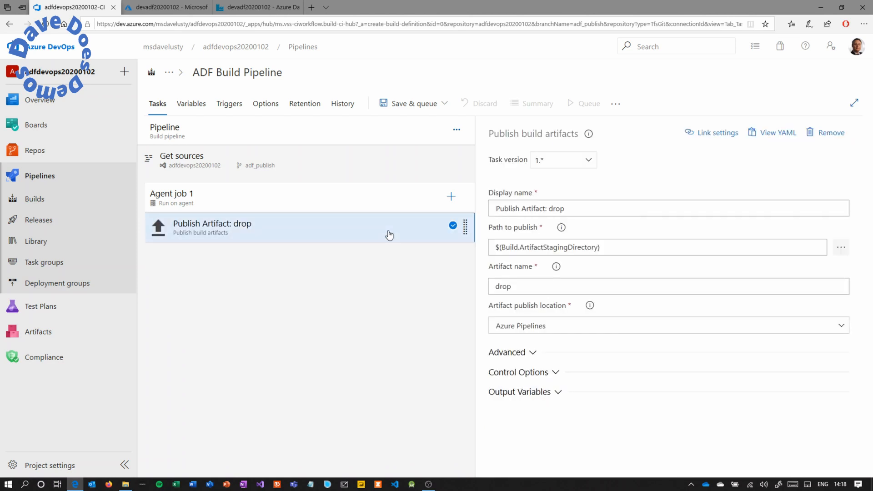
Rename the task's artifact from drop to ARMTemplates.
{"action": "double_click", "coordinate": [502, 287]}
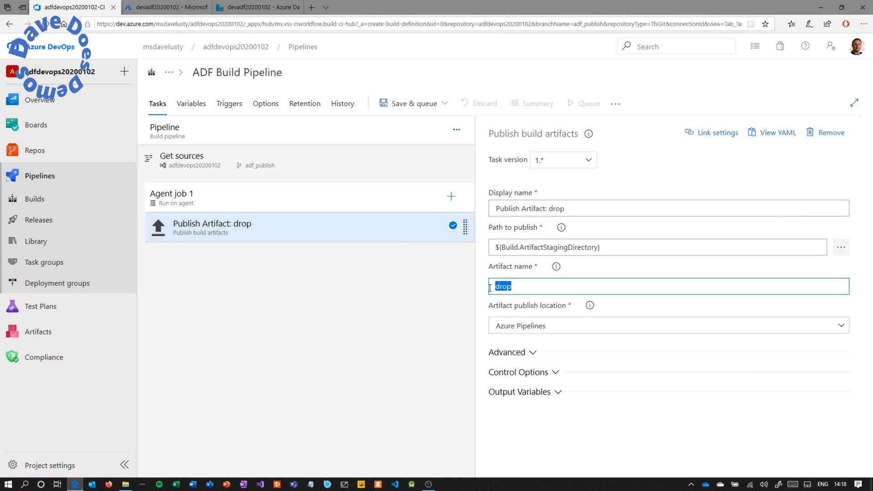
{"action": "type", "text": "ARMTemplates"}
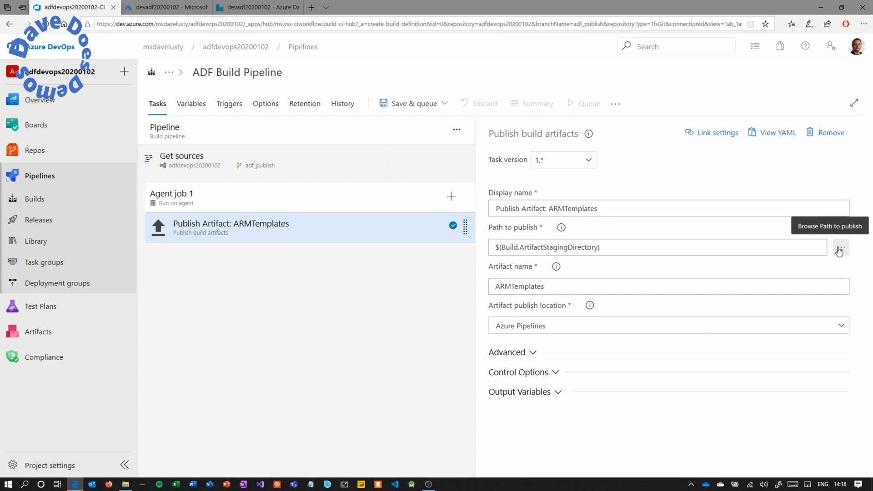
Set the Path to publish to the devadf20200102 folder in the adfdevops20200102 repository.
{"action": "left_click", "coordinate": [840, 247]}
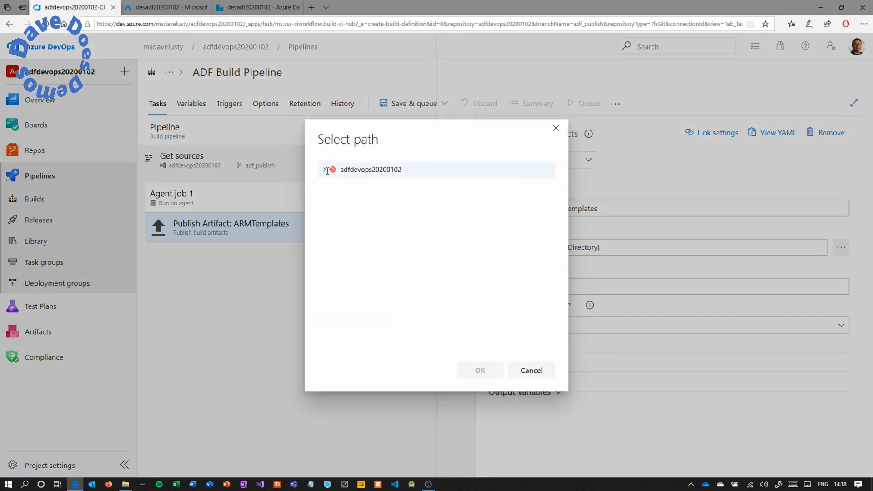
{"action": "left_click", "coordinate": [324, 169]}
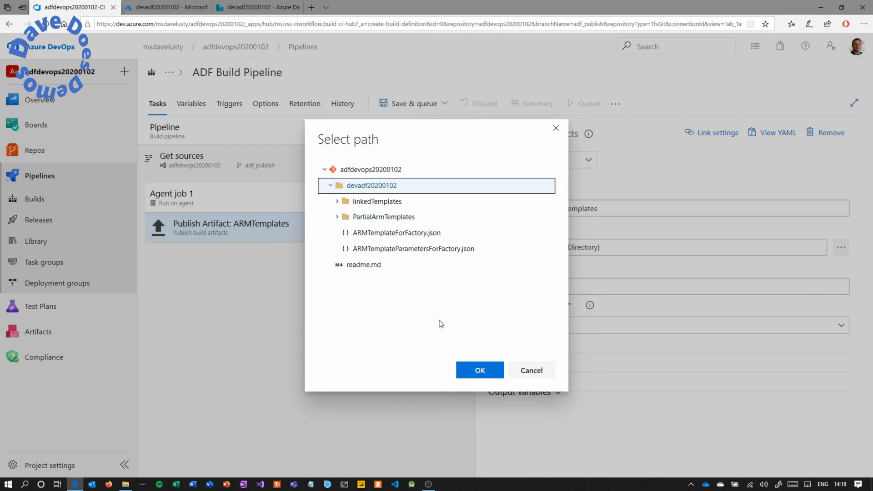
{"action": "left_click", "coordinate": [480, 370]}
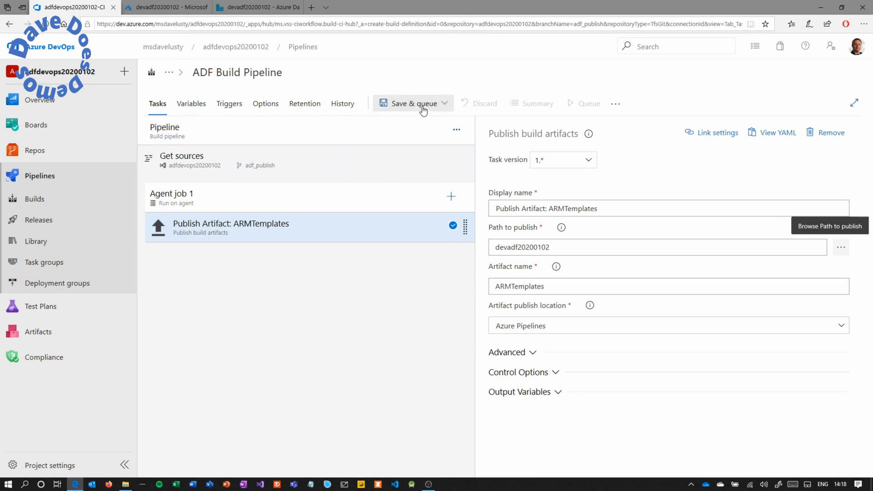
Save and queue the ADF Build Pipeline with save comment 'build pipeline' and run it.
{"action": "left_click", "coordinate": [448, 103]}
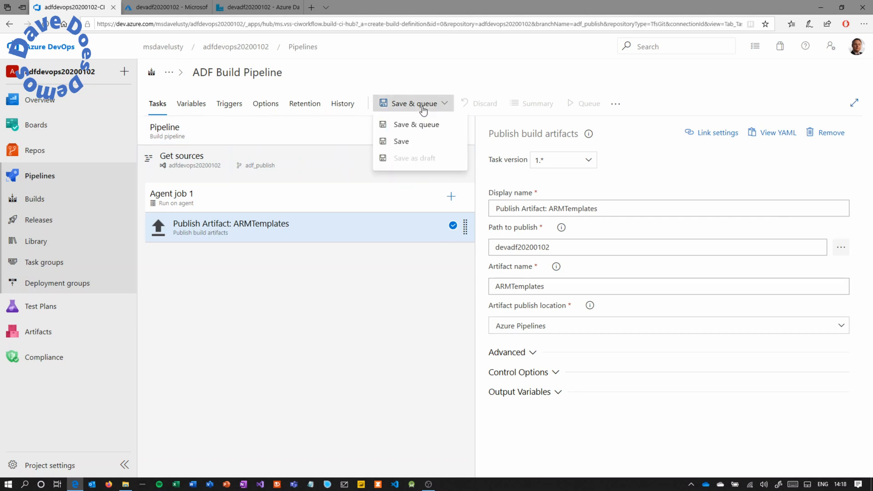
{"action": "left_click", "coordinate": [417, 124]}
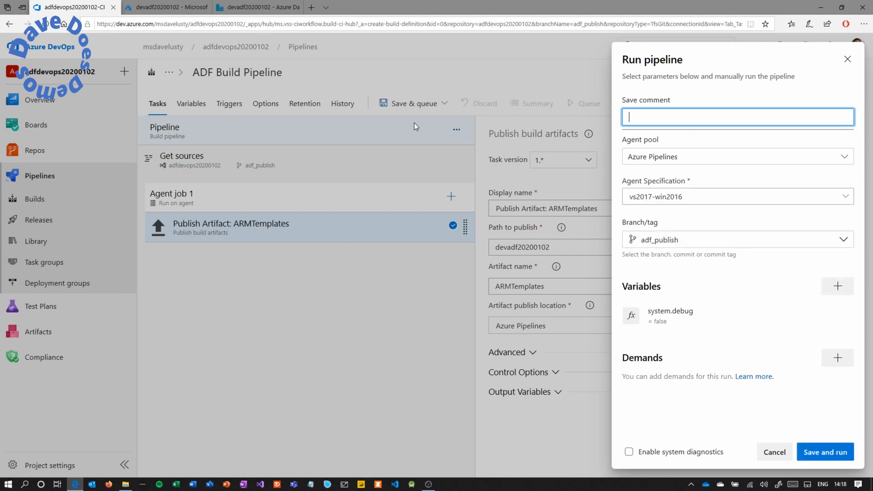
{"action": "type", "text": "build"}
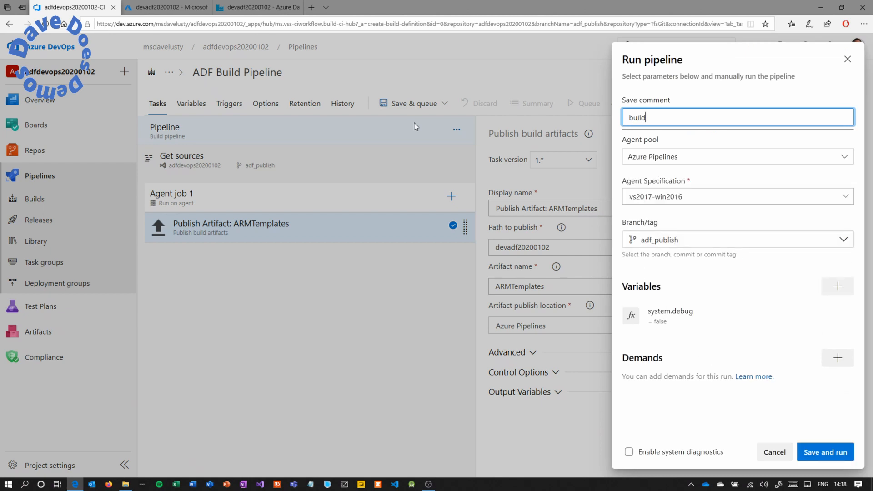
{"action": "type", "text": "pipeline"}
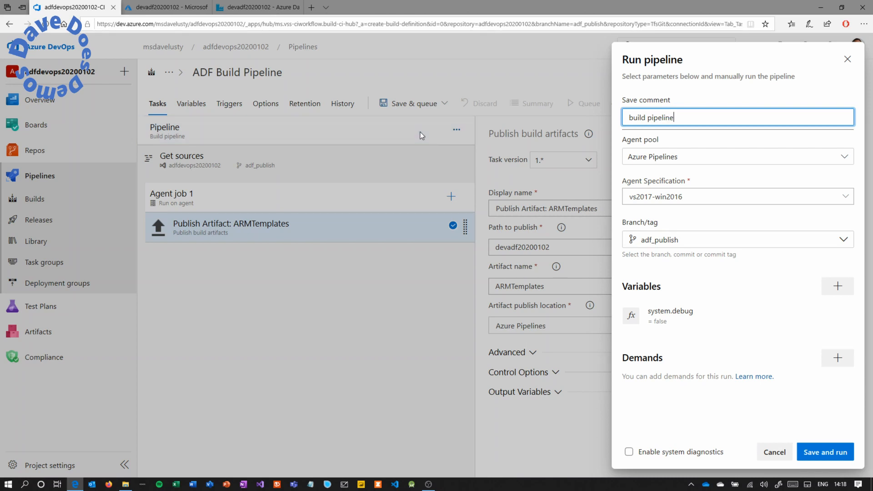
{"action": "mouse_move", "coordinate": [824, 454]}
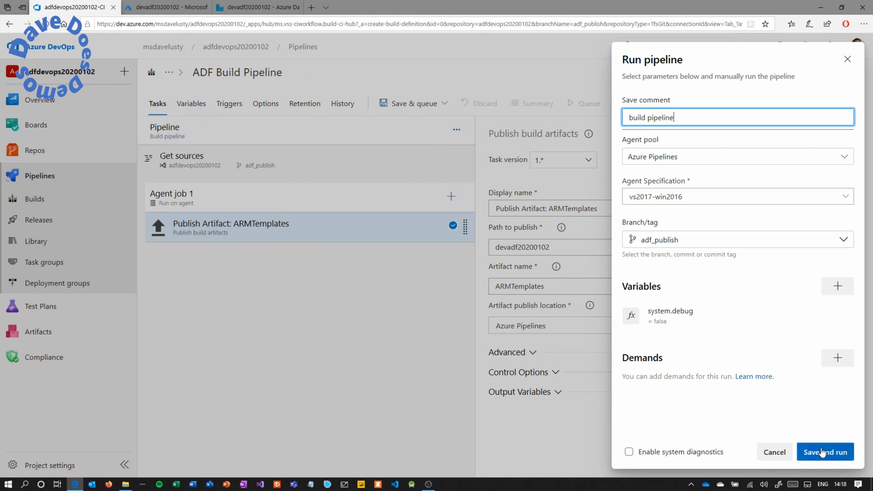
{"action": "left_click", "coordinate": [826, 452]}
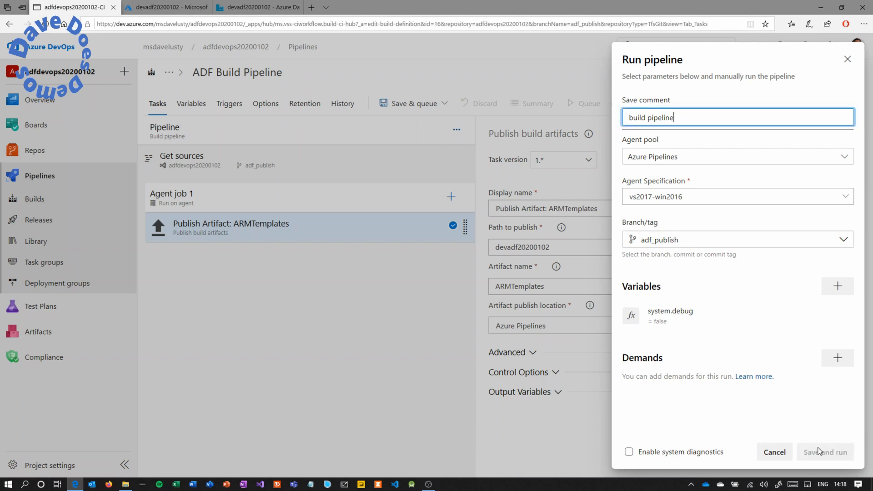
Browse build #86's ARMTemplates artifact, expanding linkedTemplates to see the factory ARM template files.
{"action": "left_click", "coordinate": [826, 452]}
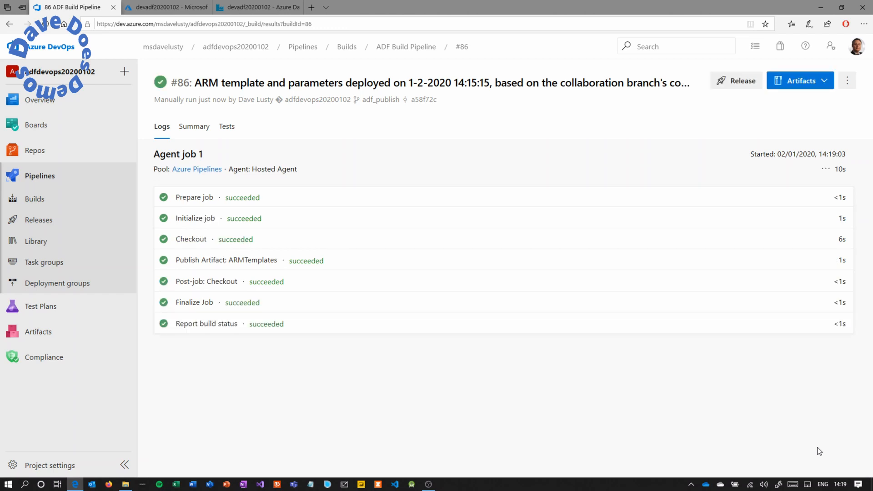
{"action": "mouse_move", "coordinate": [807, 89]}
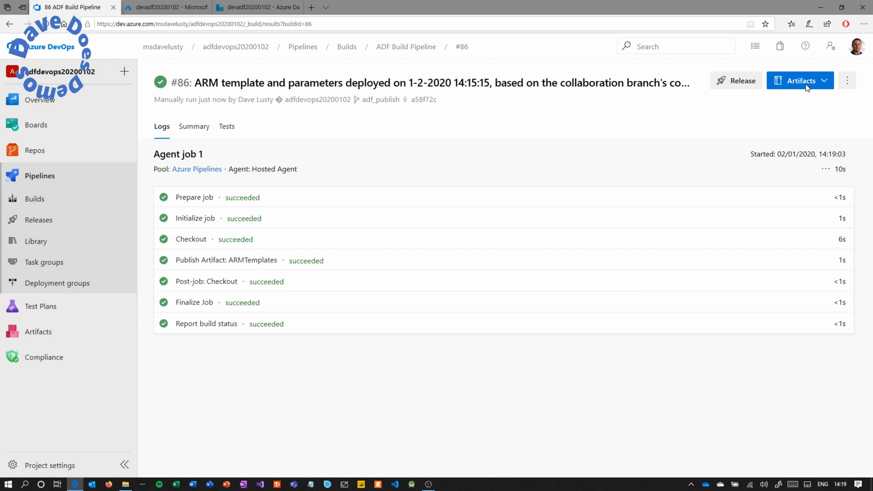
{"action": "left_click", "coordinate": [801, 80]}
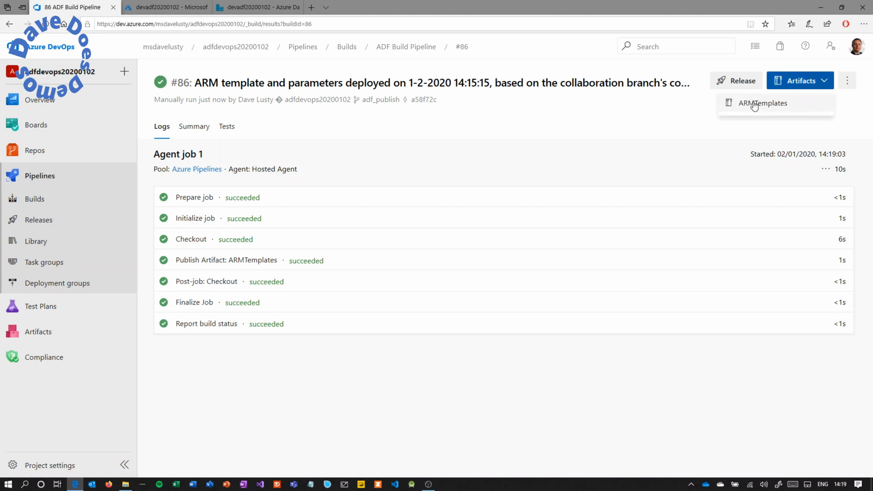
{"action": "left_click", "coordinate": [761, 103]}
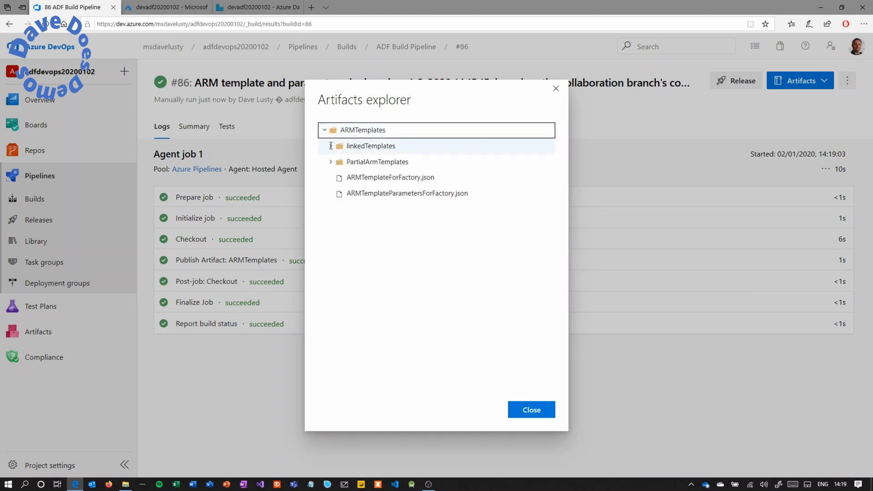
{"action": "left_click", "coordinate": [369, 146]}
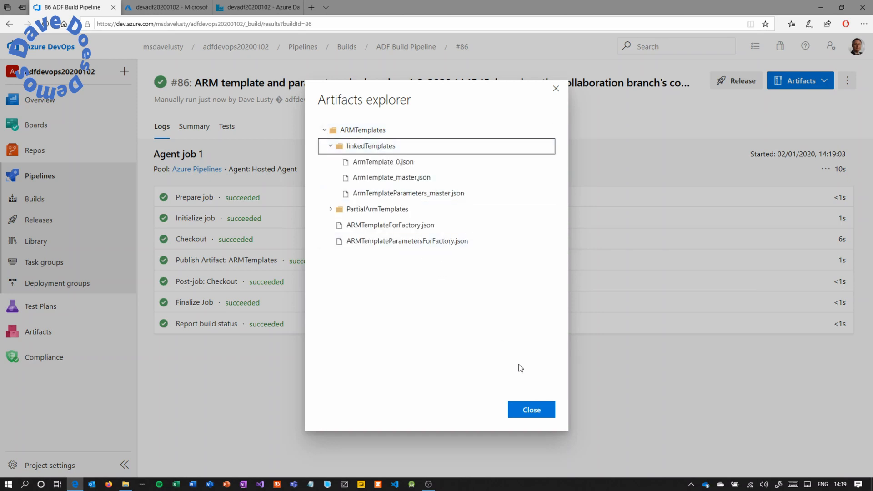
{"action": "mouse_move", "coordinate": [532, 413]}
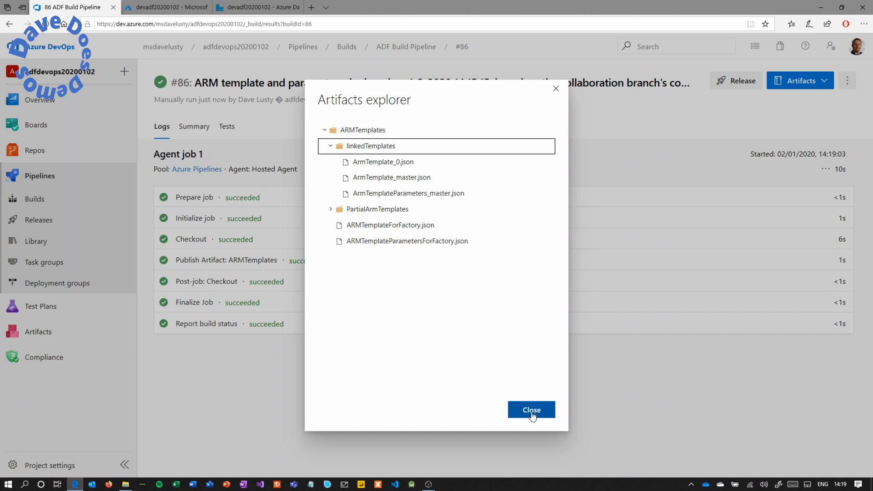
{"action": "left_click", "coordinate": [532, 410]}
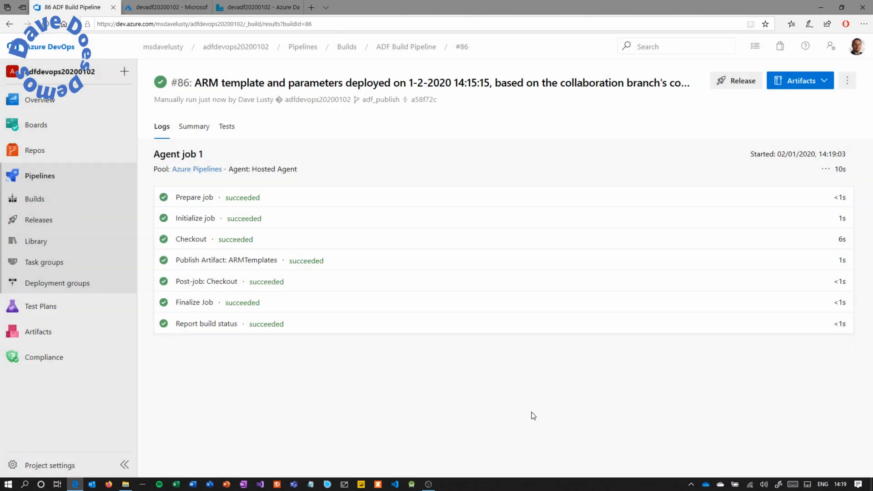
{"action": "mouse_move", "coordinate": [738, 395]}
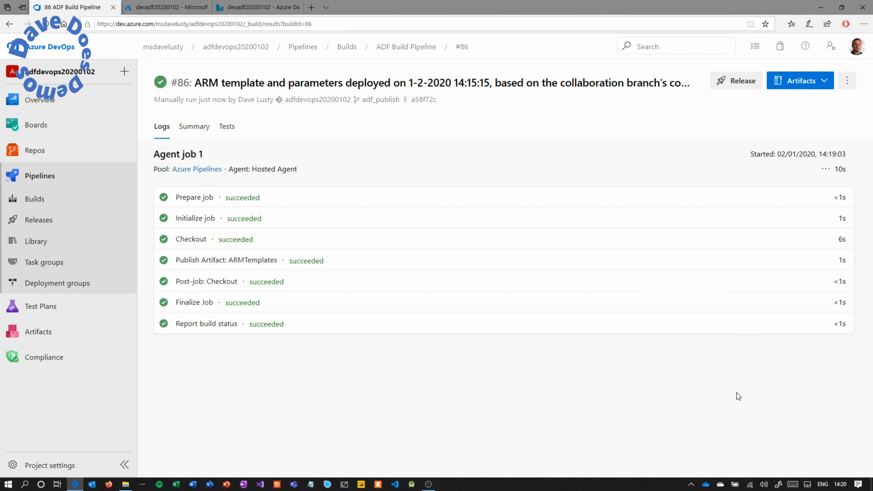
{"action": "mouse_move", "coordinate": [211, 265]}
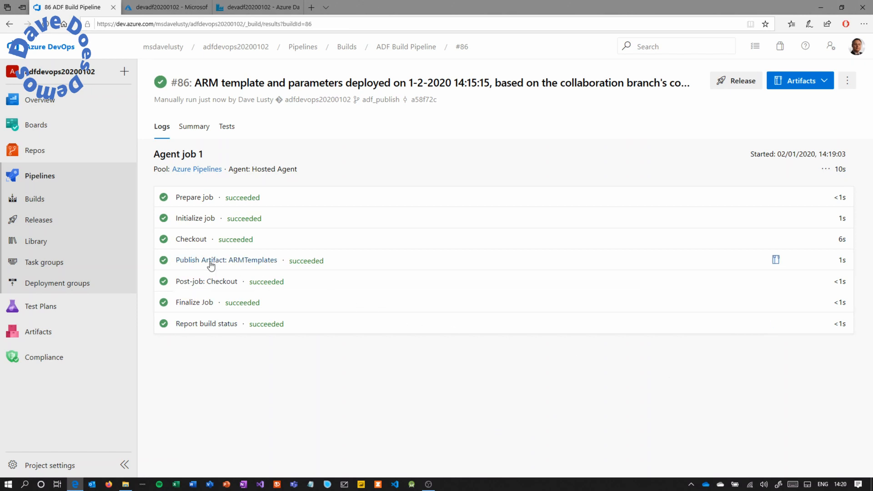
Go to Releases and start a new release pipeline.
{"action": "left_click", "coordinate": [38, 220]}
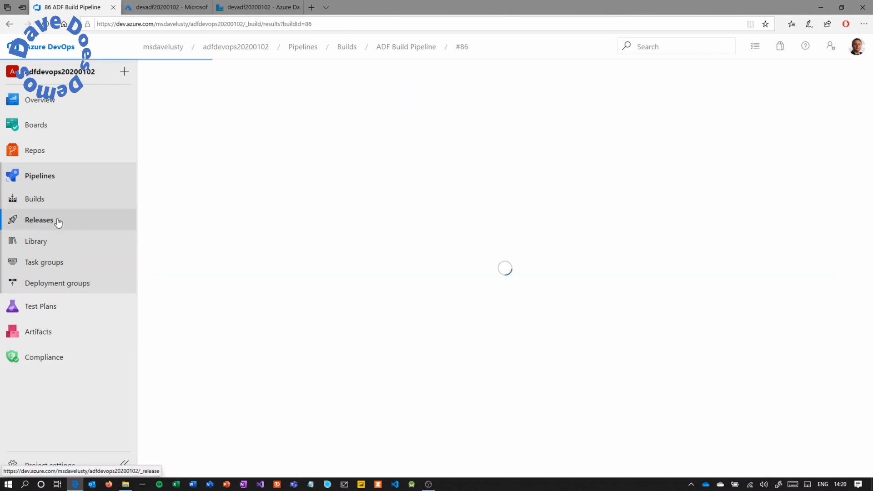
{"action": "left_click", "coordinate": [38, 219]}
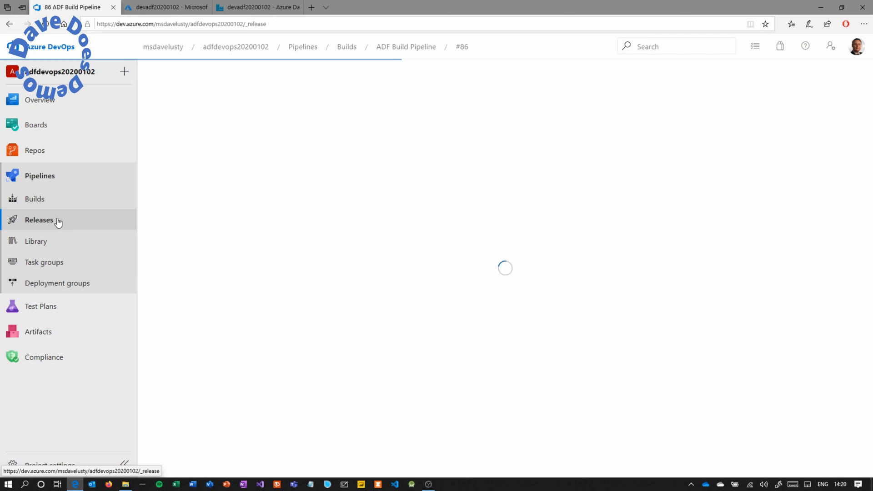
{"action": "left_click", "coordinate": [39, 219]}
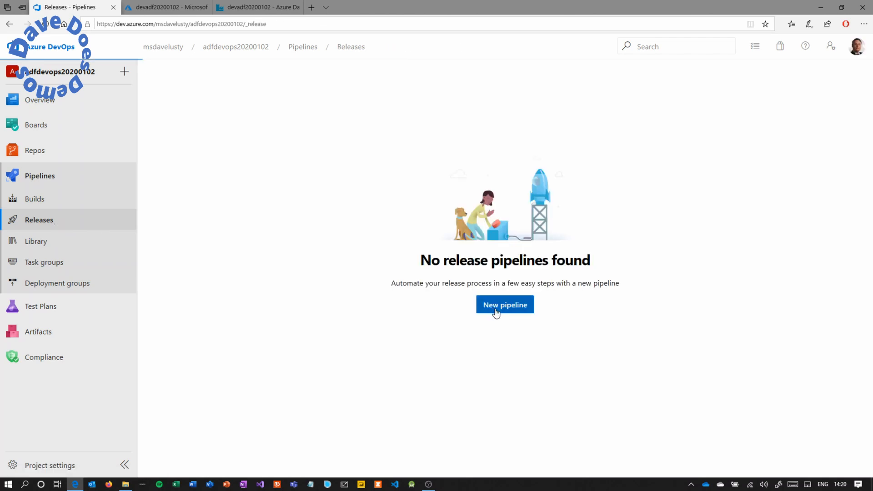
{"action": "left_click", "coordinate": [504, 304]}
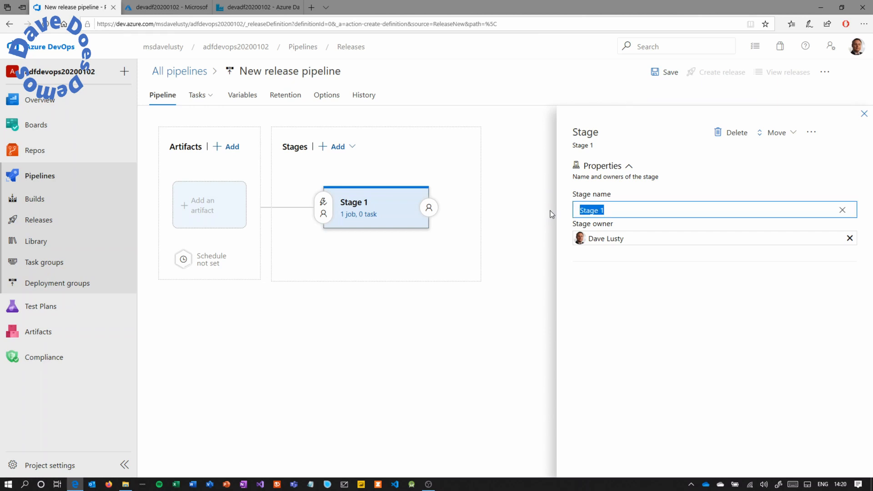
Name the first stage 'test environment'.
{"action": "type", "text": "test"}
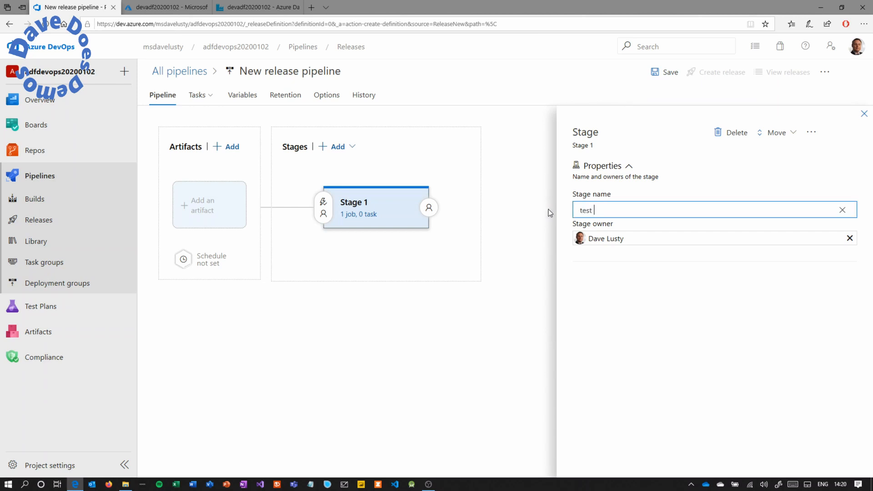
{"action": "type", "text": "environment"}
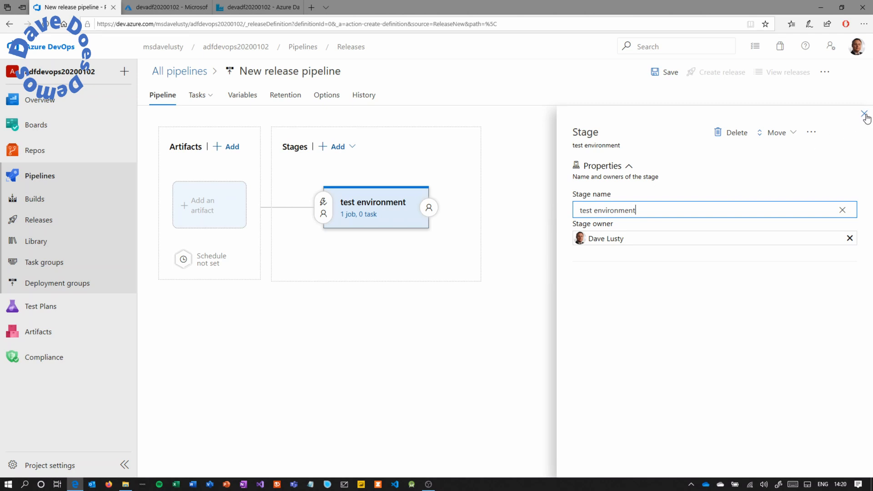
Add the _ADF Build Pipeline build as the release's artifact.
{"action": "left_click", "coordinate": [863, 114]}
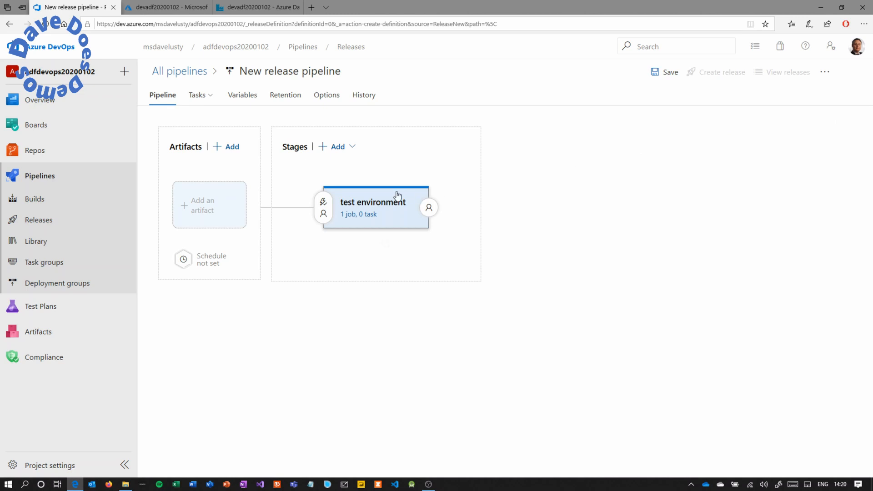
{"action": "left_click", "coordinate": [209, 203]}
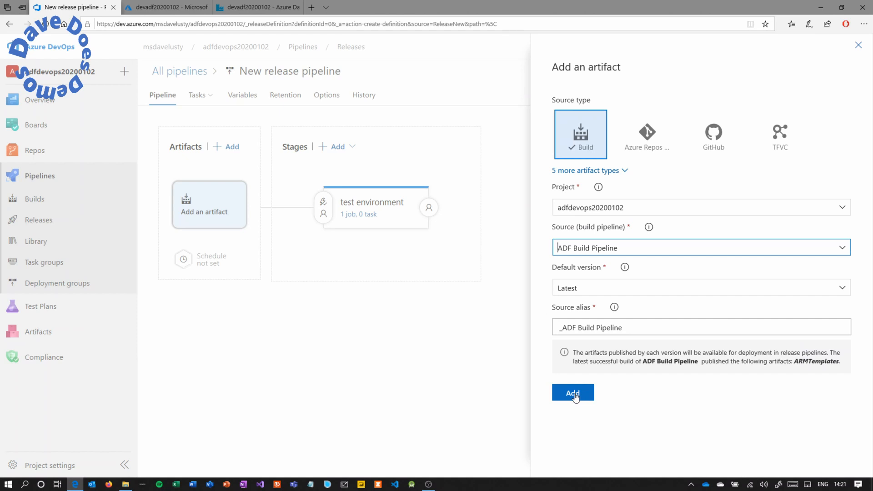
{"action": "left_click", "coordinate": [573, 393]}
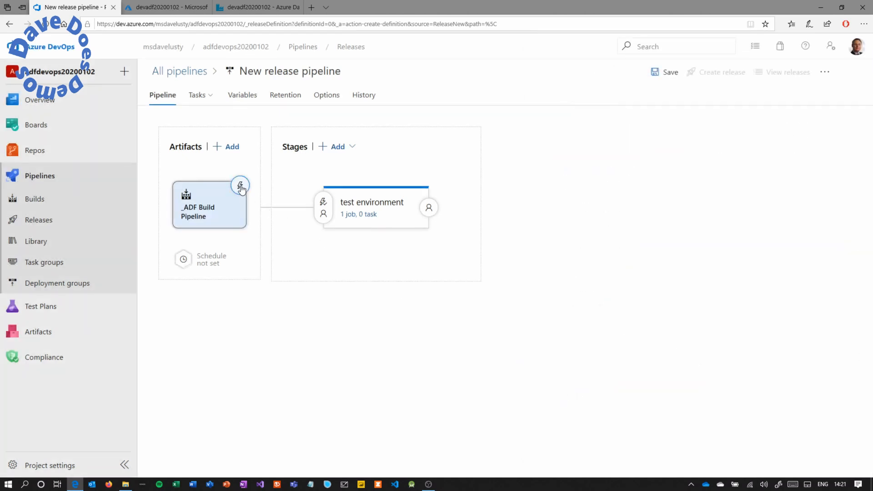
{"action": "mouse_move", "coordinate": [240, 186]}
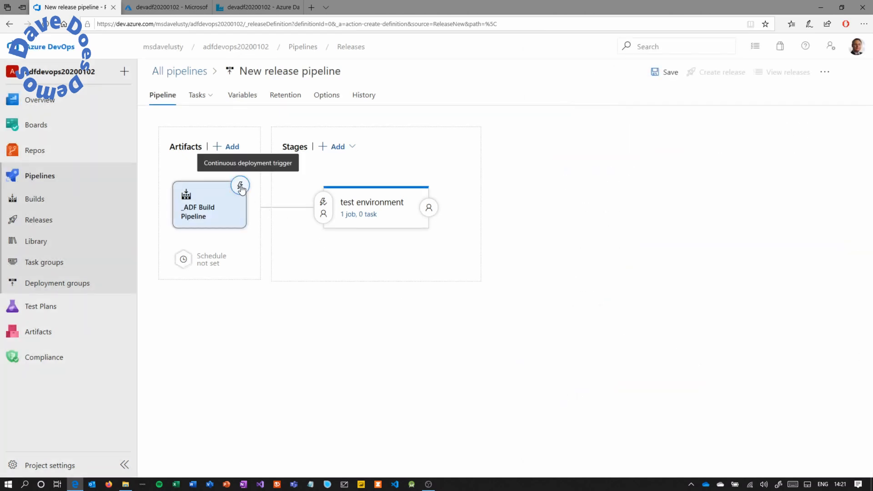
Enable the artifact's continuous deployment trigger so every new build creates a release.
{"action": "left_click", "coordinate": [240, 186]}
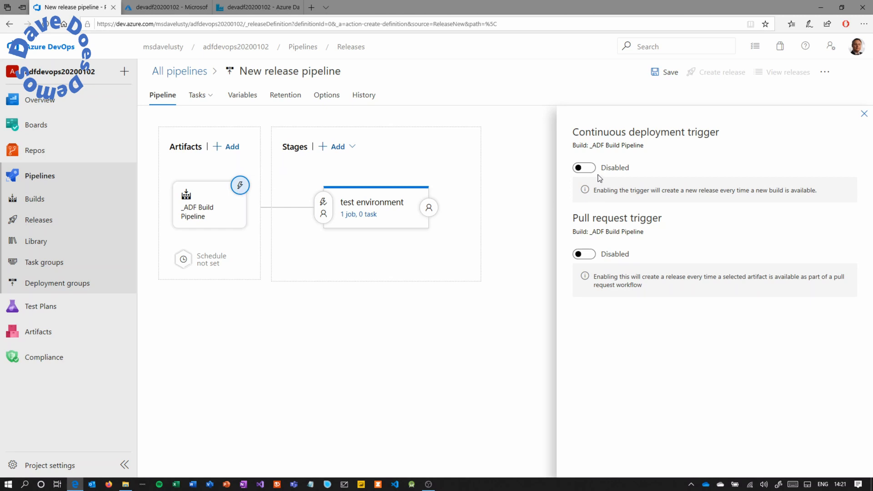
{"action": "left_click", "coordinate": [584, 168]}
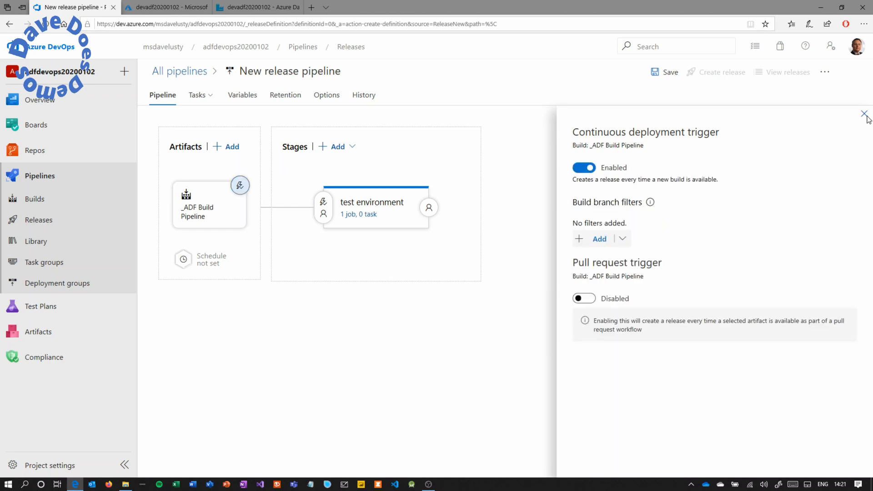
{"action": "left_click", "coordinate": [850, 113]}
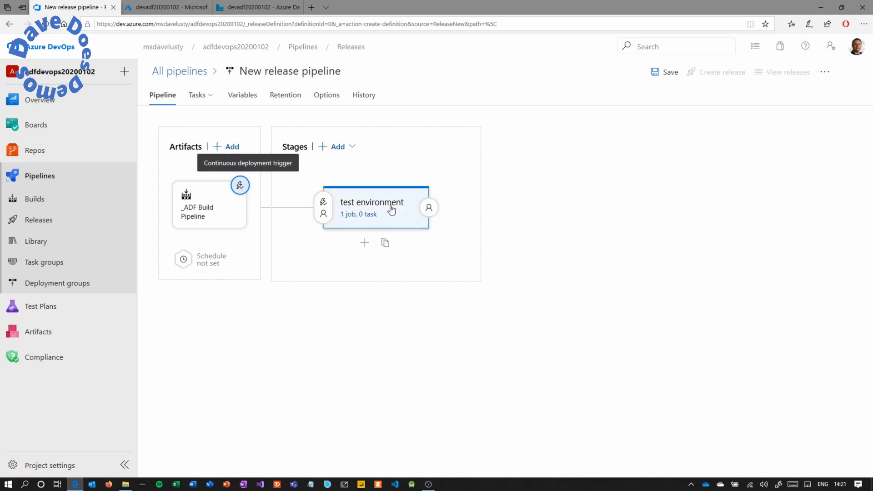
{"action": "left_click", "coordinate": [371, 207]}
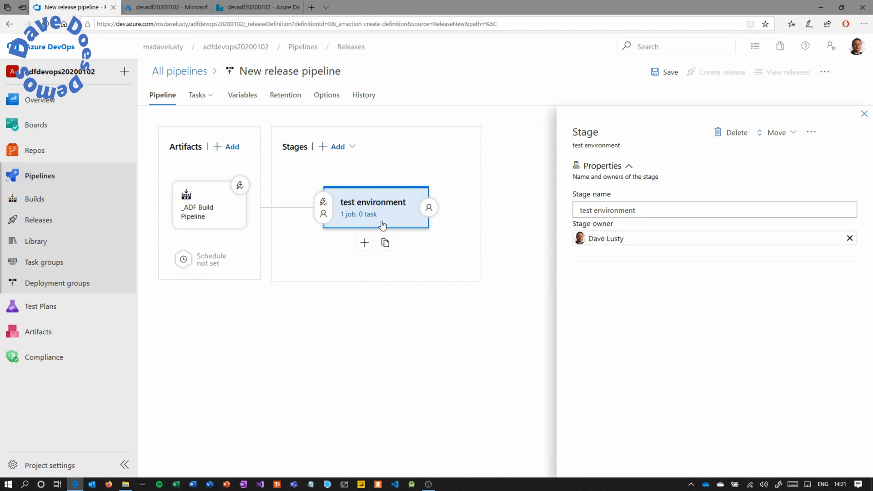
Add an Azure resource group deployment task to the test environment stage's Agent job.
{"action": "left_click", "coordinate": [373, 207]}
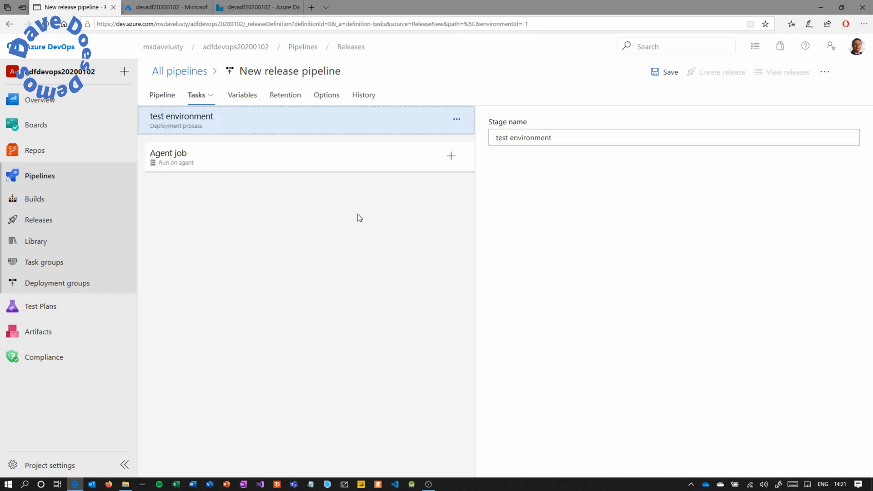
{"action": "left_click", "coordinate": [451, 158]}
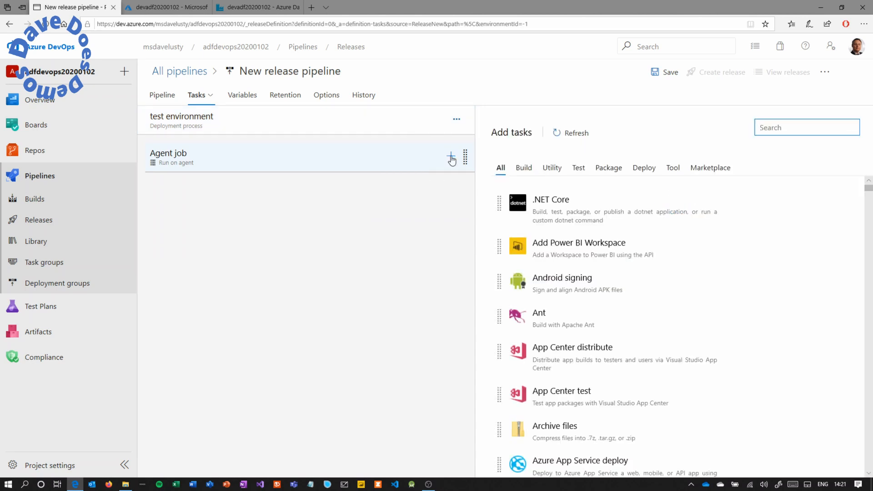
{"action": "type", "text": "resource group"}
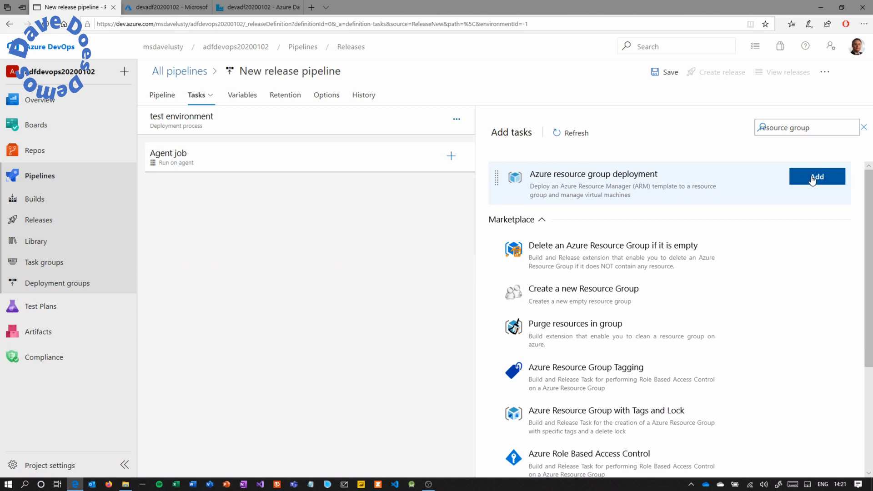
{"action": "left_click", "coordinate": [817, 176]}
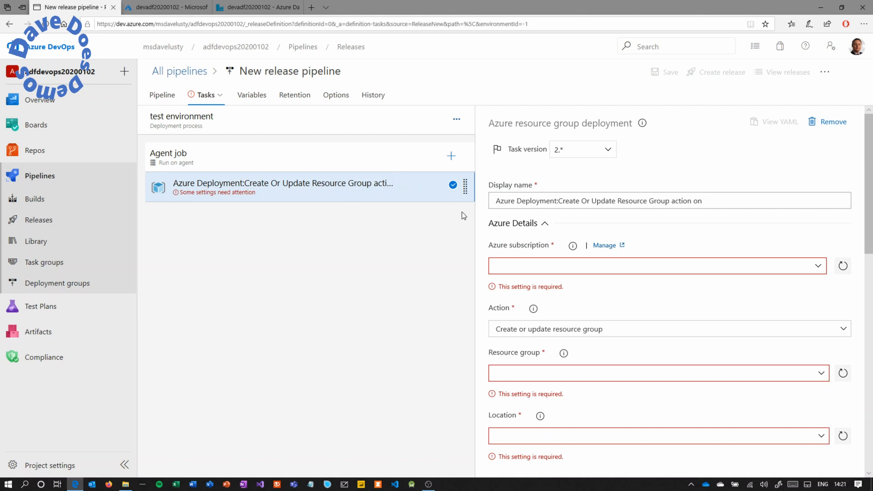
{"action": "mouse_move", "coordinate": [815, 270]}
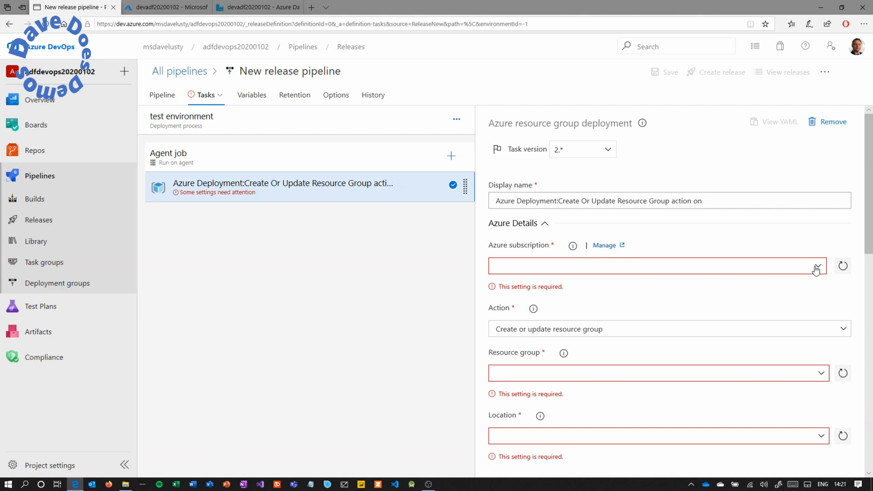
Select and authorize the Microsoft Azure Internal Consumption subscription for the task.
{"action": "left_click", "coordinate": [817, 267]}
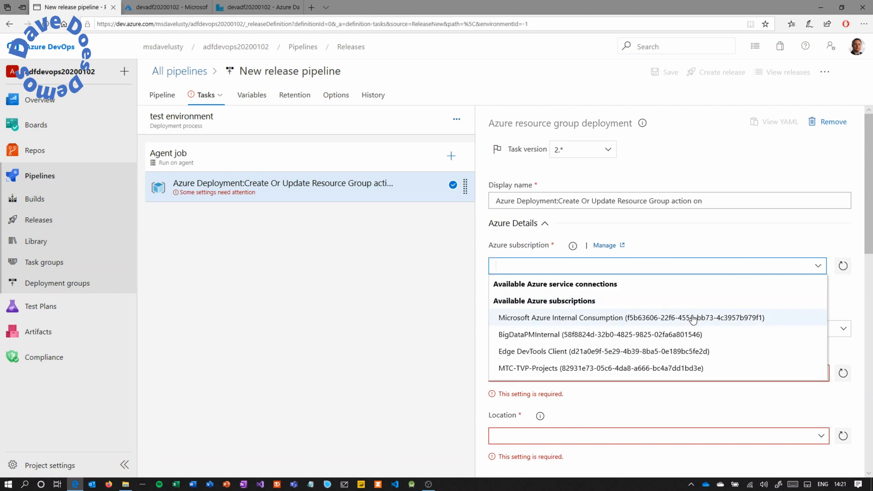
{"action": "mouse_move", "coordinate": [694, 318]}
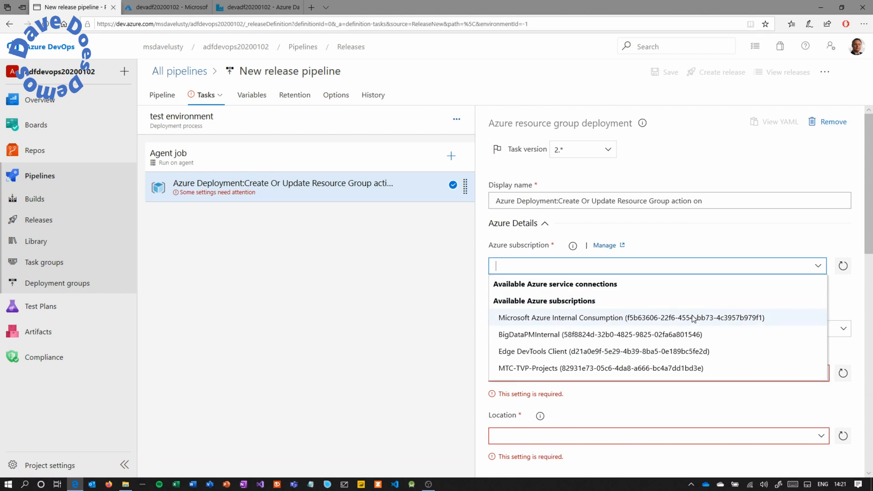
{"action": "left_click", "coordinate": [629, 318]}
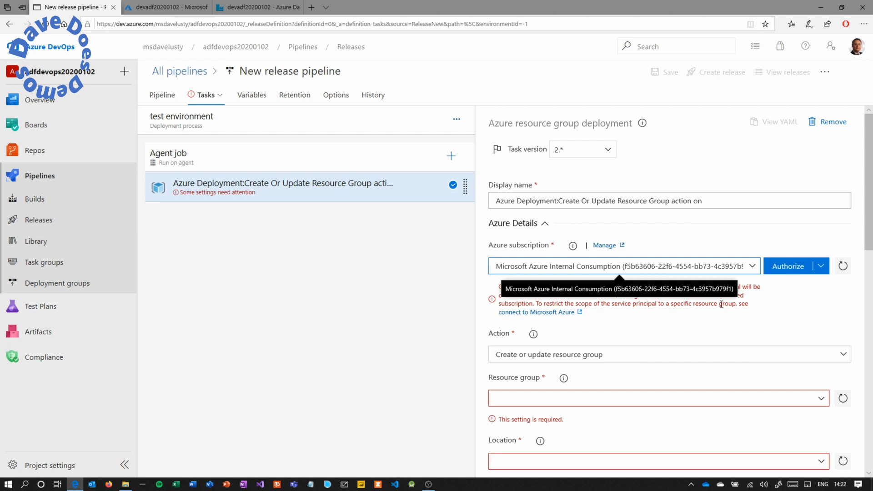
{"action": "left_click", "coordinate": [787, 266]}
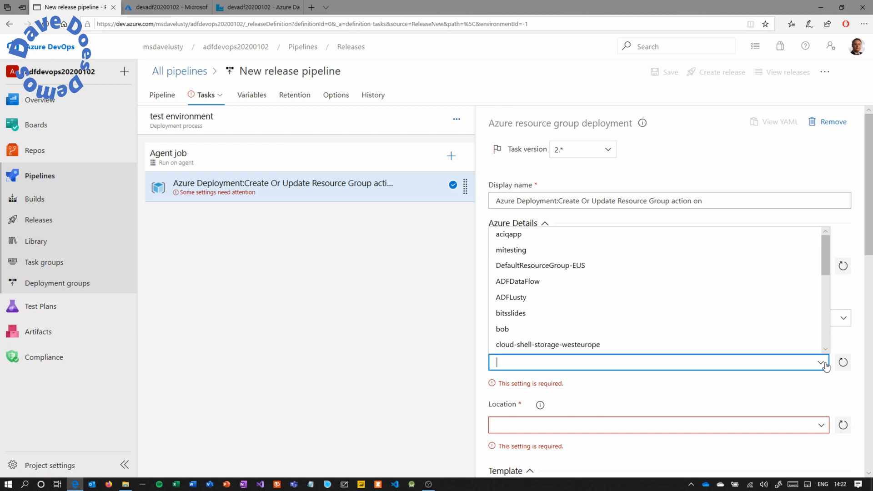
Target resource group adf20200102 with location West US.
{"action": "scroll", "scroll_direction": "down", "scroll_amount": 3}
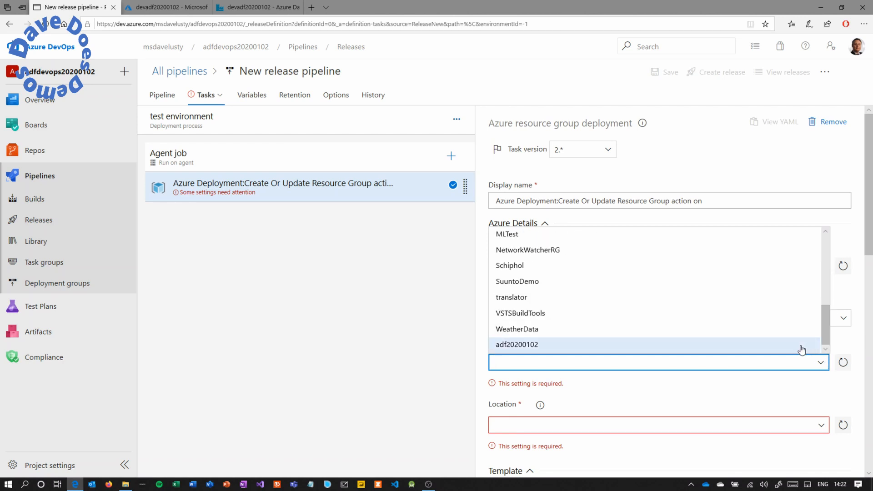
{"action": "left_click", "coordinate": [517, 345]}
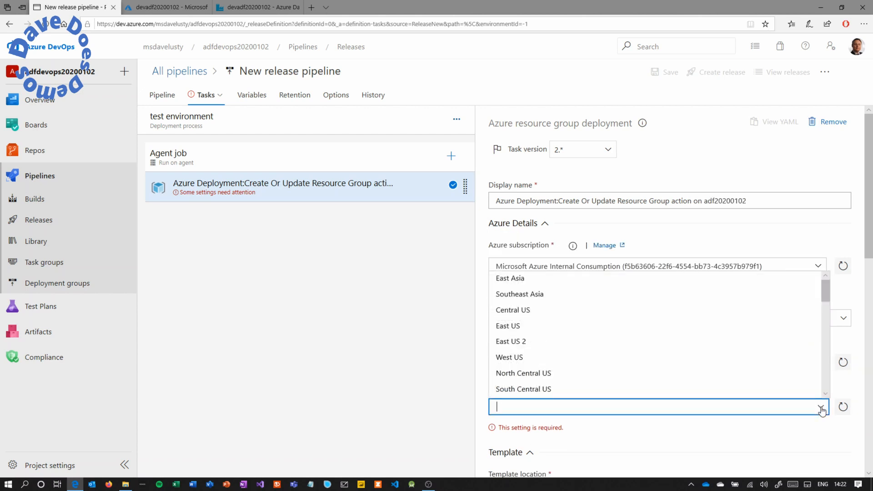
{"action": "mouse_move", "coordinate": [652, 368]}
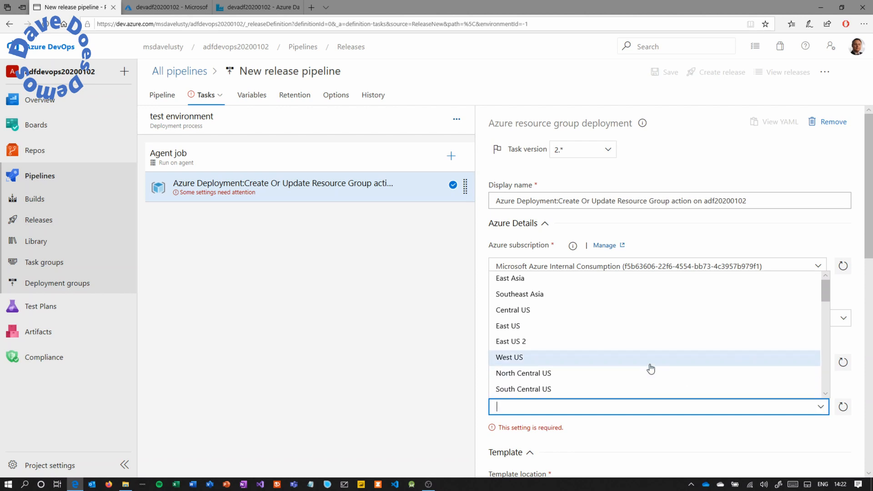
{"action": "left_click", "coordinate": [509, 358]}
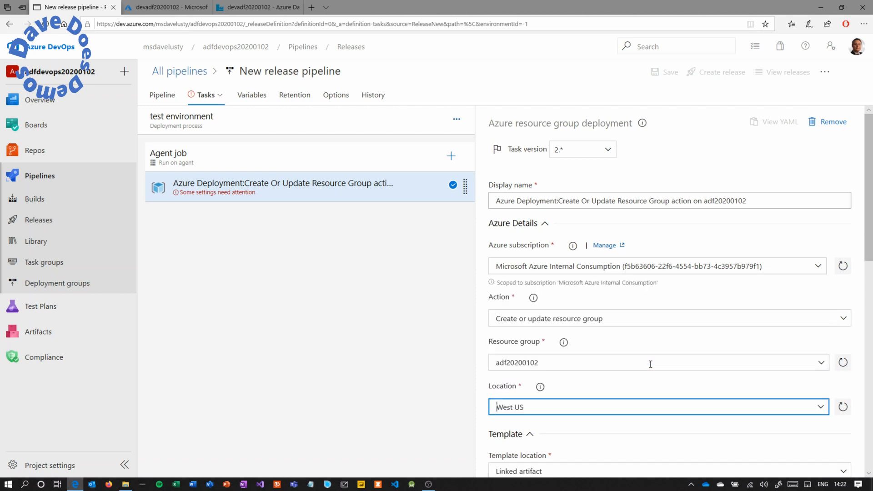
{"action": "scroll", "scroll_direction": "down", "scroll_amount": 3}
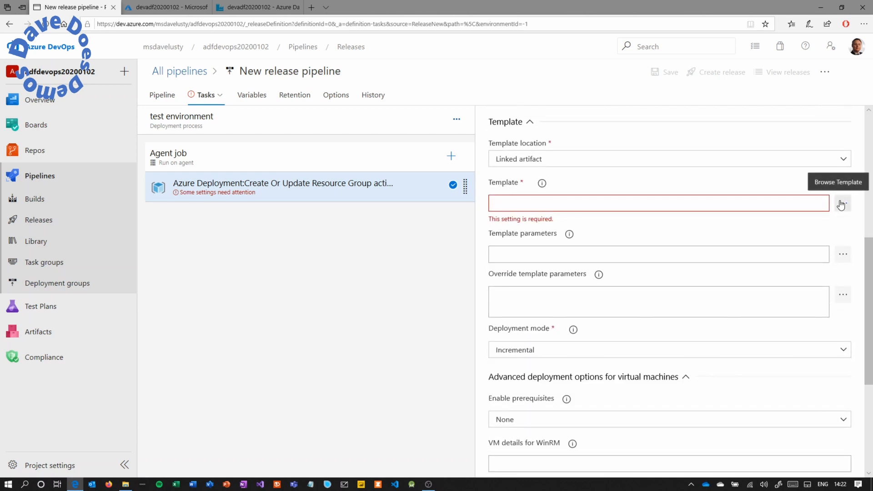
Set the template to ARMTemplateForFactory.json from the _ADF Build Pipeline ARMTemplates artifact.
{"action": "left_click", "coordinate": [842, 203]}
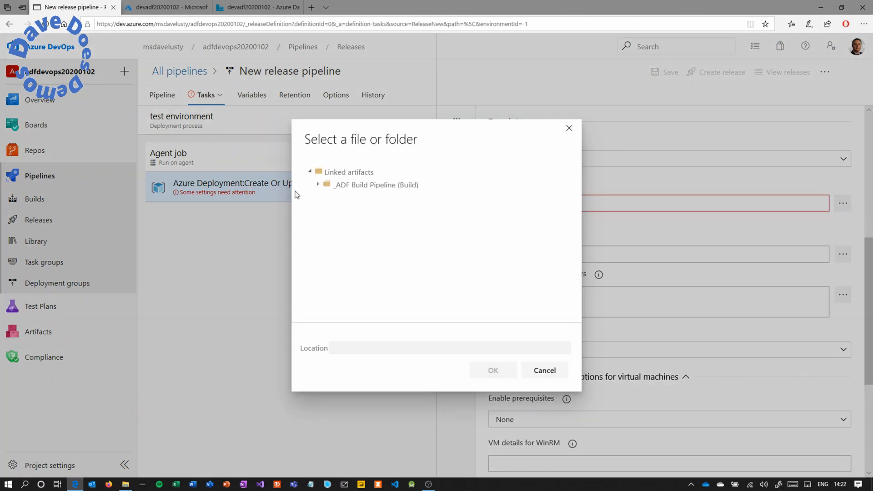
{"action": "left_click", "coordinate": [319, 184]}
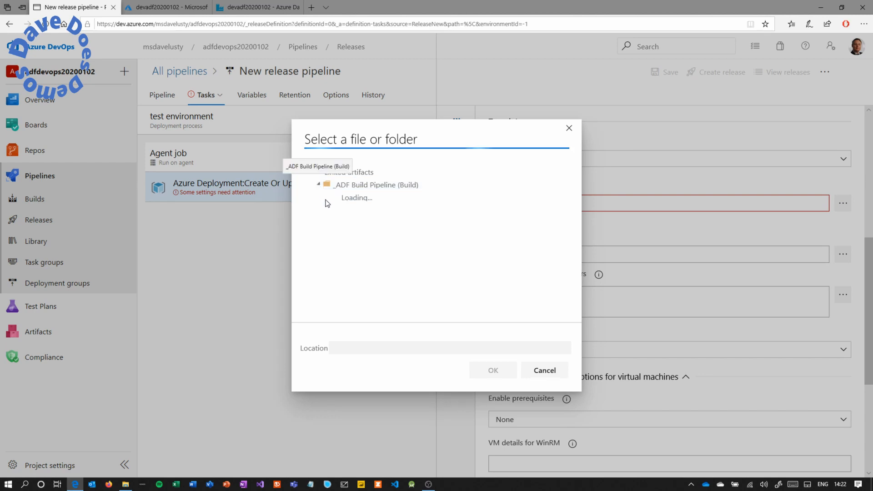
{"action": "left_click", "coordinate": [327, 198]}
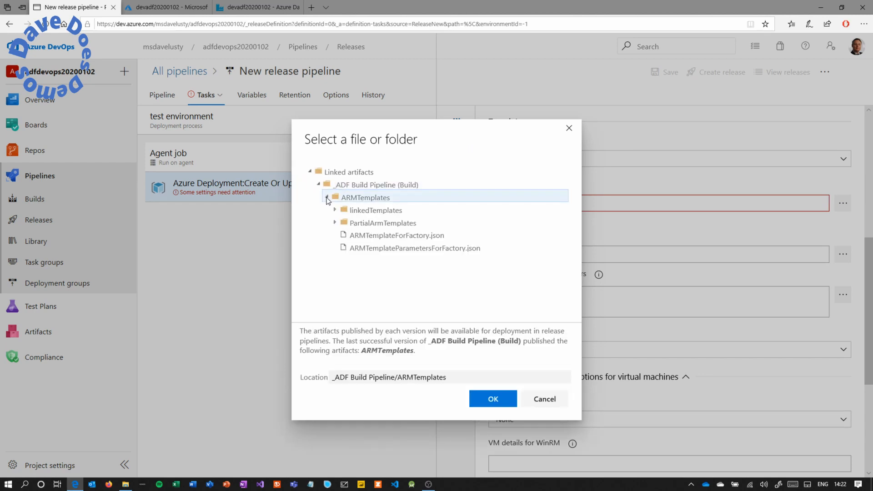
{"action": "left_click", "coordinate": [397, 234]}
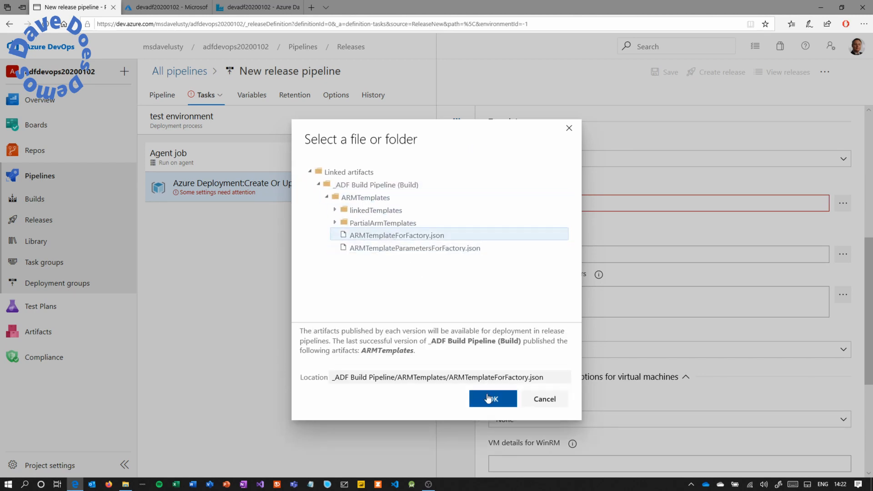
{"action": "left_click", "coordinate": [493, 400]}
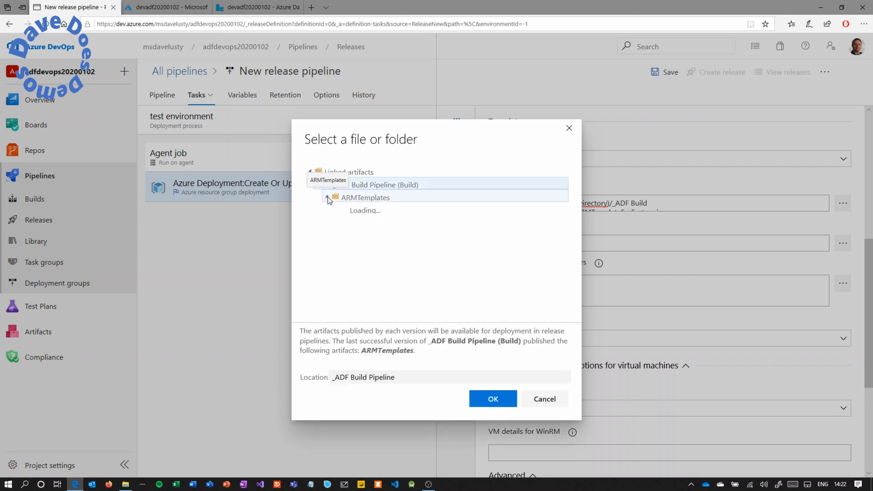
Set the template parameters to ARMTemplateParametersForFactory.json from the same artifact.
{"action": "left_click", "coordinate": [410, 247]}
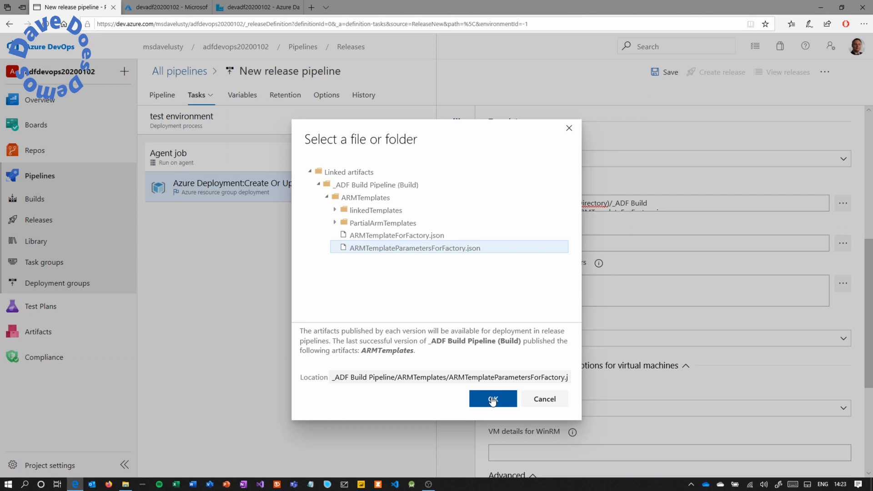
{"action": "left_click", "coordinate": [493, 399]}
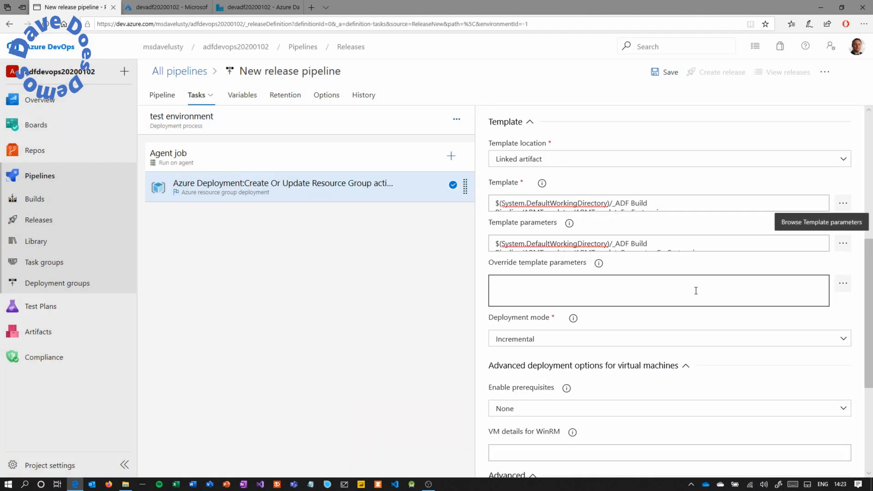
Override factoryName to depladf20200102 and keep Incremental deployment mode.
{"action": "left_click", "coordinate": [843, 283]}
{"action": "type", "text": "\"depladf20200102\""}
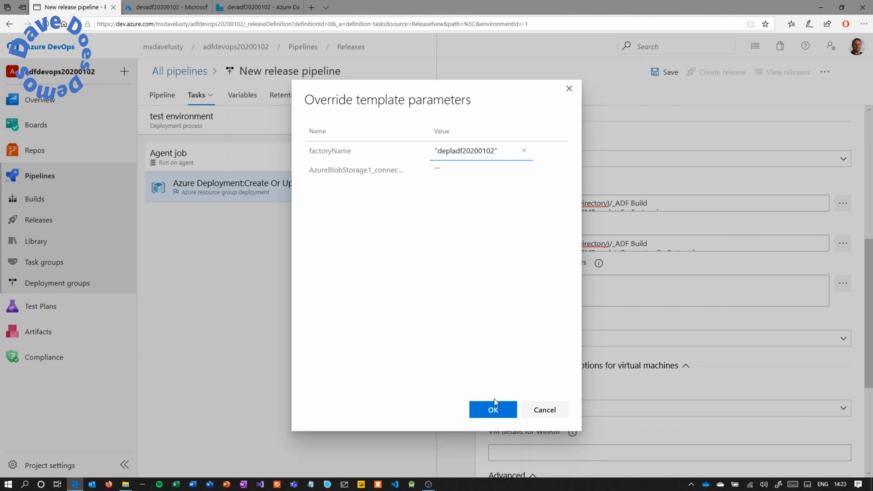
{"action": "left_click", "coordinate": [493, 409]}
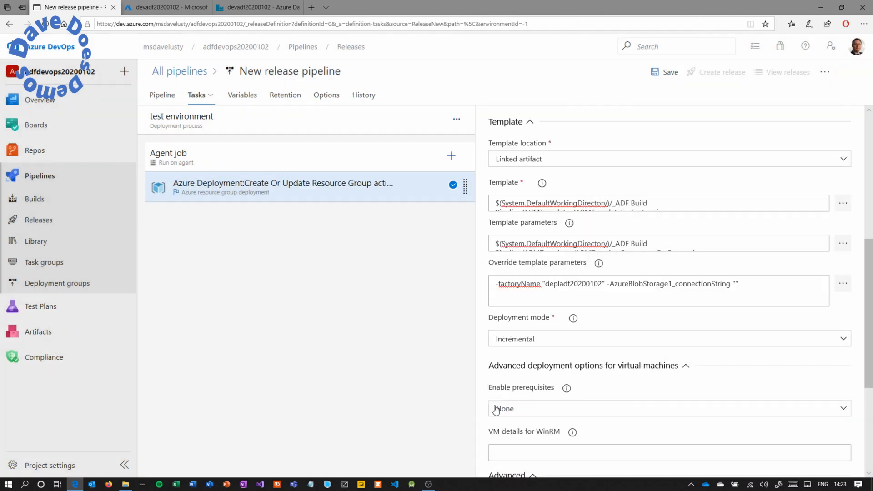
{"action": "mouse_move", "coordinate": [844, 295]}
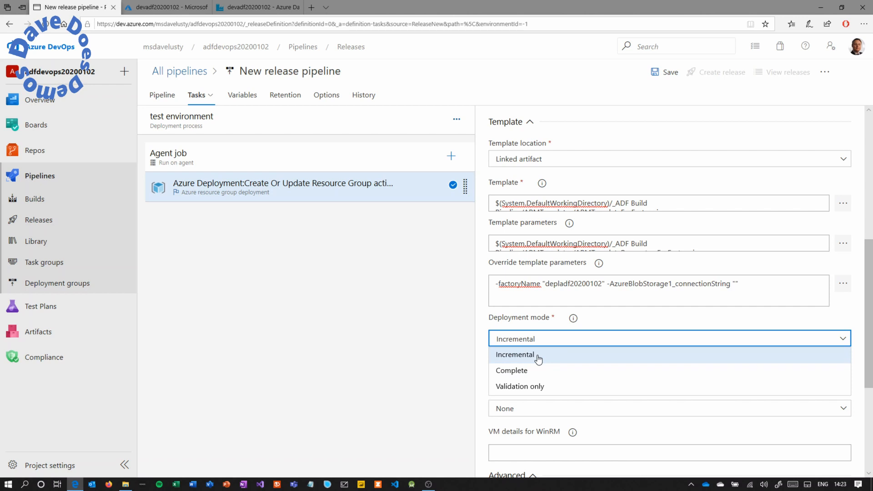
{"action": "left_click", "coordinate": [515, 355]}
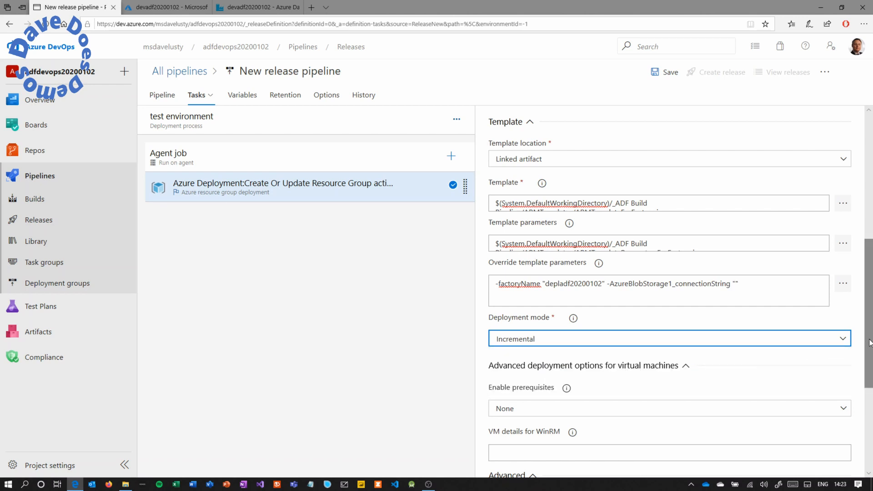
{"action": "scroll", "scroll_direction": "down", "scroll_amount": 3}
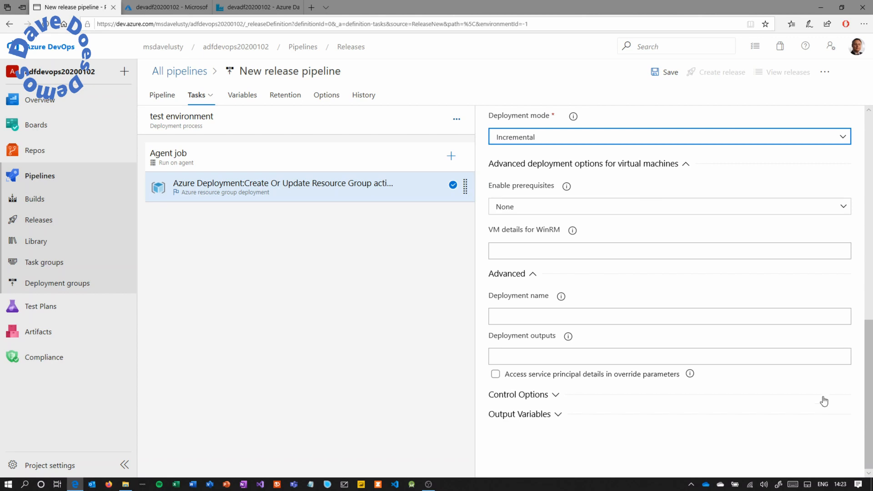
Save the release pipeline.
{"action": "left_click", "coordinate": [664, 71]}
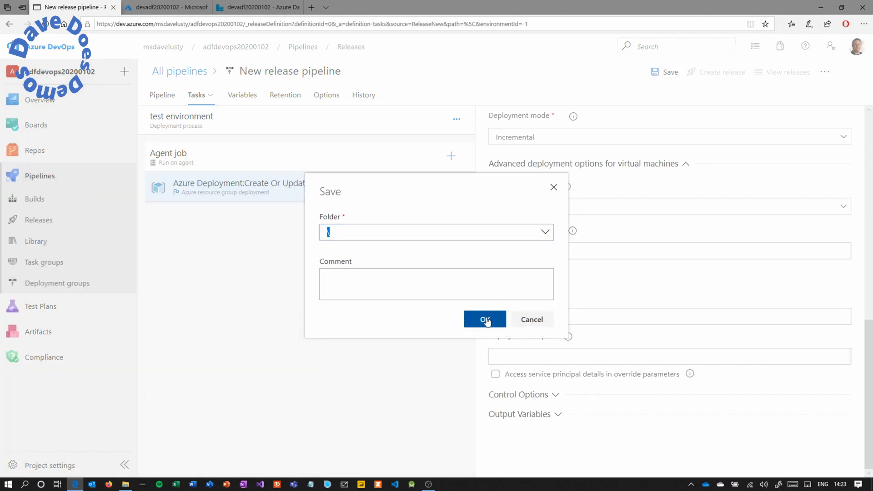
{"action": "left_click", "coordinate": [485, 320]}
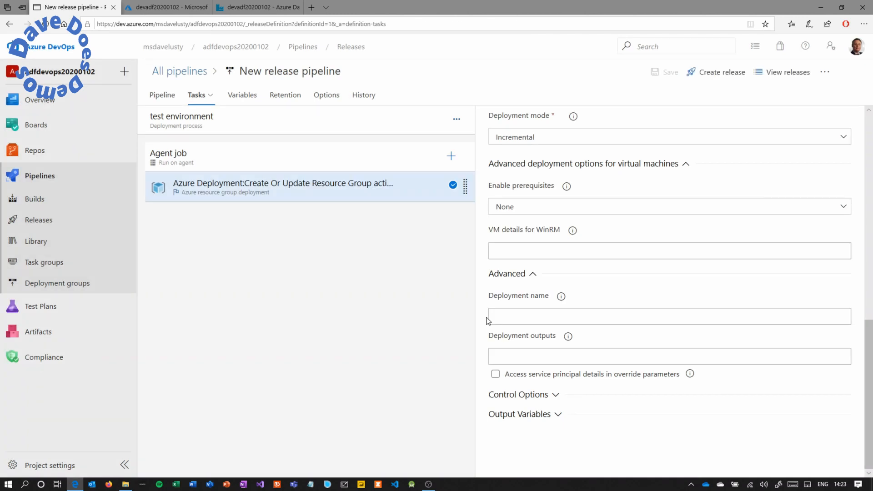
{"action": "mouse_move", "coordinate": [715, 77]}
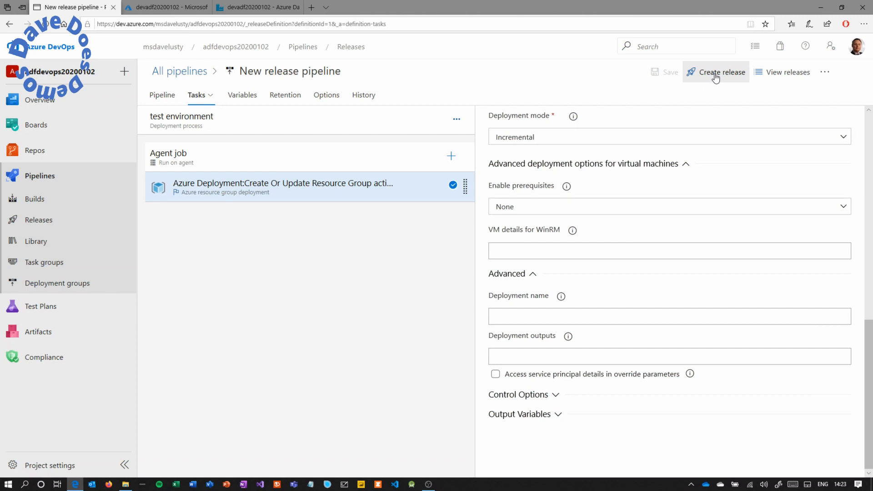
Create Release-1 with the test environment stage set to manual trigger.
{"action": "left_click", "coordinate": [722, 72]}
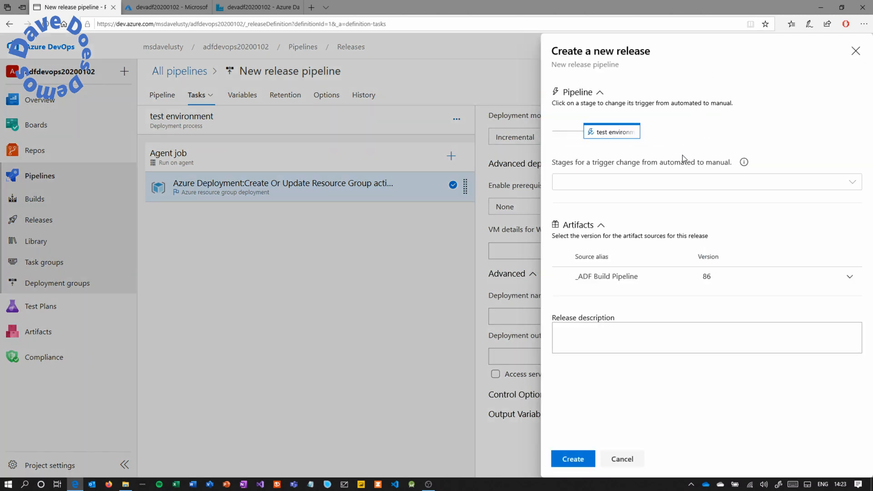
{"action": "left_click", "coordinate": [707, 182]}
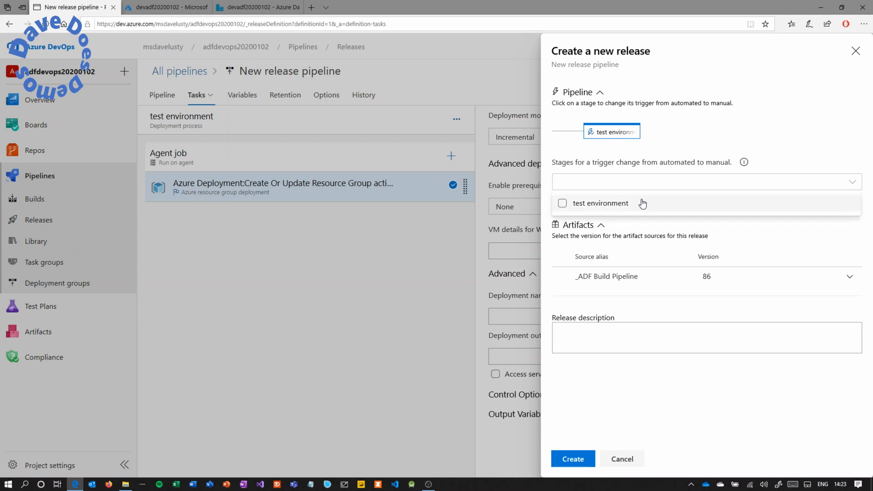
{"action": "left_click", "coordinate": [562, 204]}
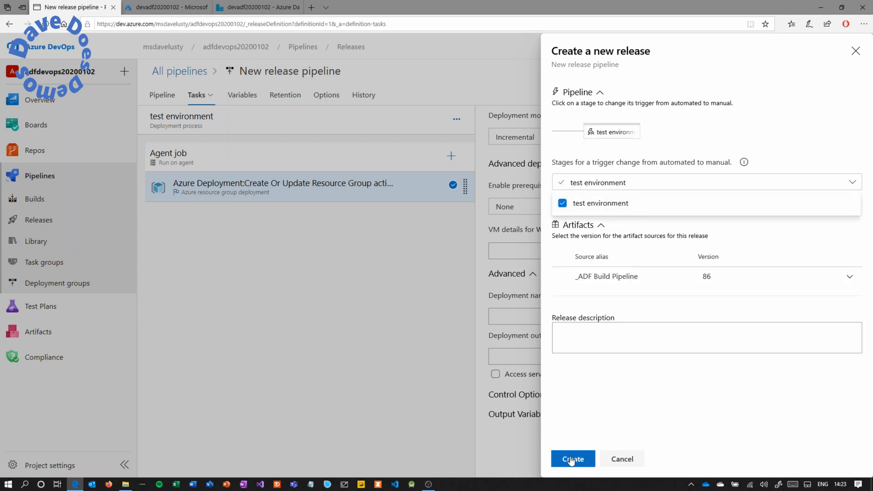
{"action": "left_click", "coordinate": [573, 458]}
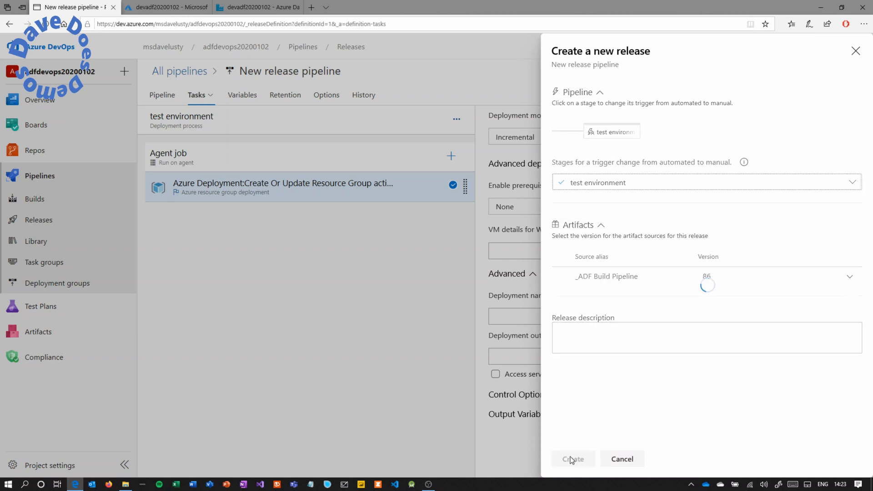
{"action": "left_click", "coordinate": [573, 458]}
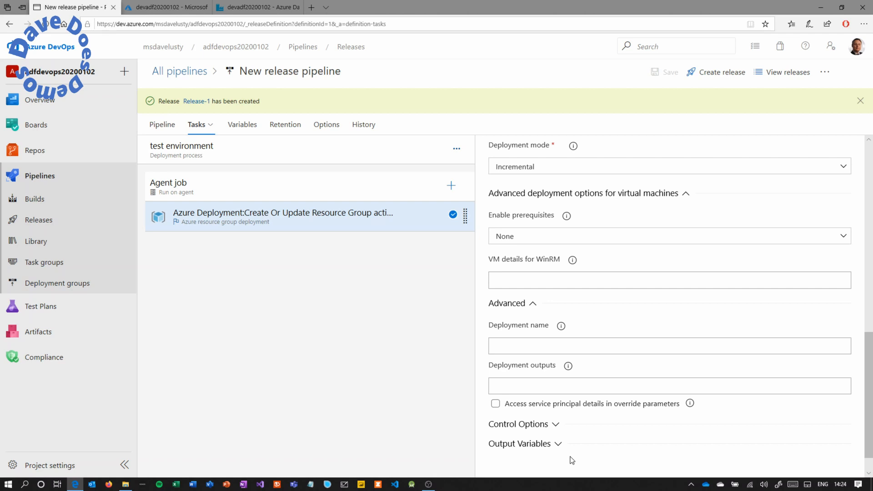
{"action": "mouse_move", "coordinate": [196, 103]}
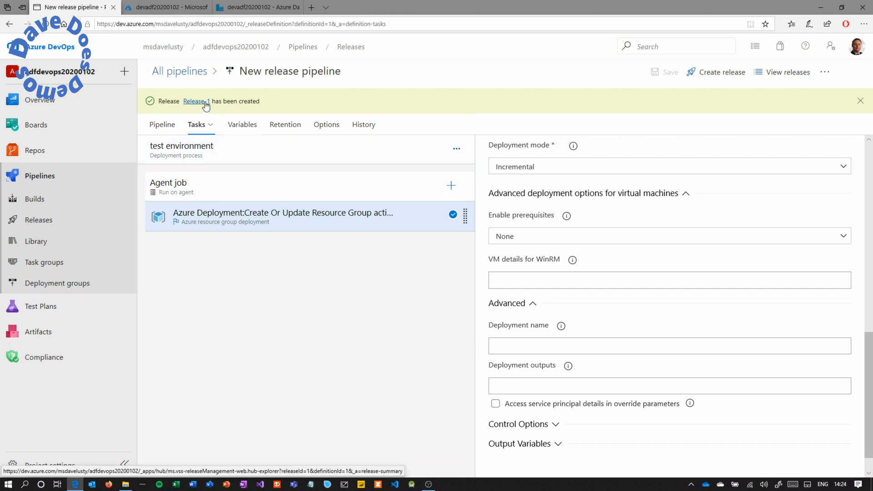
Deploy Release-1 to the test environment stage, then switch to the Azure portal factory overview.
{"action": "left_click", "coordinate": [195, 101]}
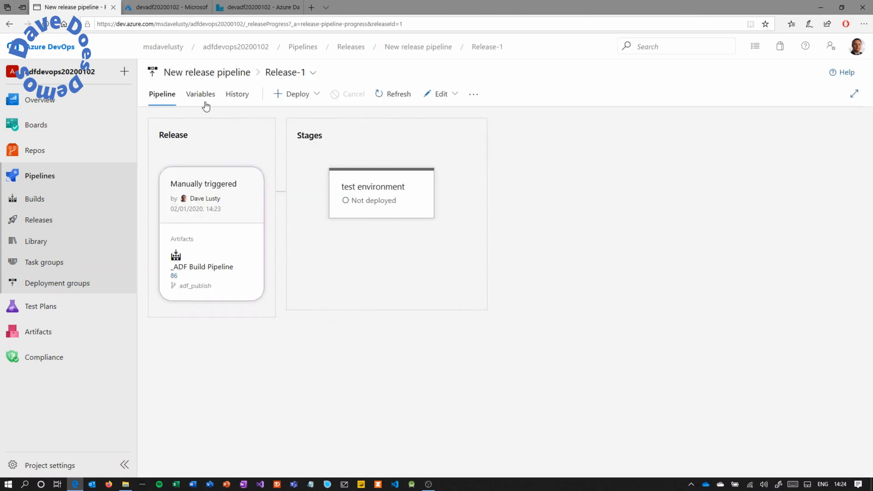
{"action": "mouse_move", "coordinate": [386, 204]}
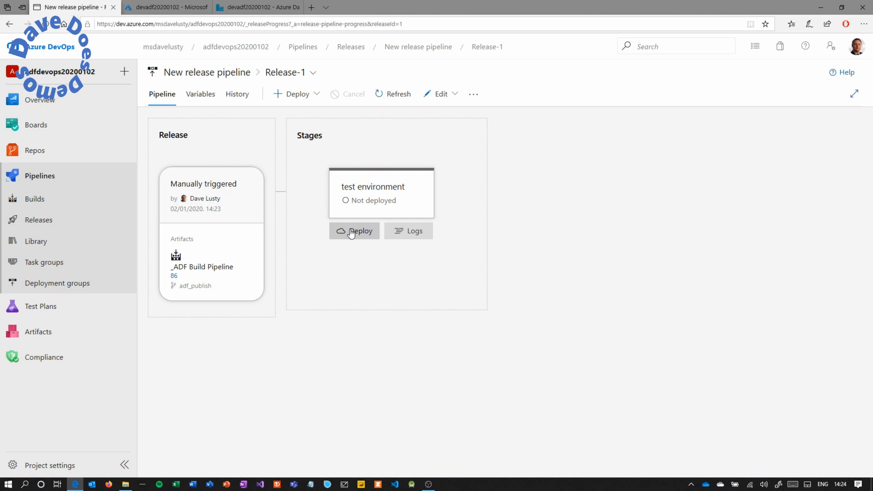
{"action": "left_click", "coordinate": [354, 231]}
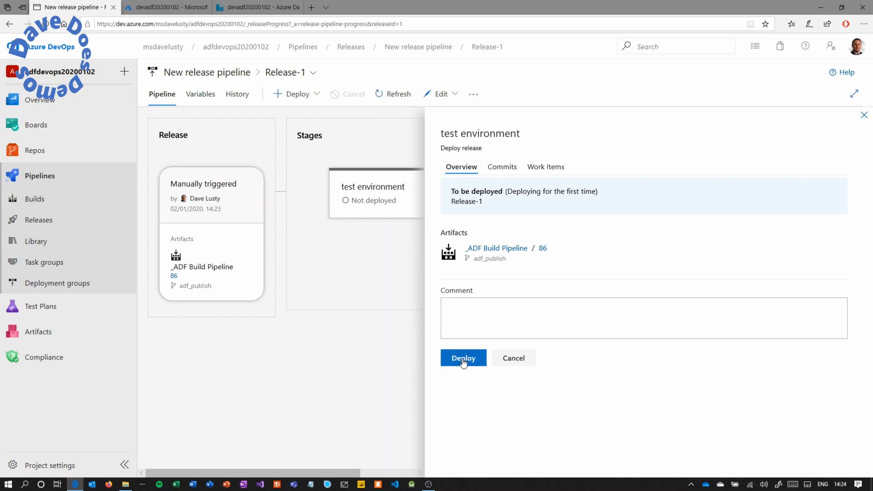
{"action": "left_click", "coordinate": [463, 358]}
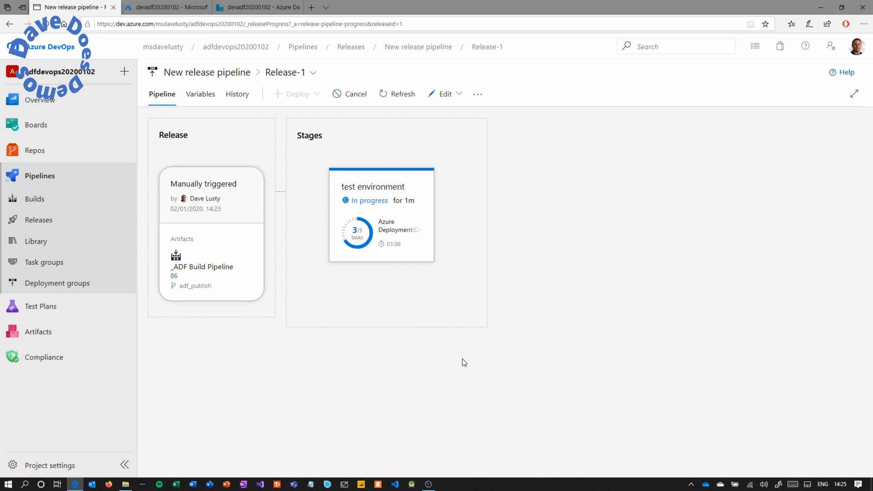
{"action": "left_click", "coordinate": [154, 7]}
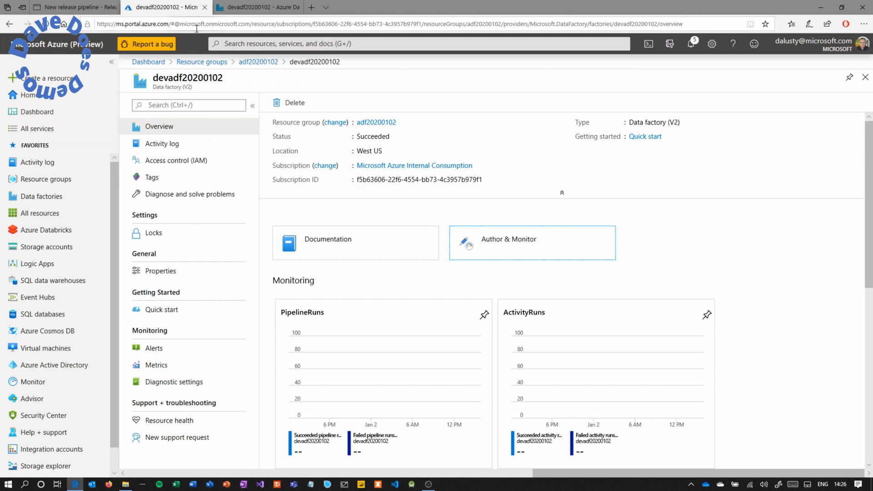
Open the depladf20200102 factory's authoring workspace listing pipeline1, sinkdata and sourcedata.
{"action": "left_click", "coordinate": [531, 241]}
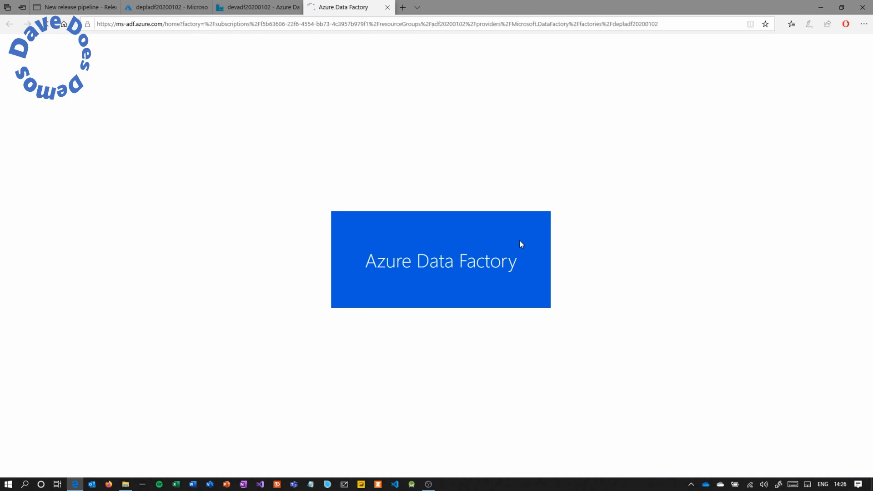
{"action": "left_click", "coordinate": [440, 262]}
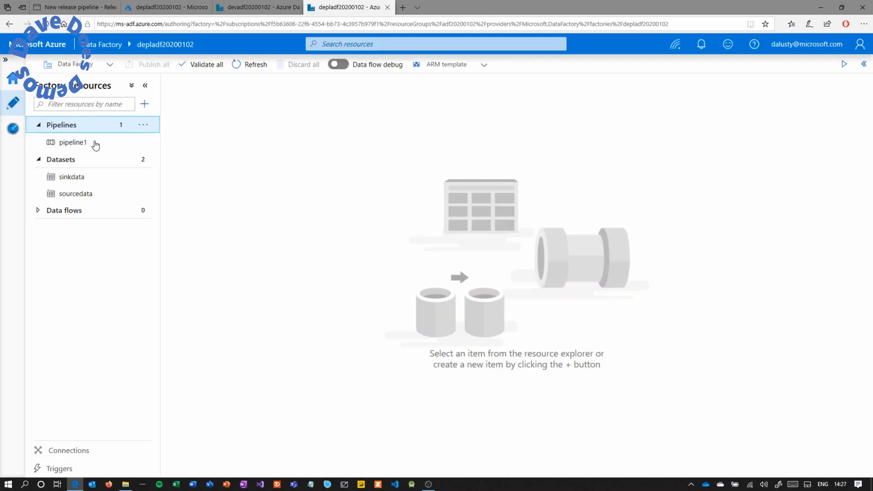
Open pipeline1, select Copy data1 and view its source dataset sourcedata.
{"action": "left_click", "coordinate": [71, 142]}
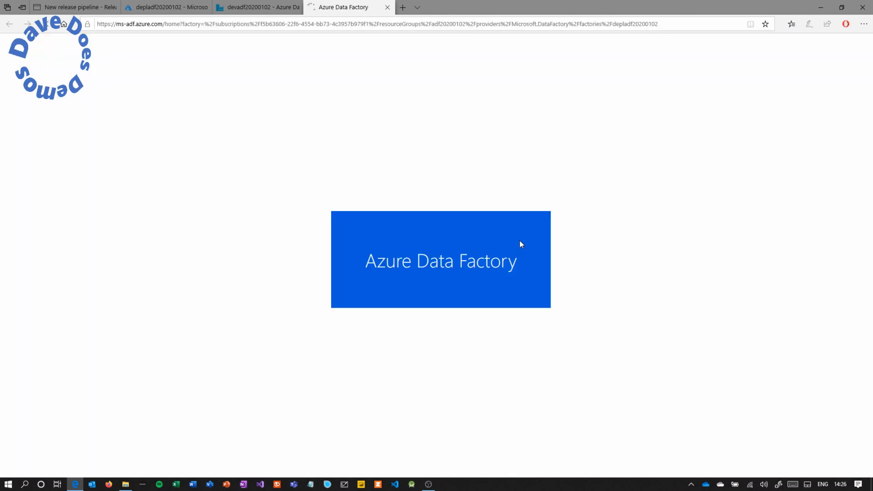
{"action": "left_click", "coordinate": [440, 262]}
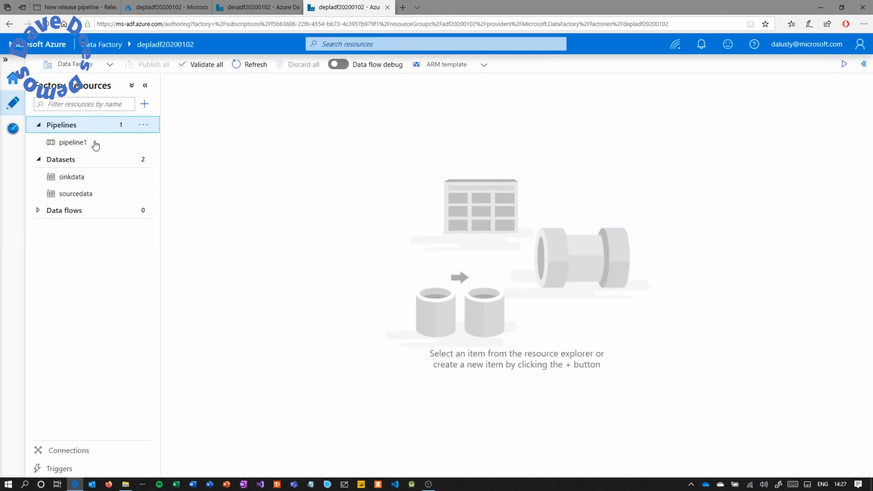
{"action": "left_click", "coordinate": [72, 142]}
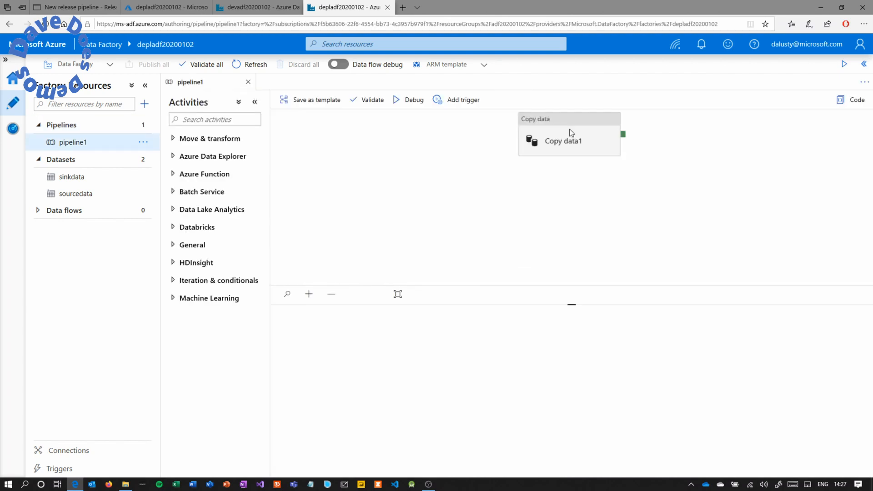
{"action": "left_click", "coordinate": [569, 140]}
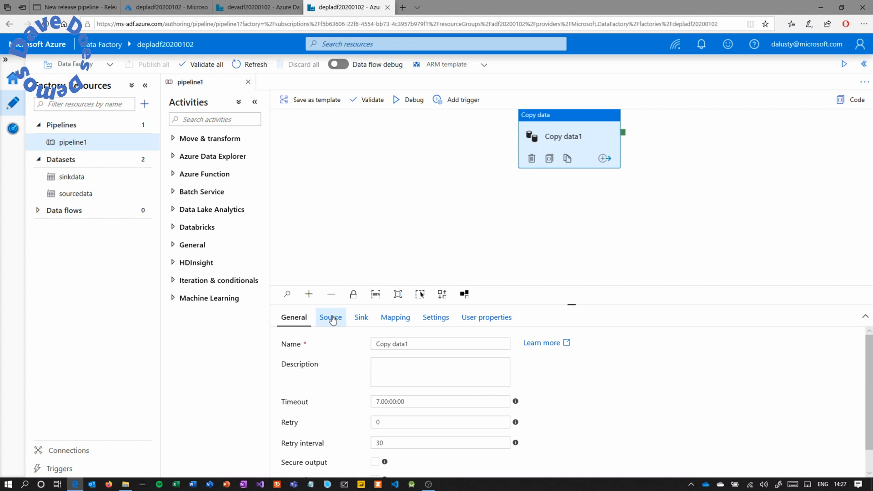
{"action": "left_click", "coordinate": [331, 316]}
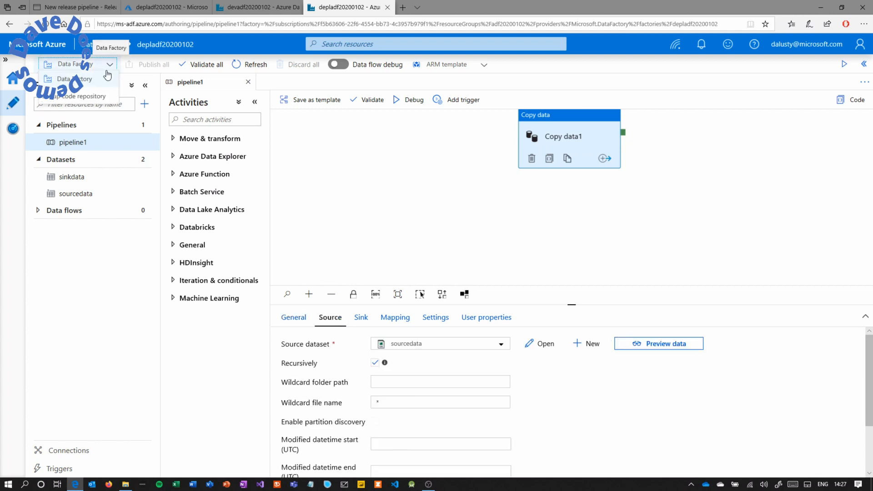